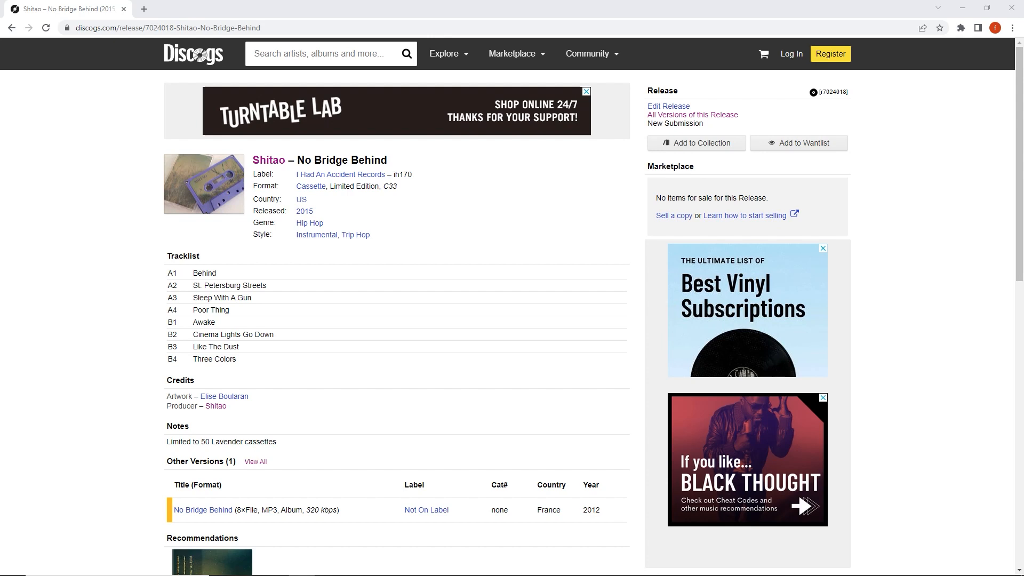
# Search Google for 'musicbrainz userscripts' in a second tab beside the Discogs release
pyautogui.click(184, 10)
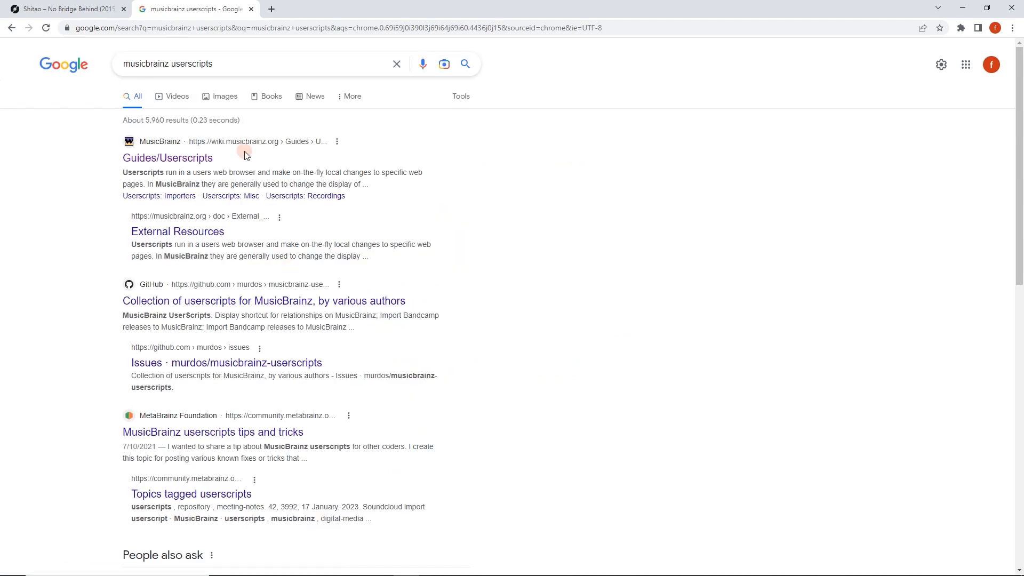
pyautogui.moveTo(167, 162)
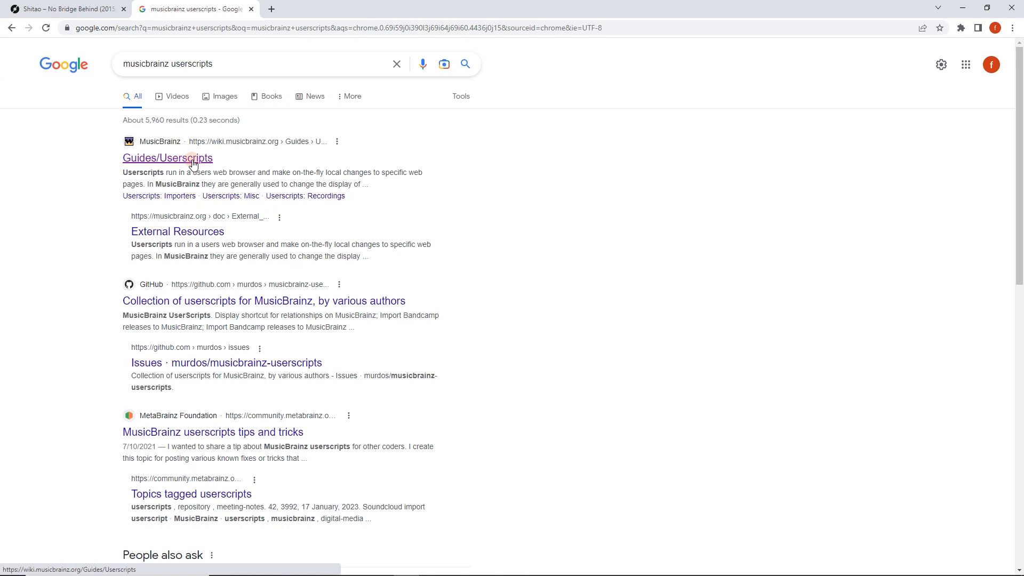
# Open the Guides/Userscripts wiki page and locate 'Import Discogs releases to MusicBrainz' in the Importers table
pyautogui.click(168, 158)
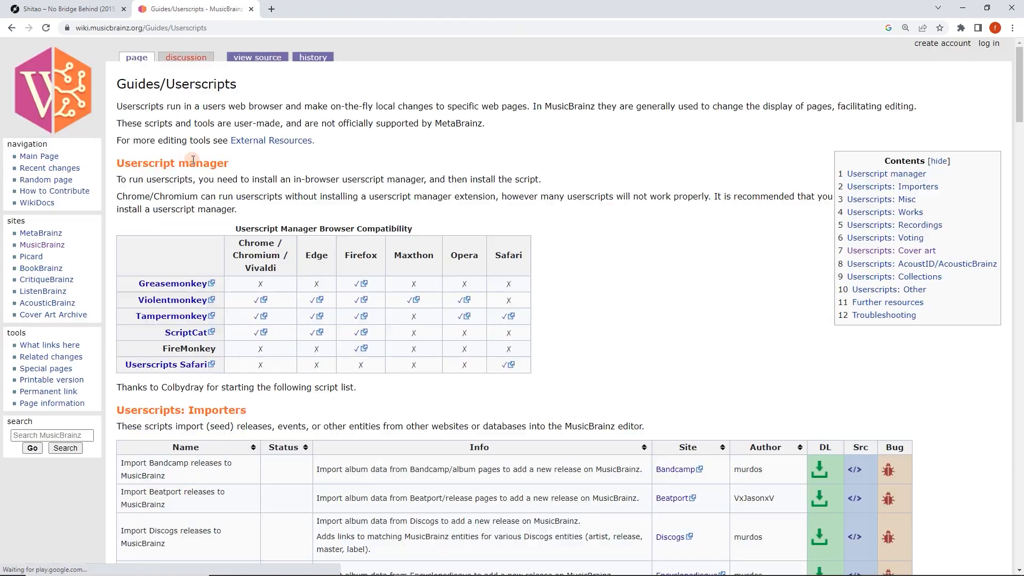
pyautogui.moveTo(414, 146)
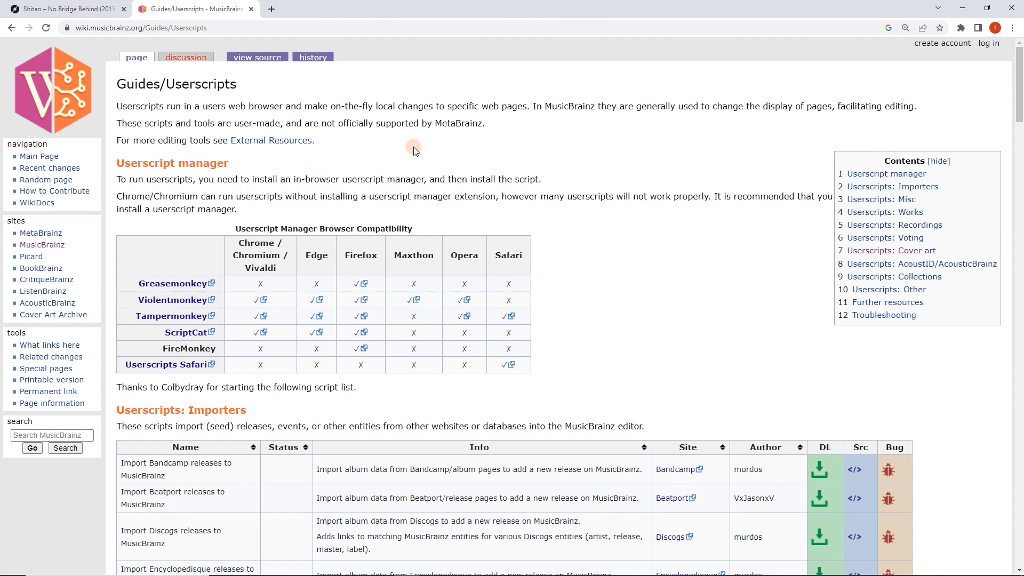
pyautogui.moveTo(255, 217)
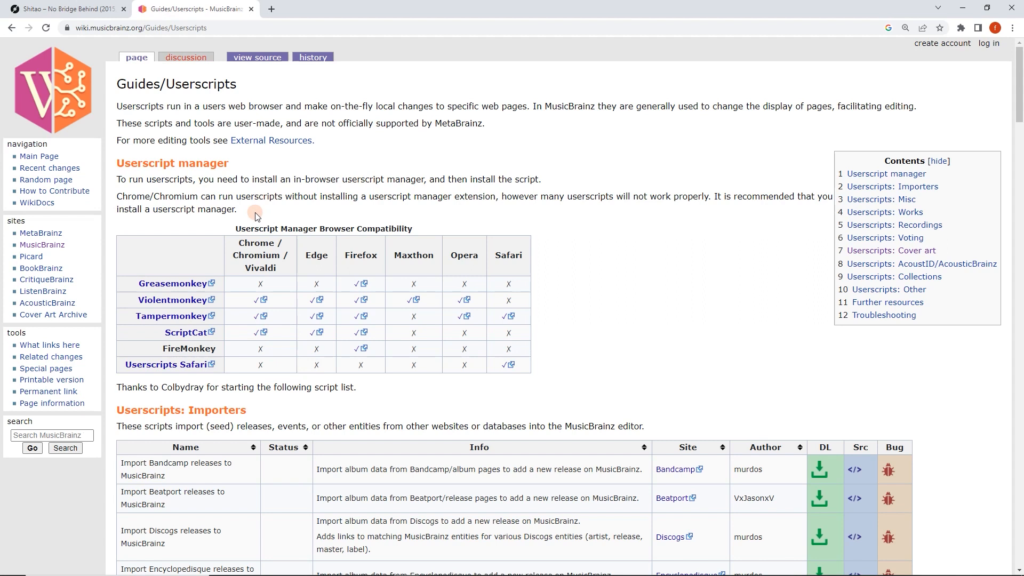
pyautogui.moveTo(307, 211)
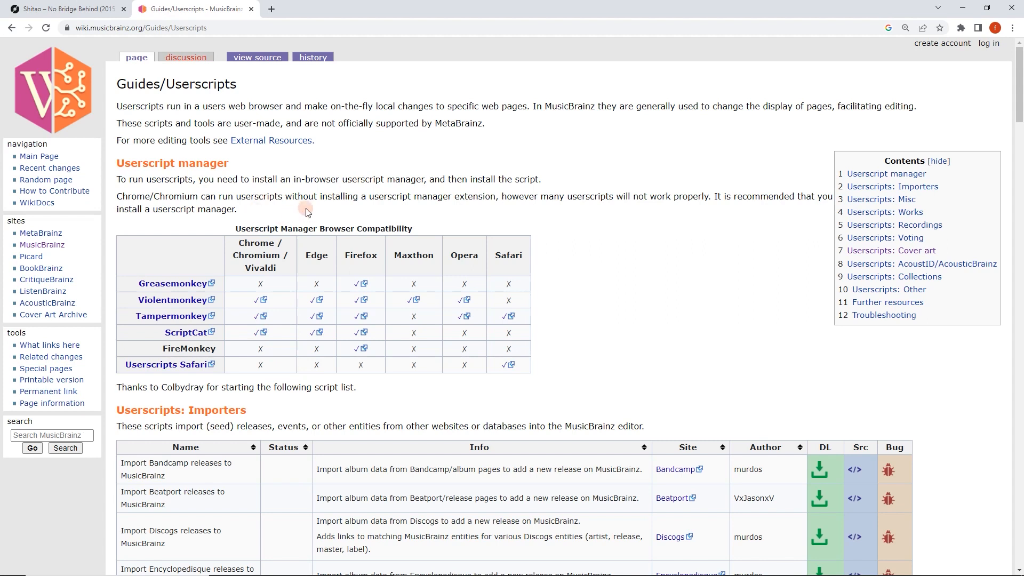
pyautogui.scroll(-3)
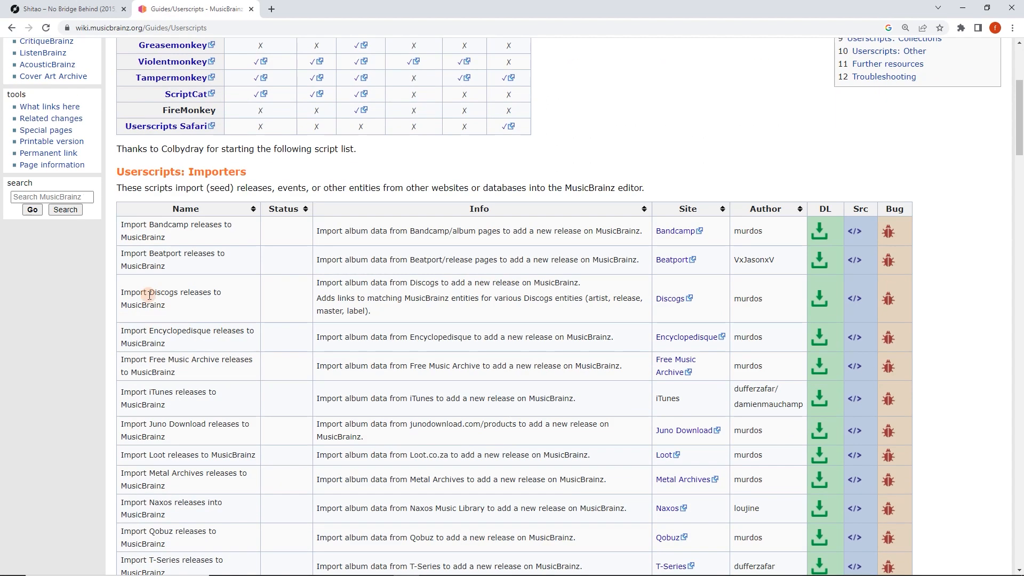
pyautogui.doubleClick(163, 292)
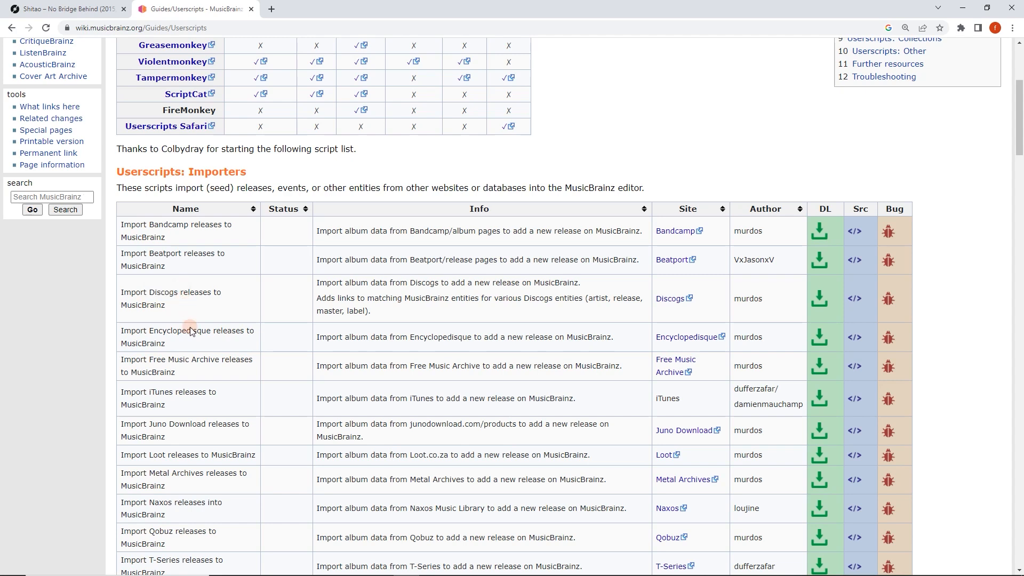
pyautogui.scroll(3)
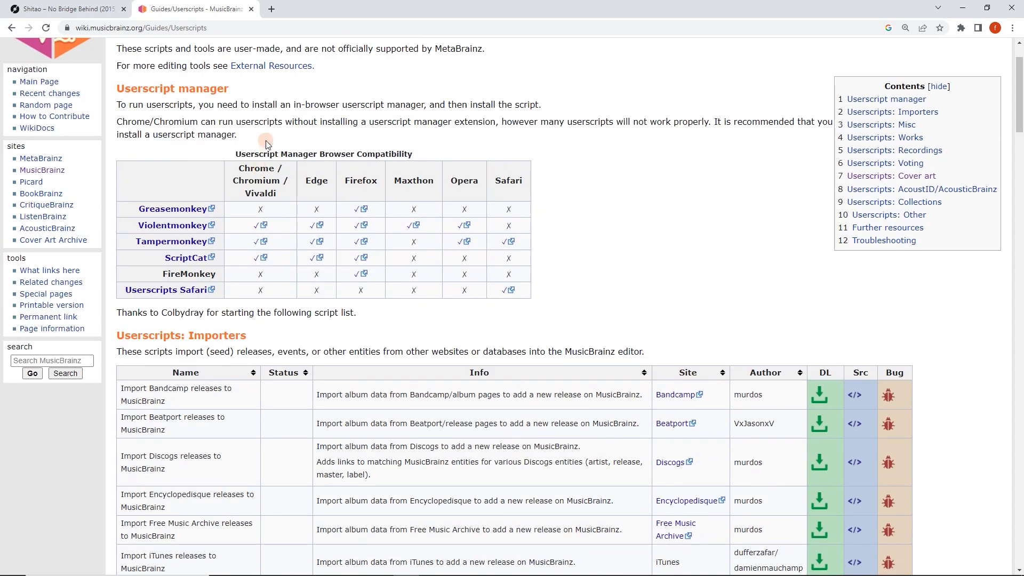
pyautogui.moveTo(123, 94)
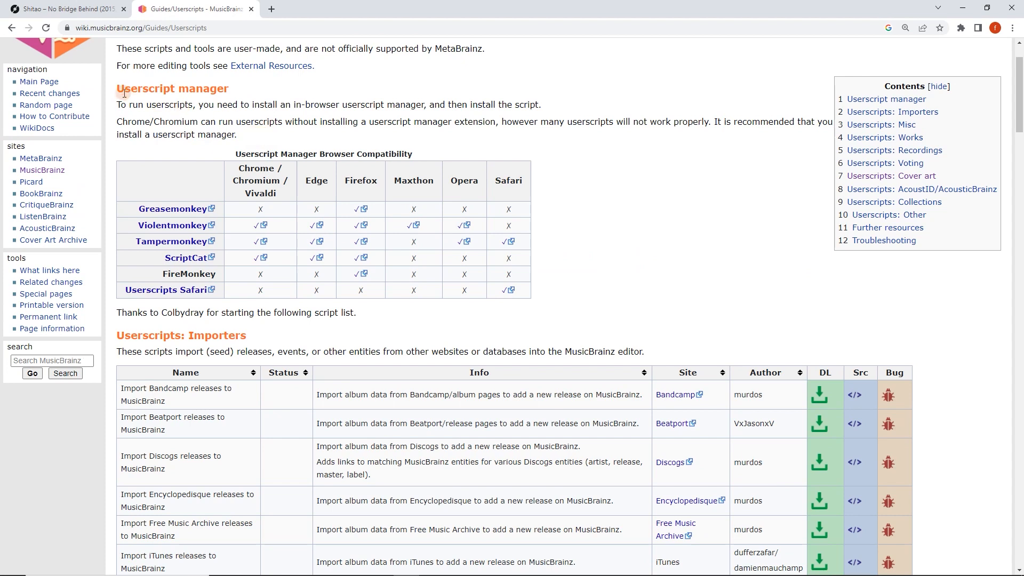
pyautogui.doubleClick(172, 89)
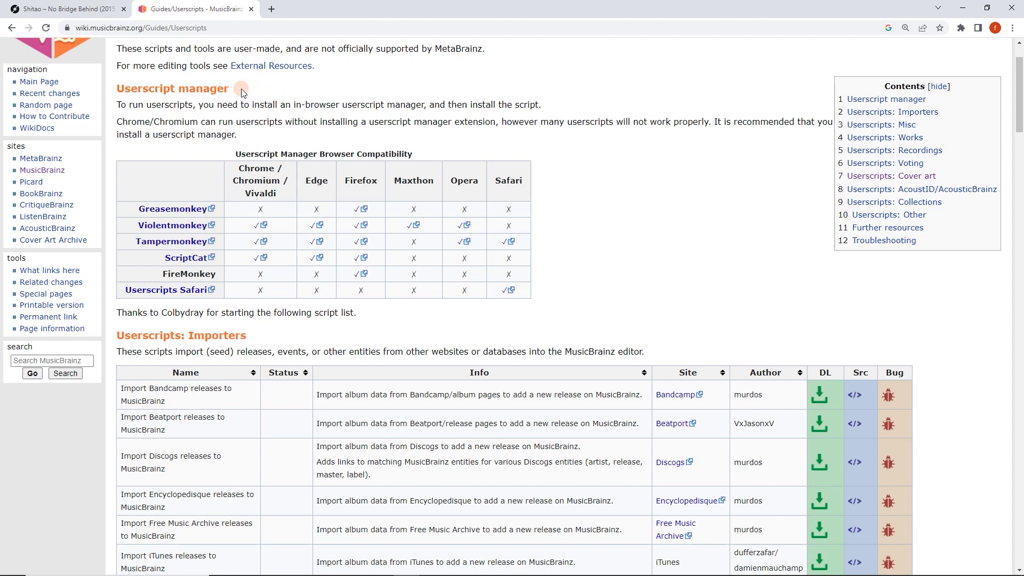
pyautogui.moveTo(312, 193)
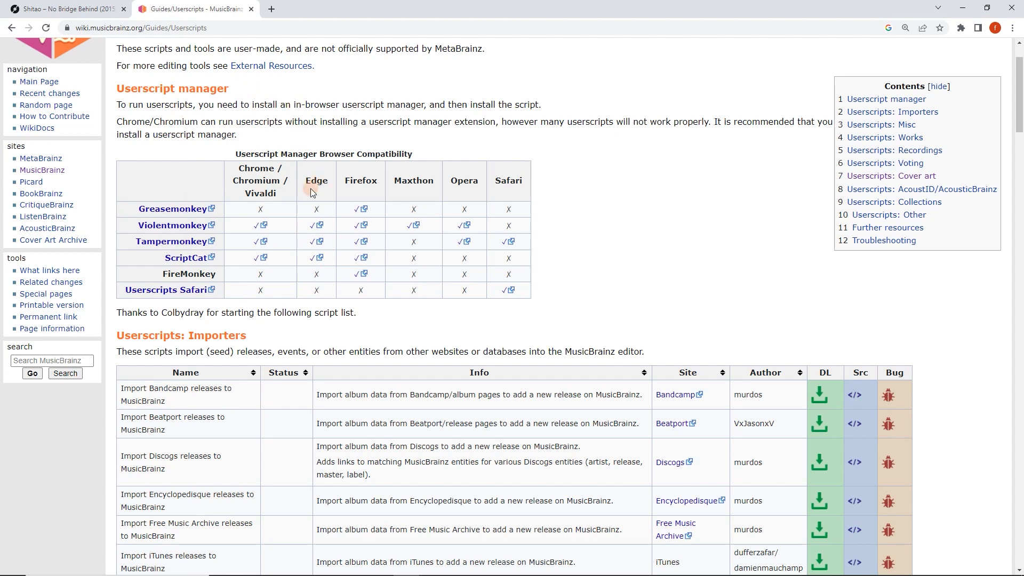
pyautogui.moveTo(274, 238)
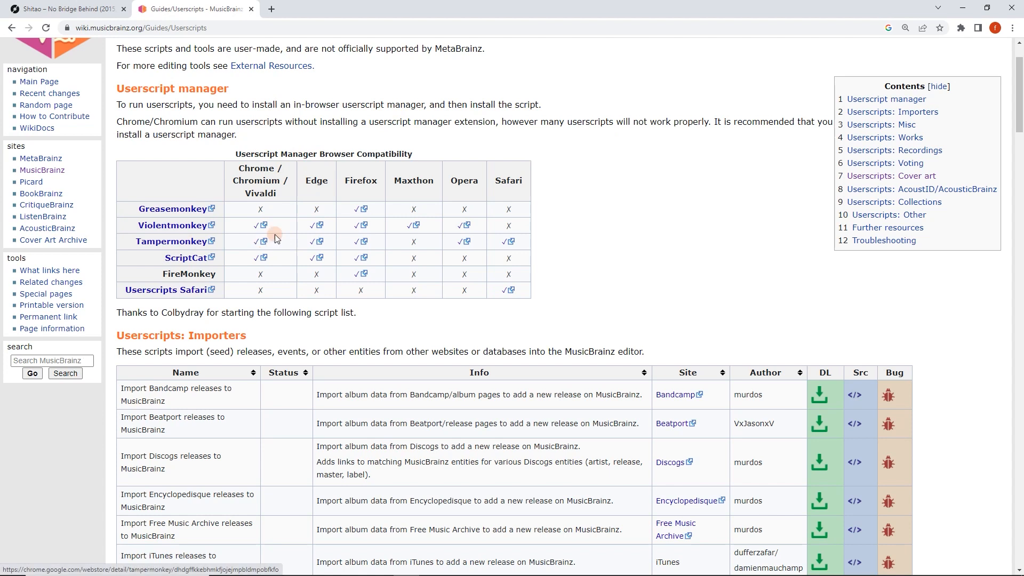
pyautogui.moveTo(553, 210)
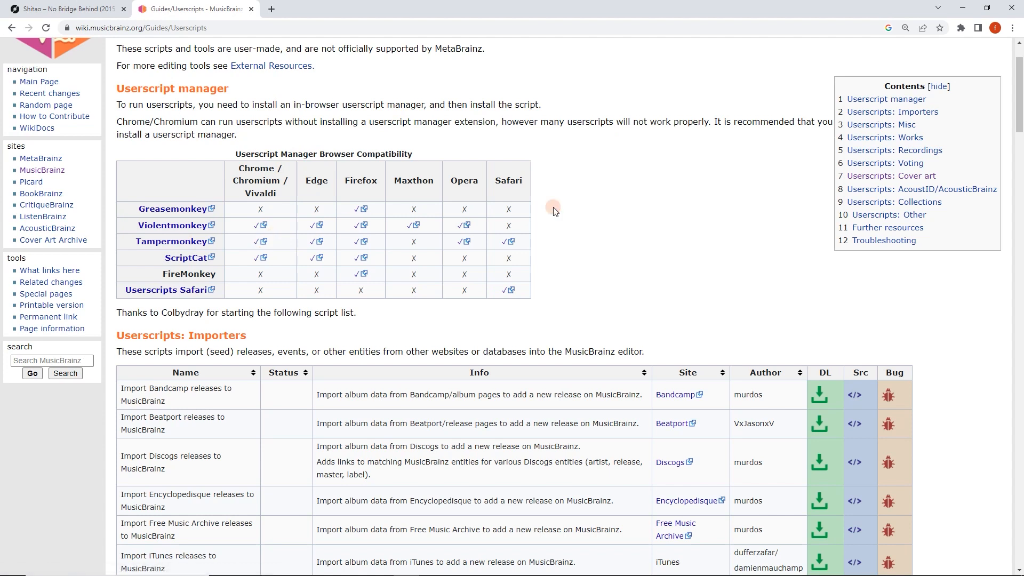
pyautogui.moveTo(196, 453)
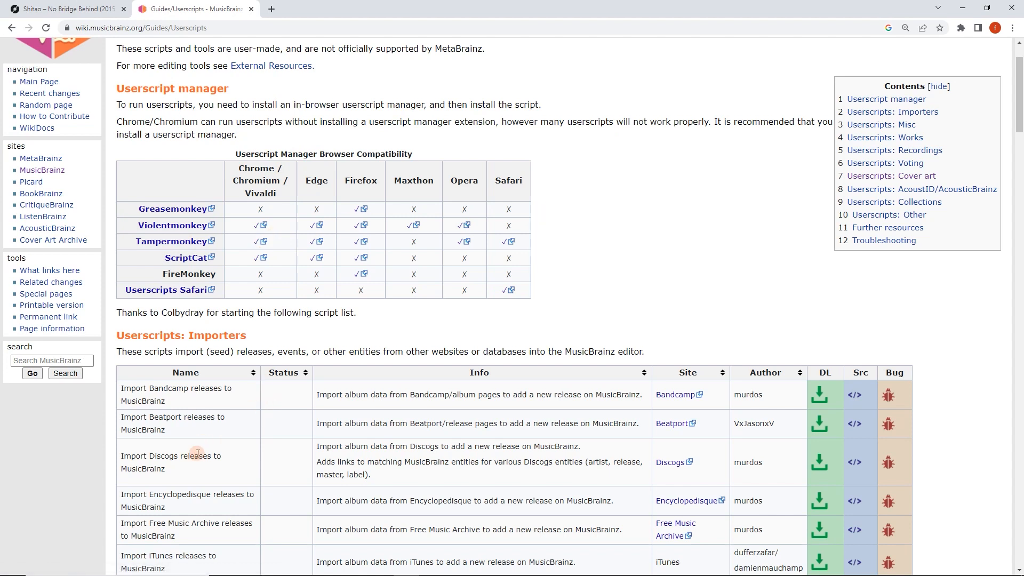
pyautogui.moveTo(235, 466)
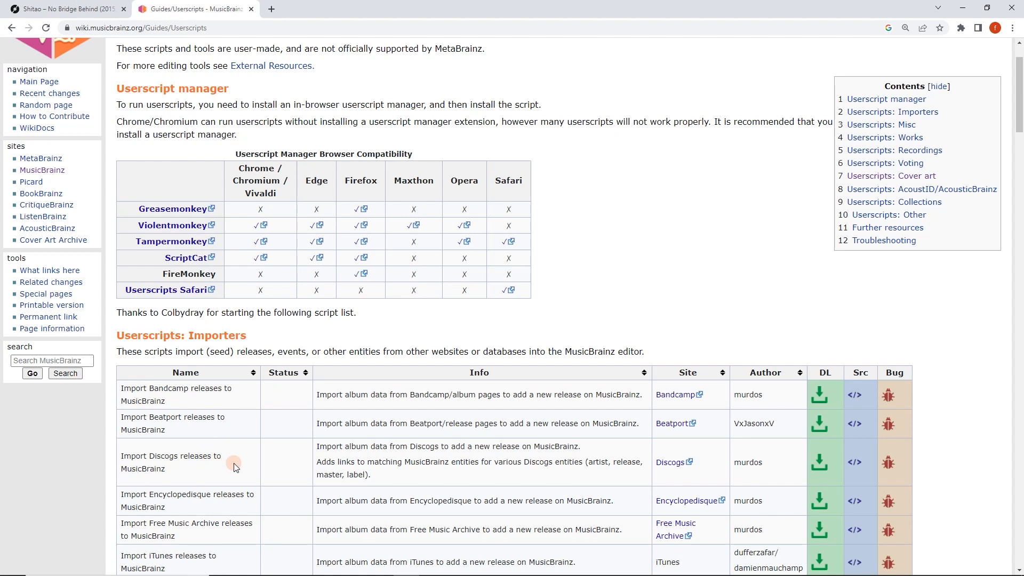
pyautogui.moveTo(249, 459)
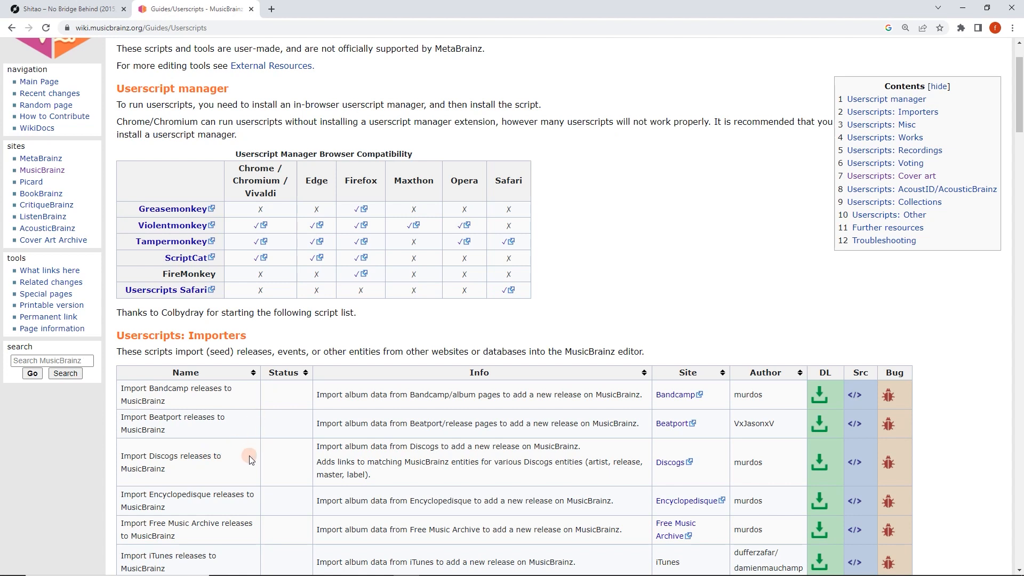
pyautogui.moveTo(172, 242)
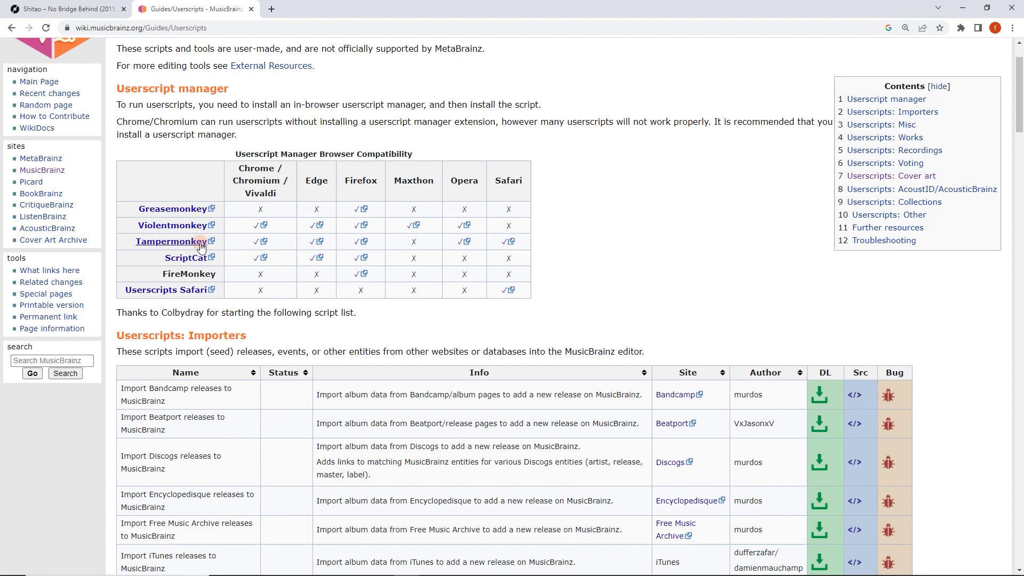
pyautogui.moveTo(264, 458)
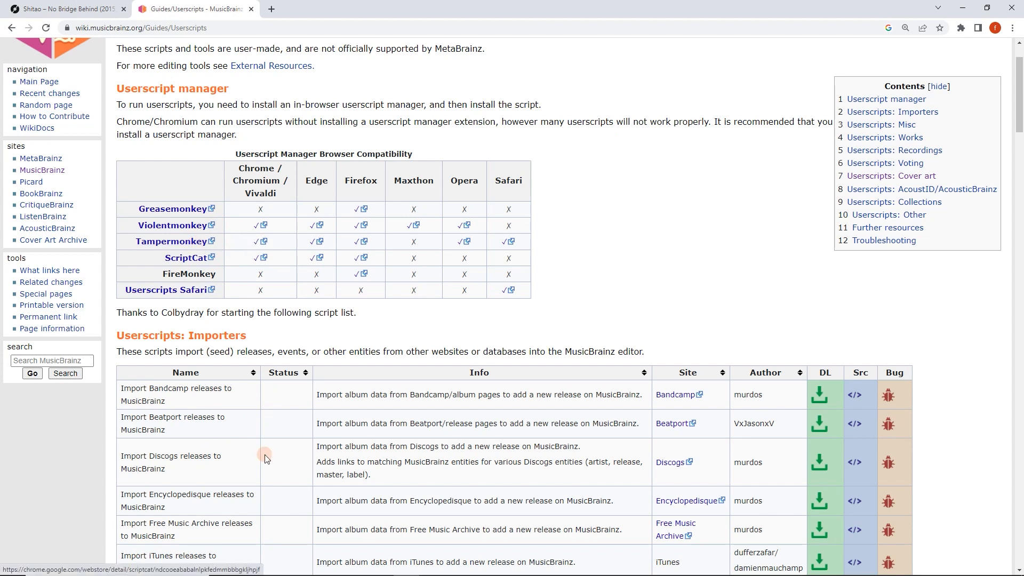
pyautogui.scroll(-3)
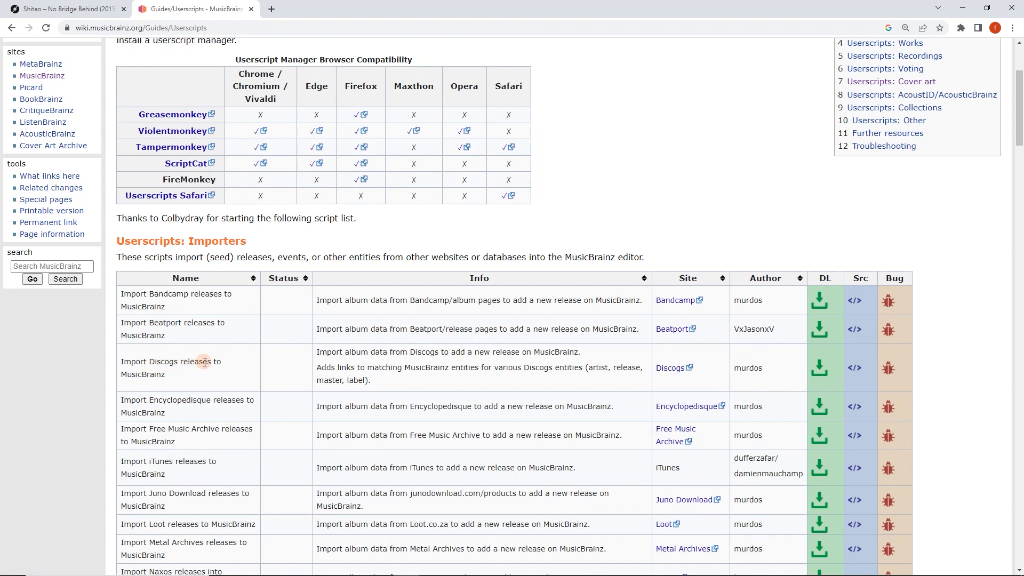
pyautogui.moveTo(757, 359)
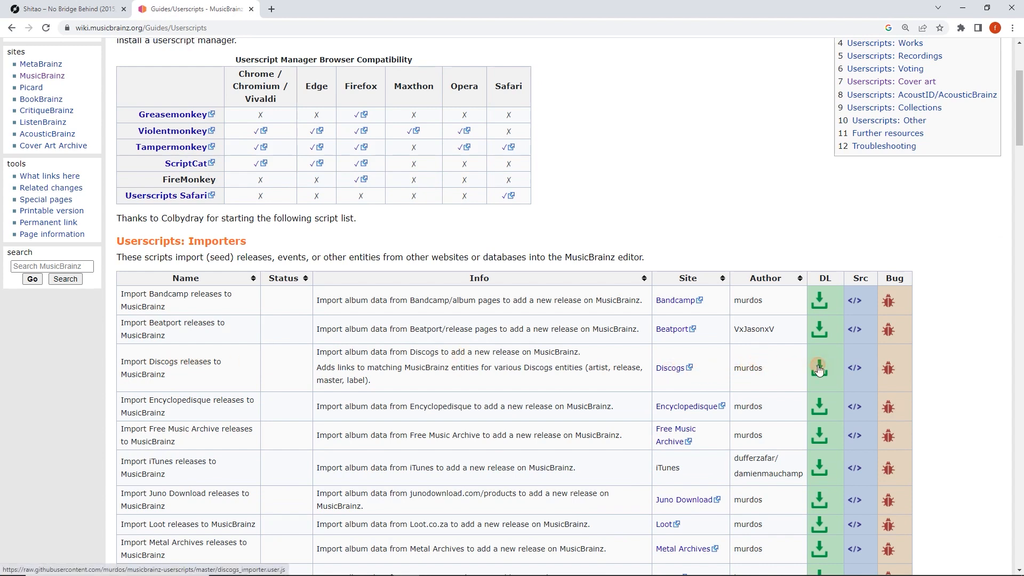
# Install the 'Import Discogs releases to MusicBrainz' userscript via Tampermonkey
pyautogui.click(818, 367)
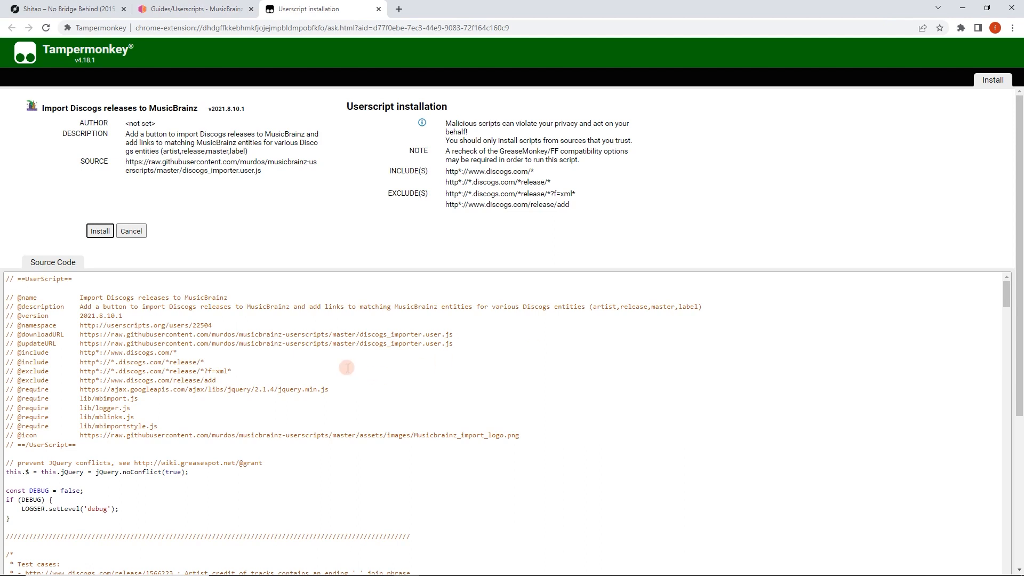
pyautogui.moveTo(201, 304)
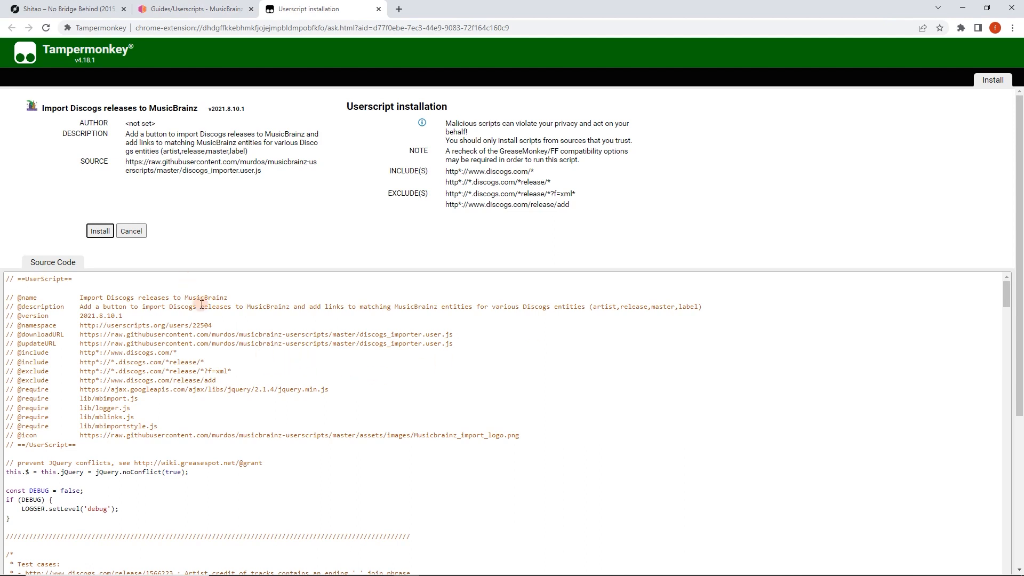
pyautogui.moveTo(53, 353)
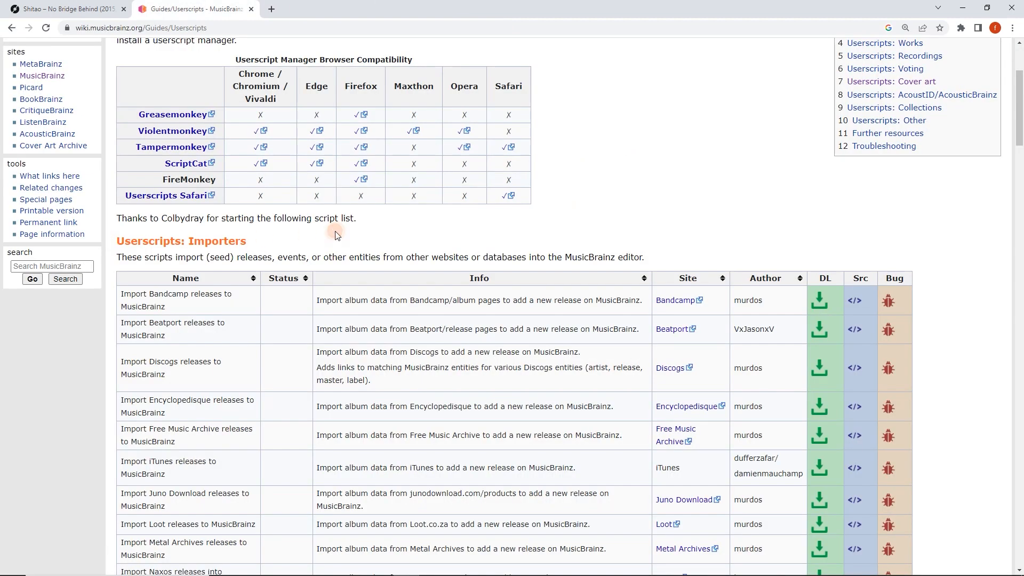
pyautogui.click(65, 8)
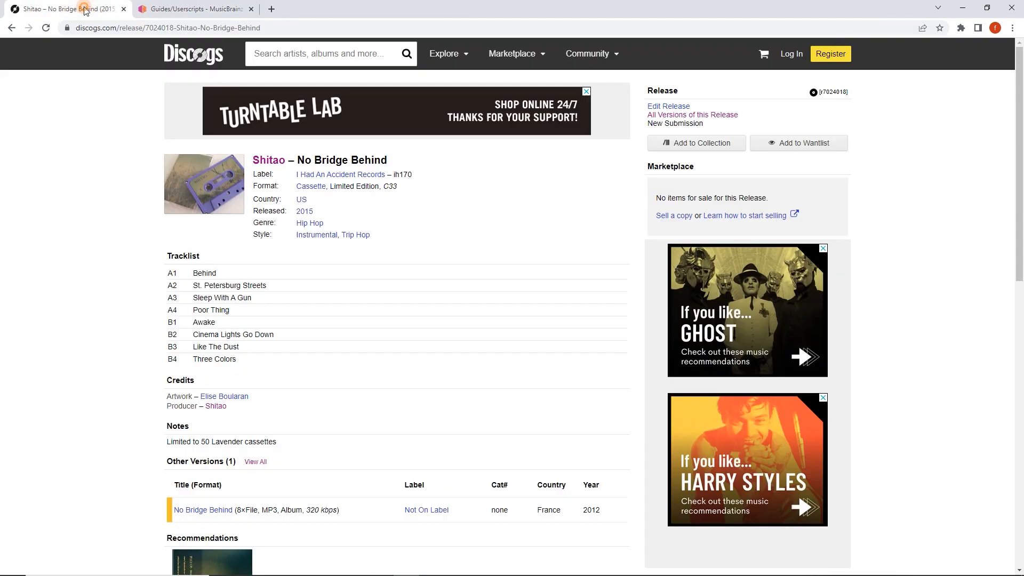
pyautogui.moveTo(492, 206)
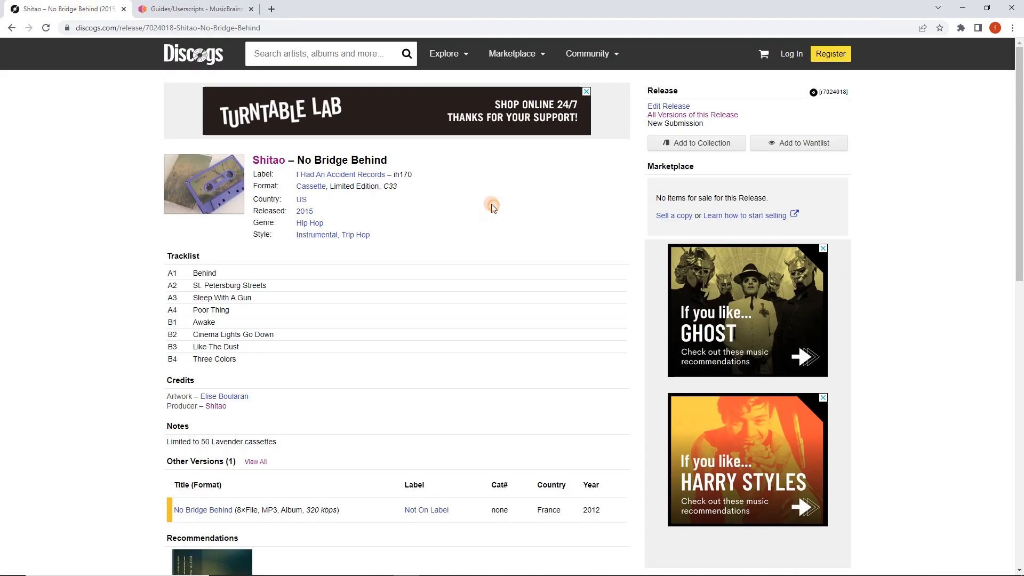
pyautogui.rightClick(492, 206)
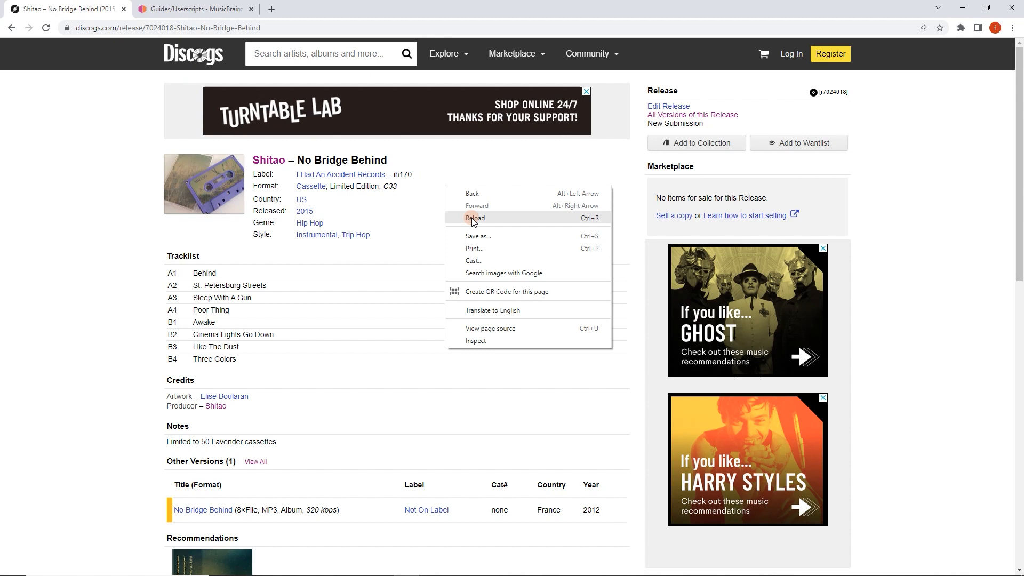
pyautogui.click(474, 218)
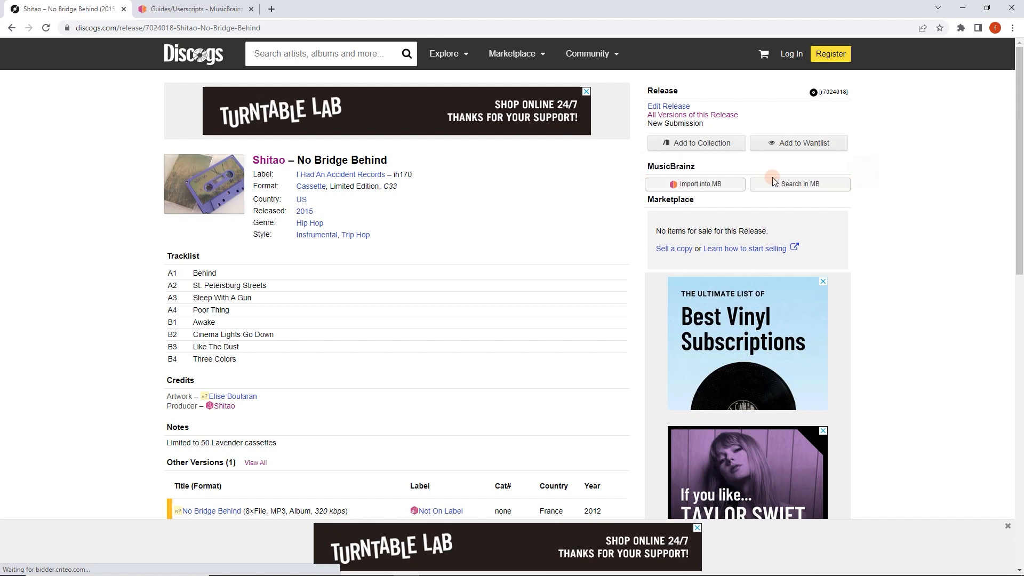
pyautogui.moveTo(755, 190)
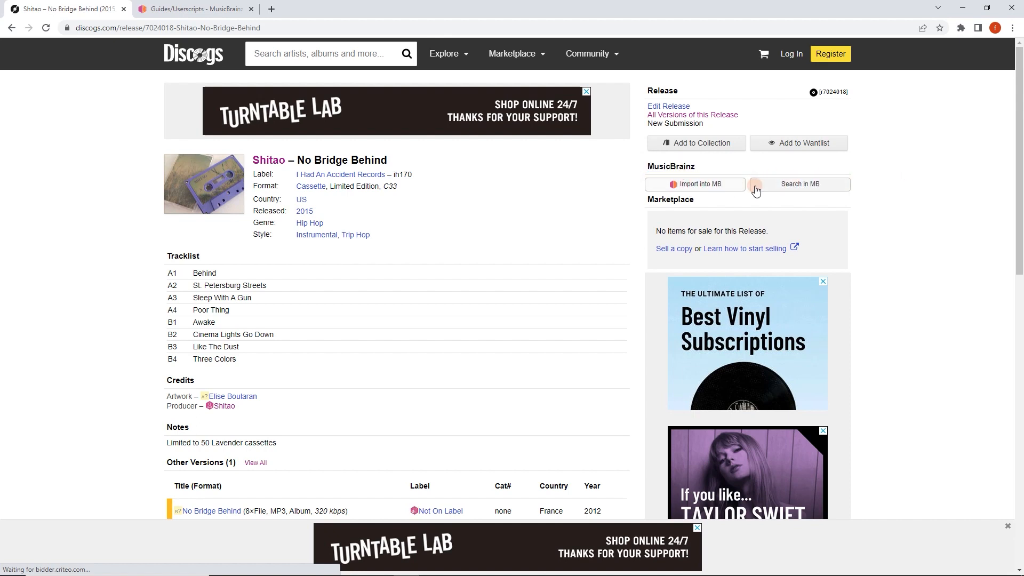
pyautogui.moveTo(686, 186)
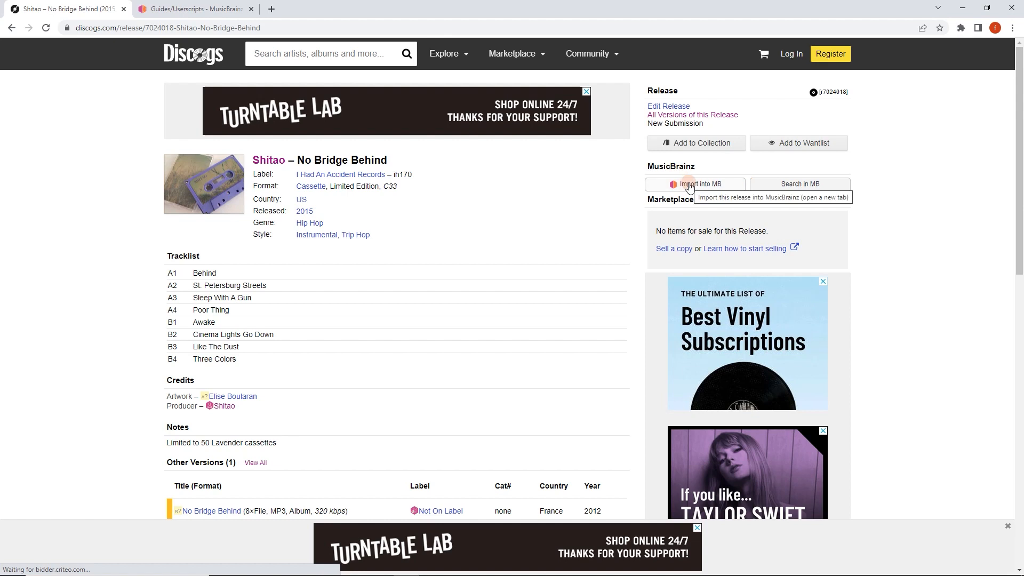
pyautogui.scroll(-3)
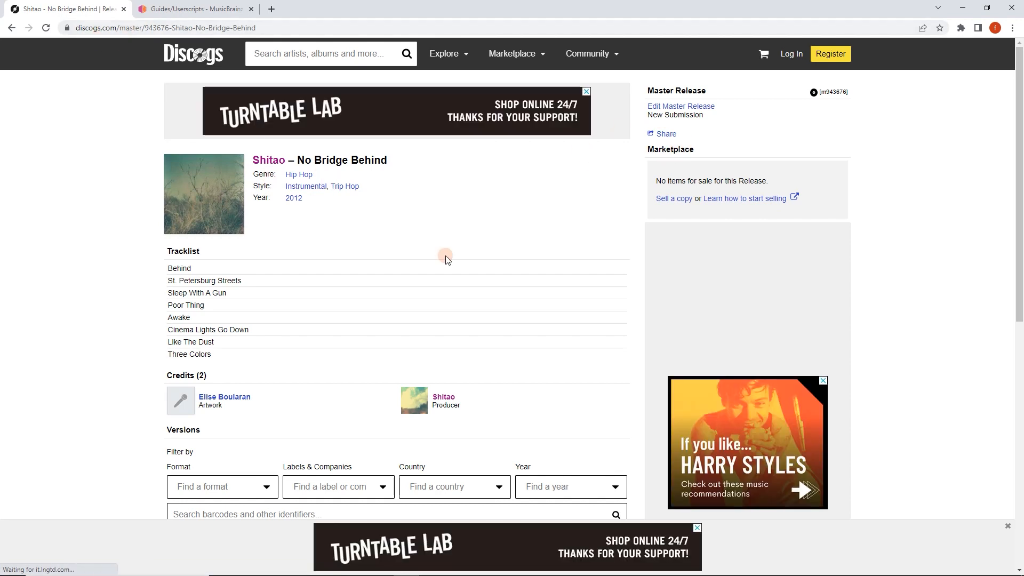
pyautogui.moveTo(269, 160)
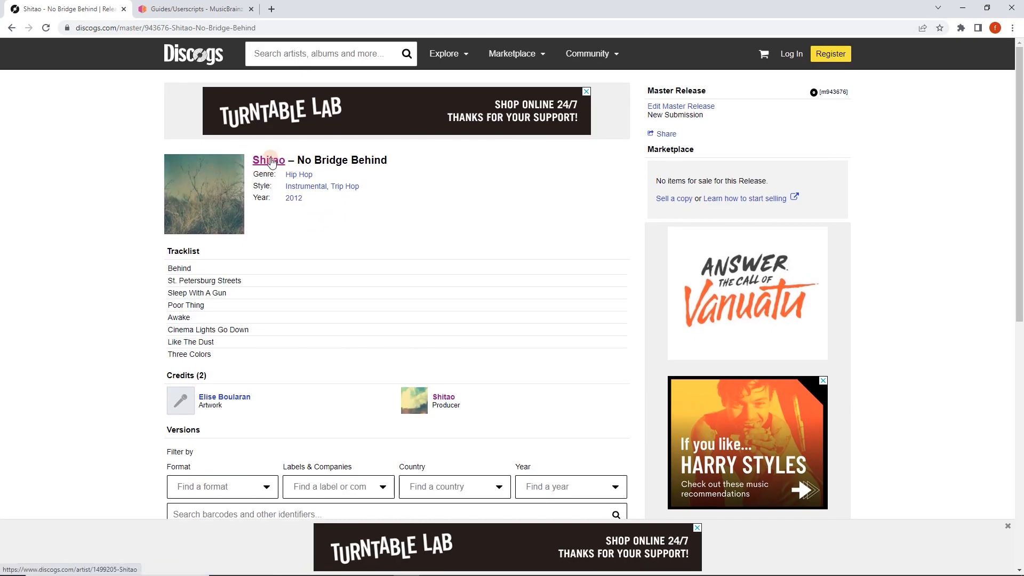
pyautogui.scroll(-3)
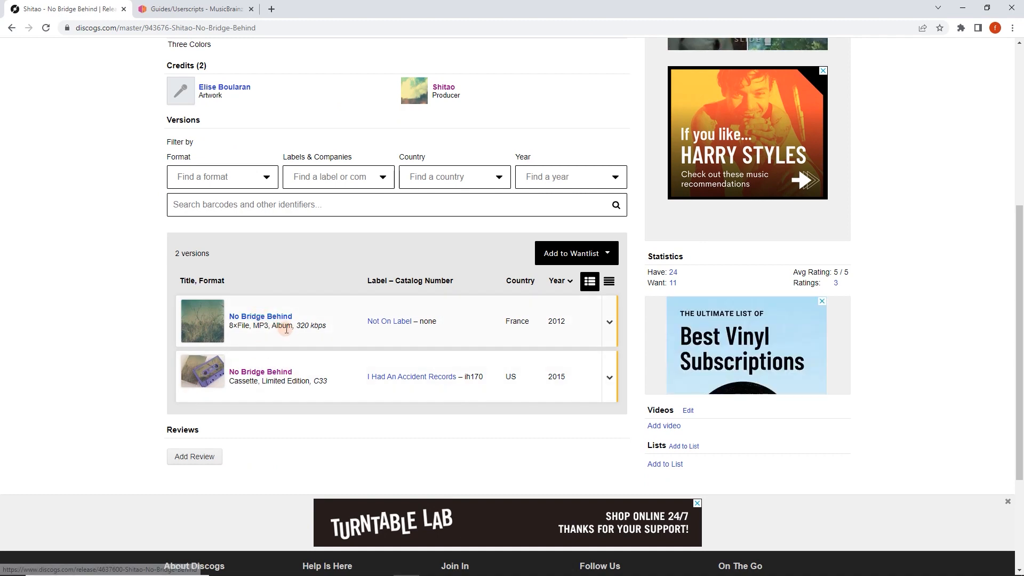
pyautogui.moveTo(260, 371)
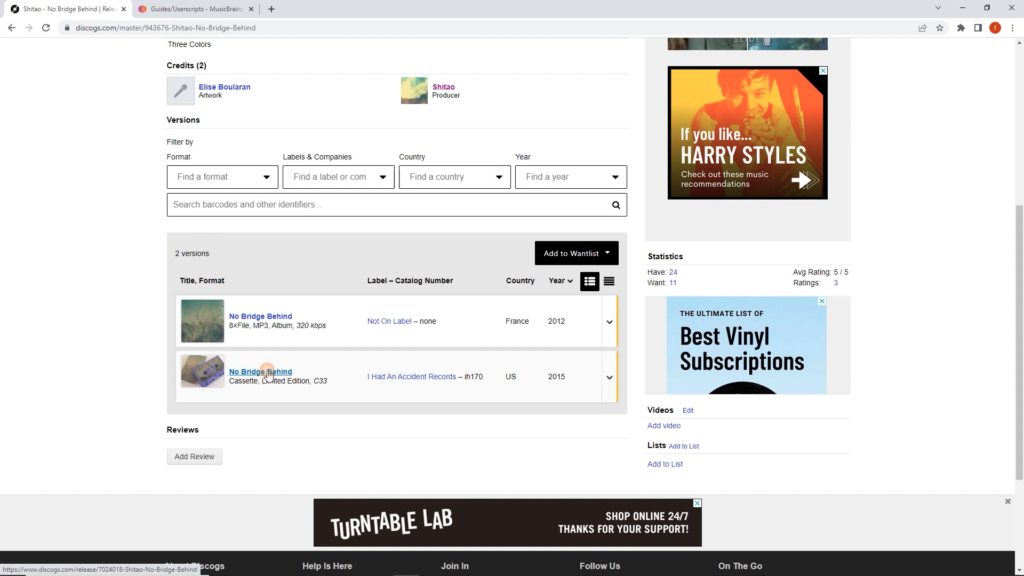
pyautogui.click(260, 371)
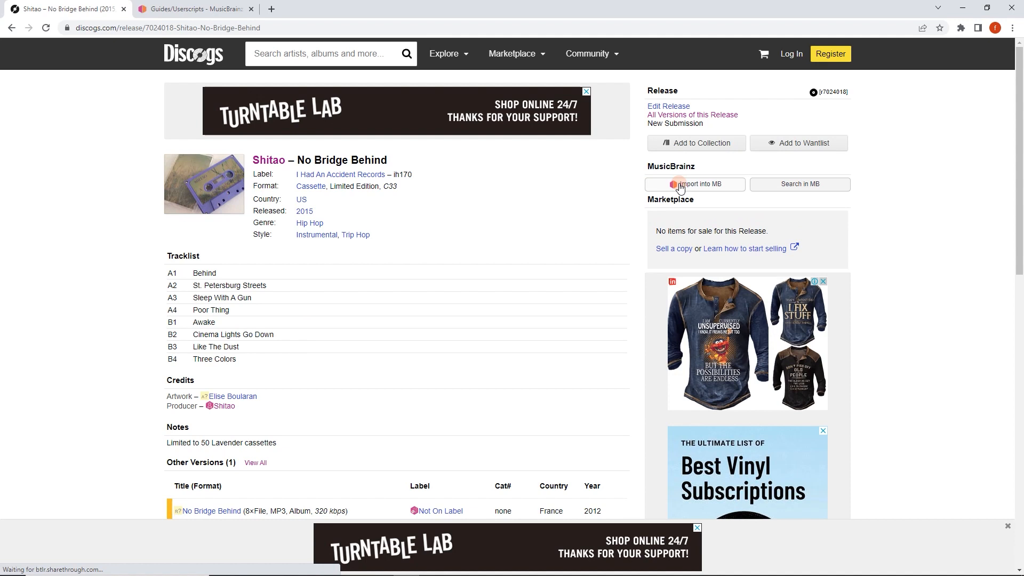
# Import the Discogs cassette into a prefilled MusicBrainz Add Release form and check its tracklist
pyautogui.click(695, 184)
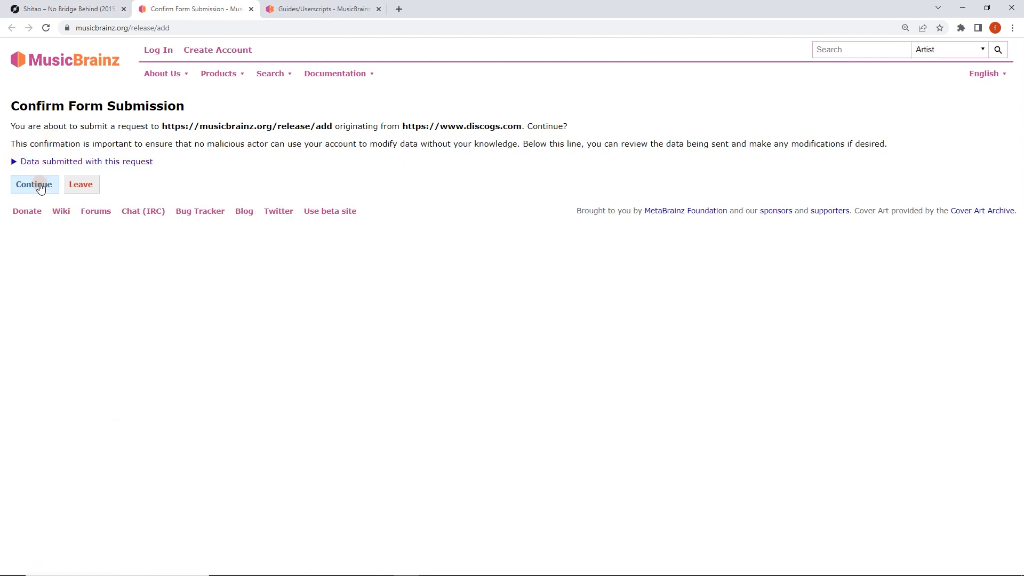
pyautogui.click(33, 184)
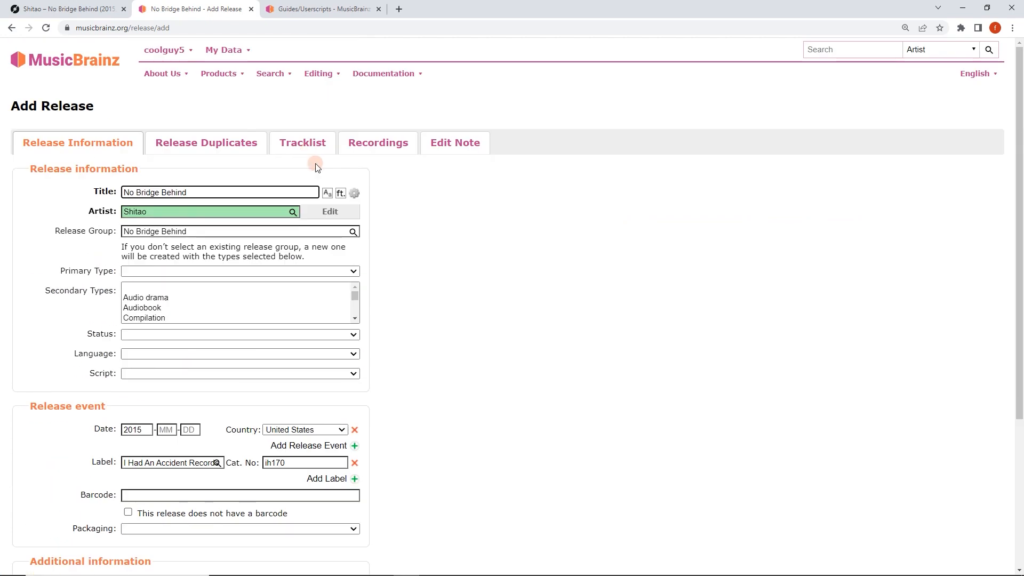
pyautogui.click(302, 142)
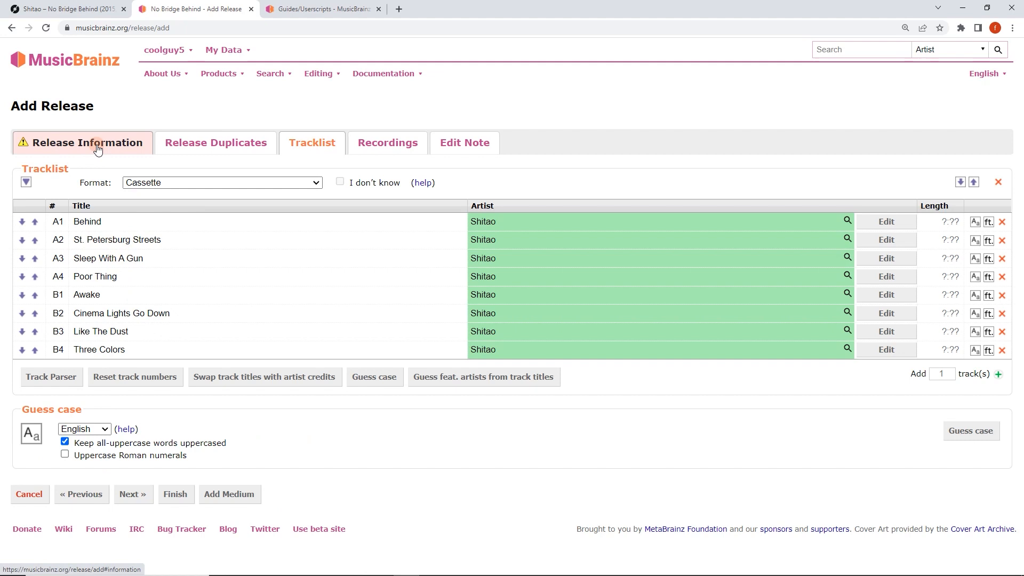
pyautogui.click(86, 141)
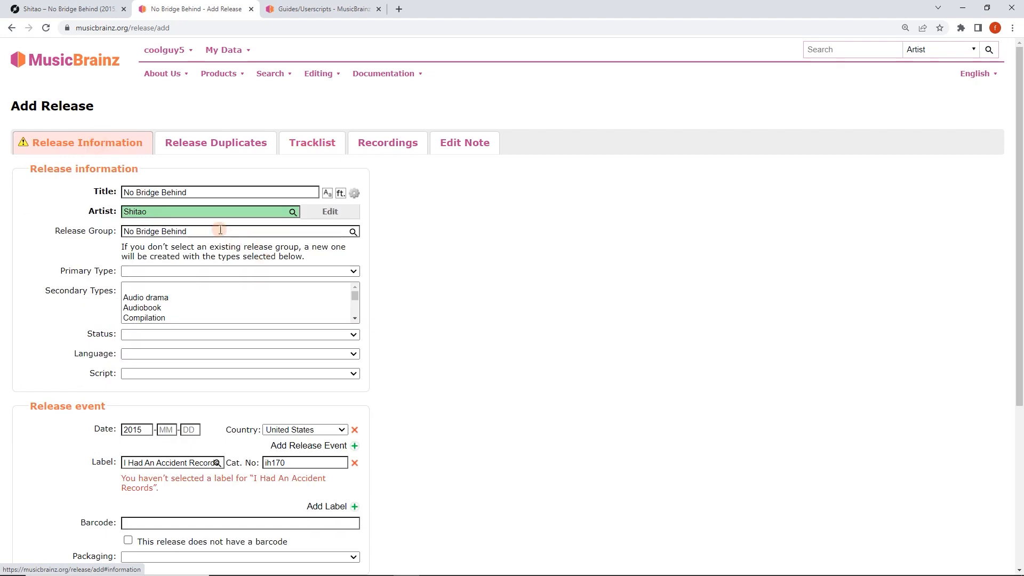
pyautogui.moveTo(201, 228)
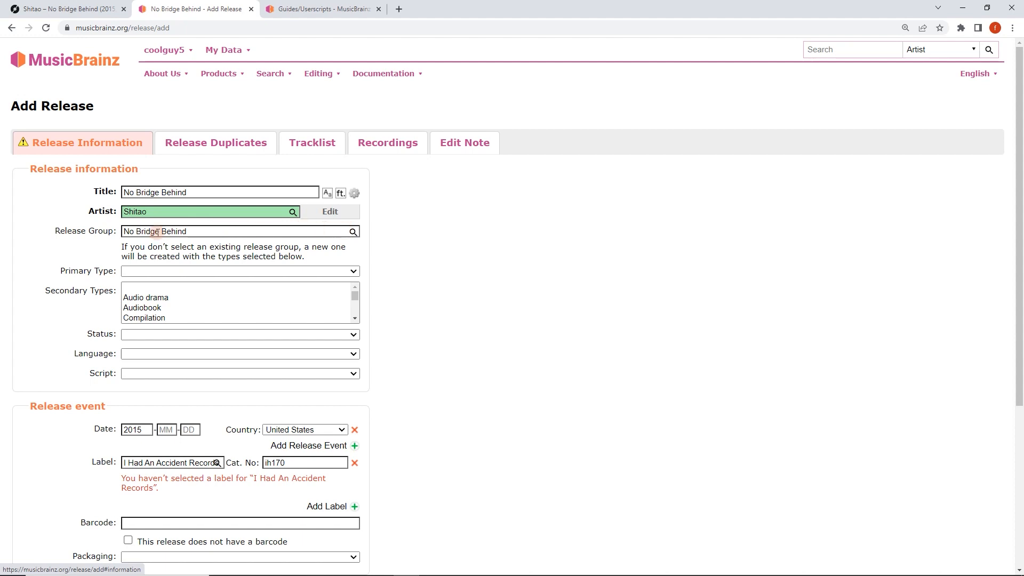
# Attach the release to the existing 'No bridge behind' release group by Shitao and view that group
pyautogui.click(235, 232)
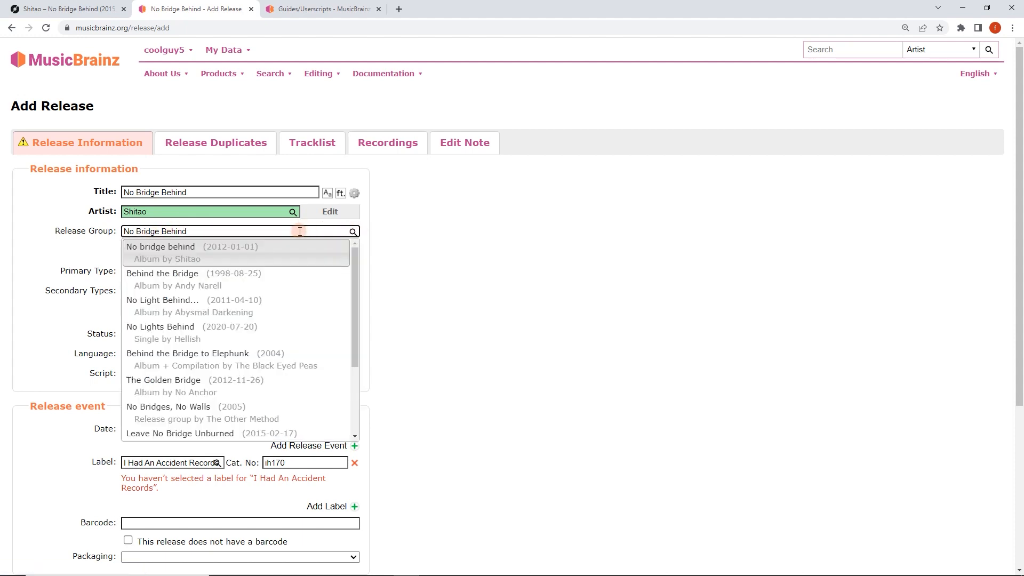
pyautogui.moveTo(185, 260)
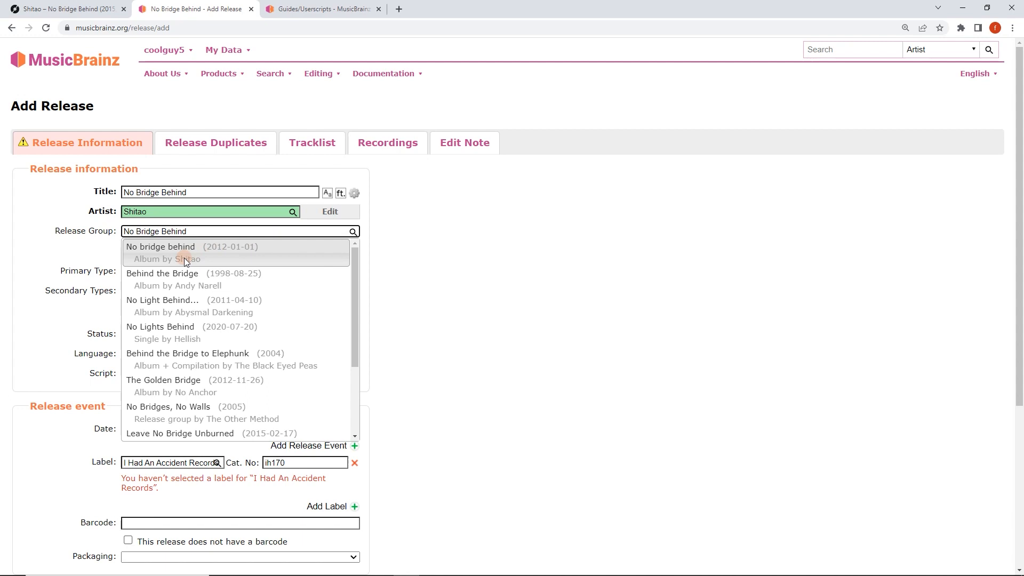
pyautogui.moveTo(181, 255)
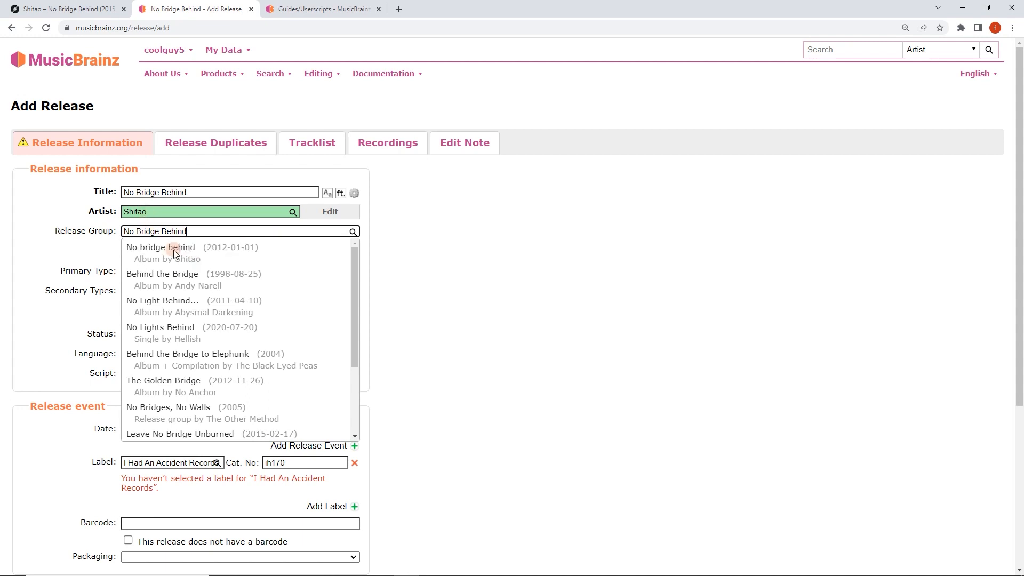
pyautogui.click(168, 247)
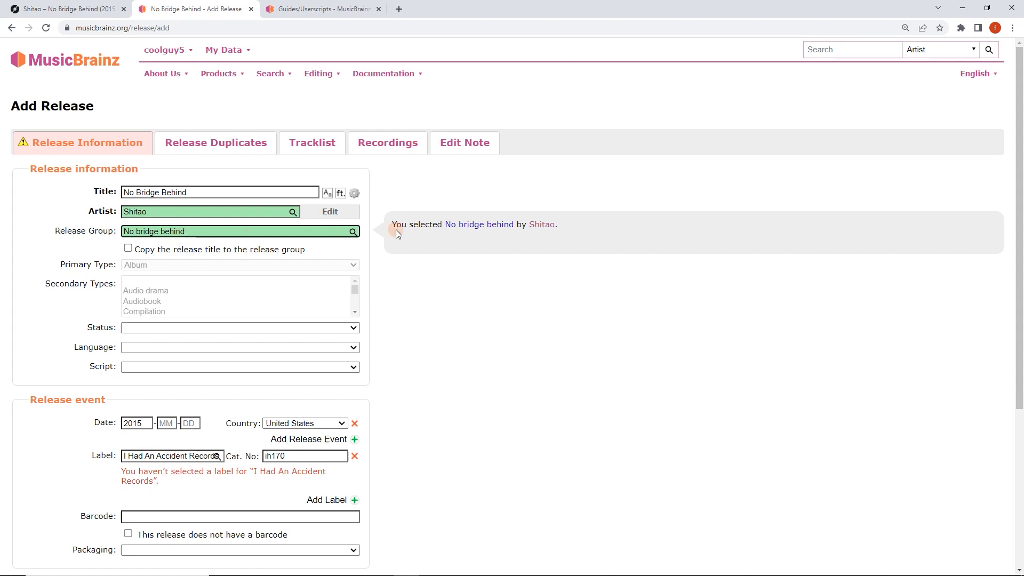
pyautogui.click(479, 224)
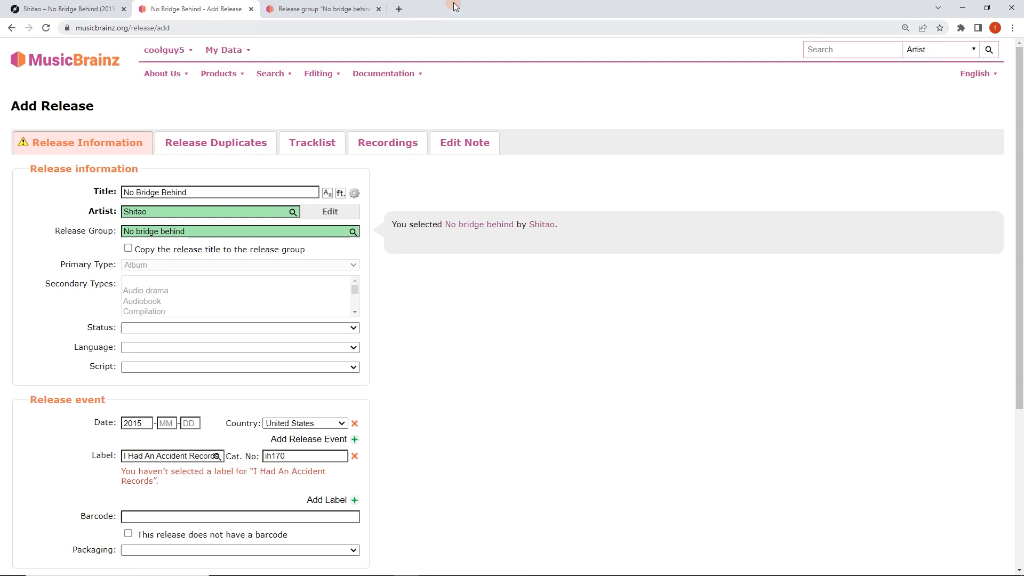
pyautogui.click(320, 9)
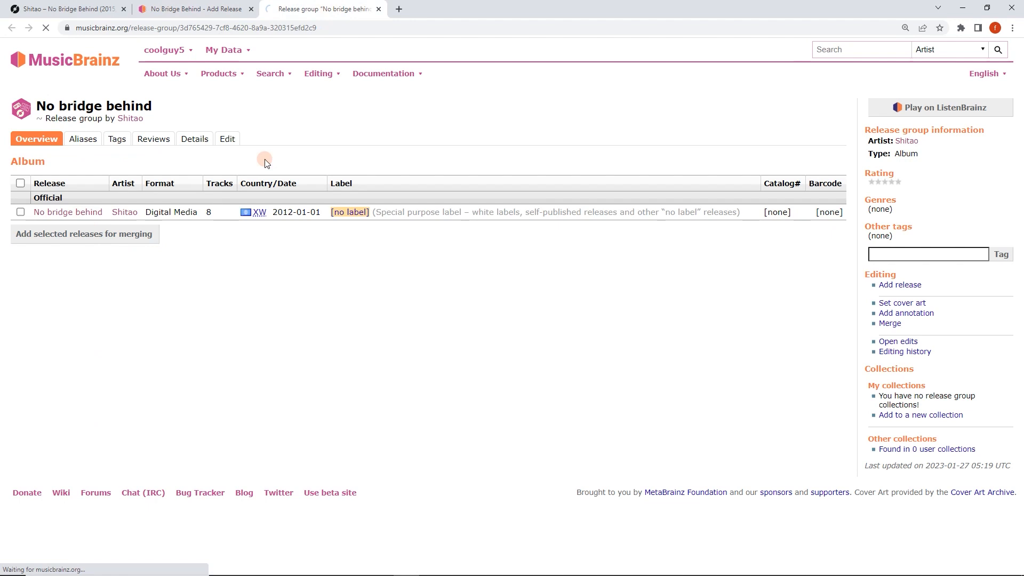
# Check the digital release's eight tracks against the Discogs cassette, then return to Add Release
pyautogui.click(67, 212)
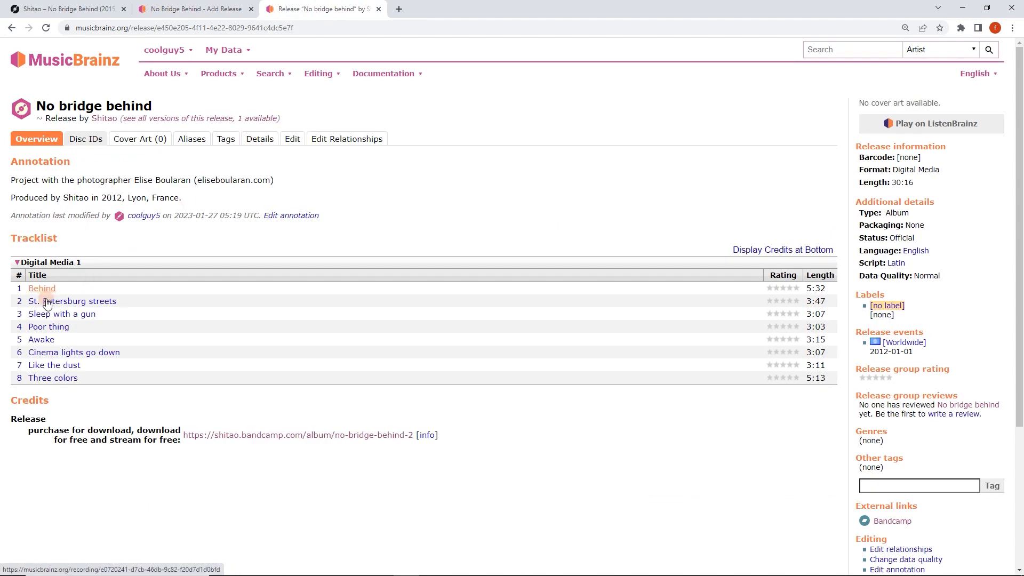
pyautogui.click(65, 9)
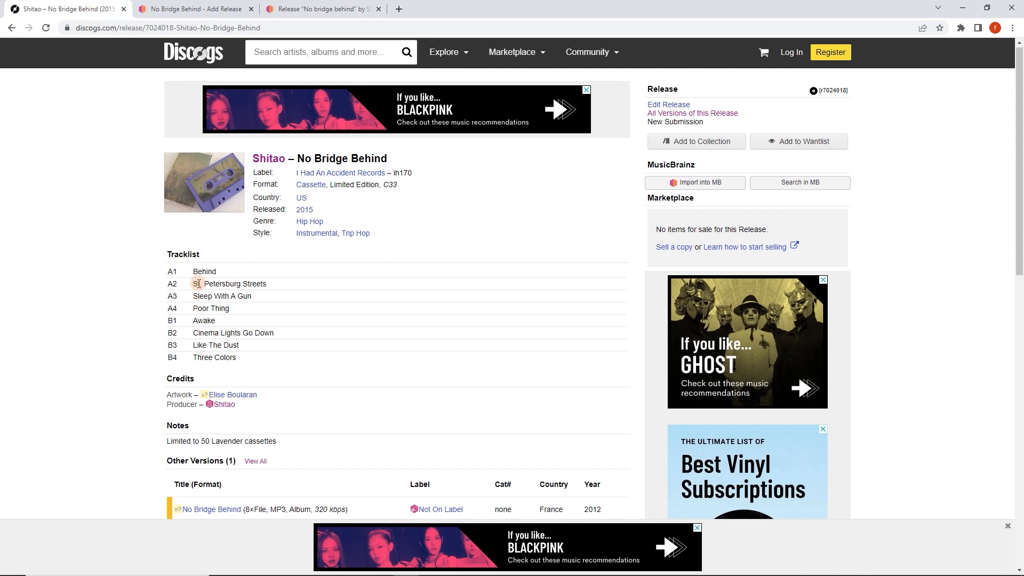
pyautogui.click(320, 8)
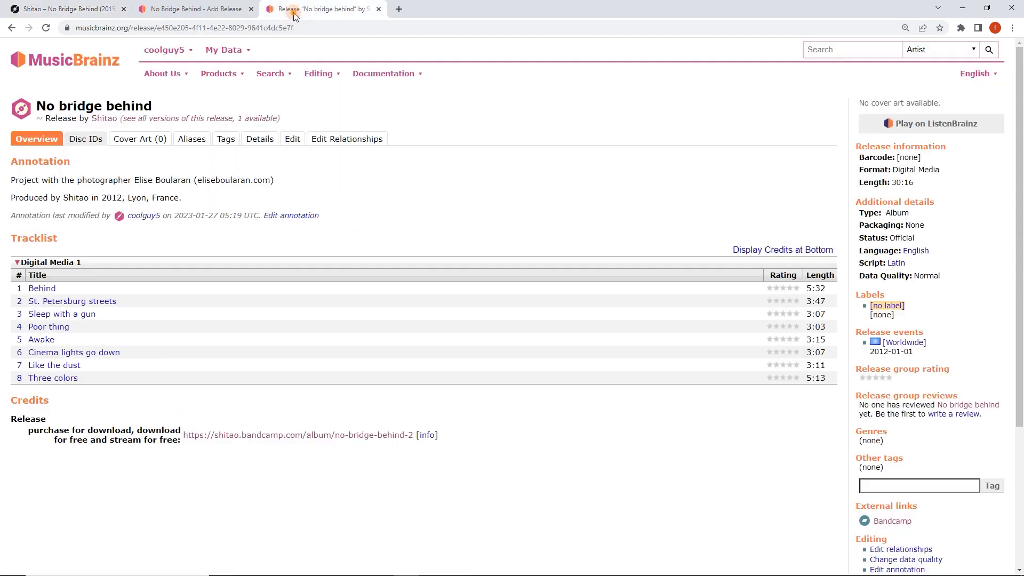
pyautogui.moveTo(73, 262)
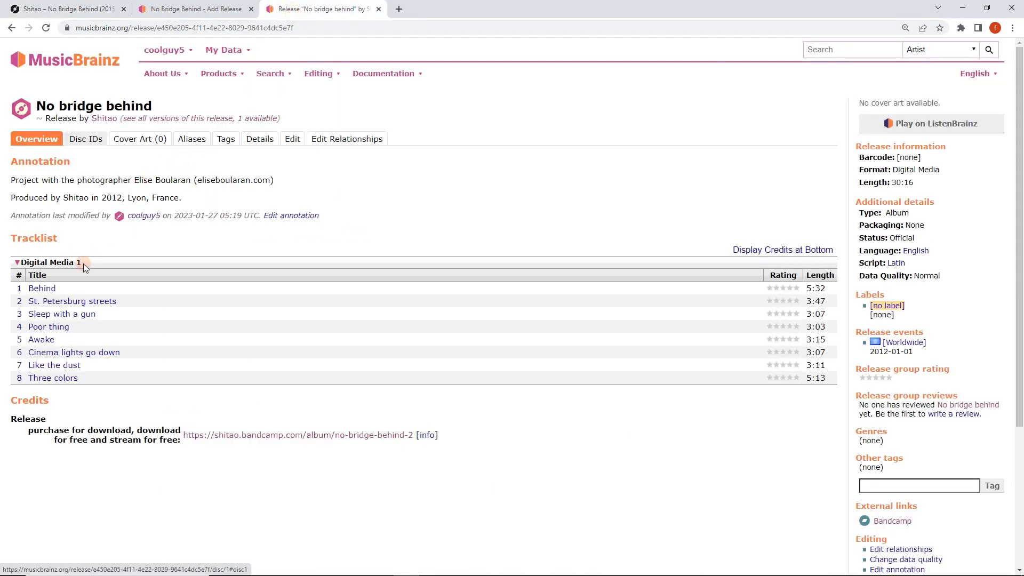
pyautogui.moveTo(109, 264)
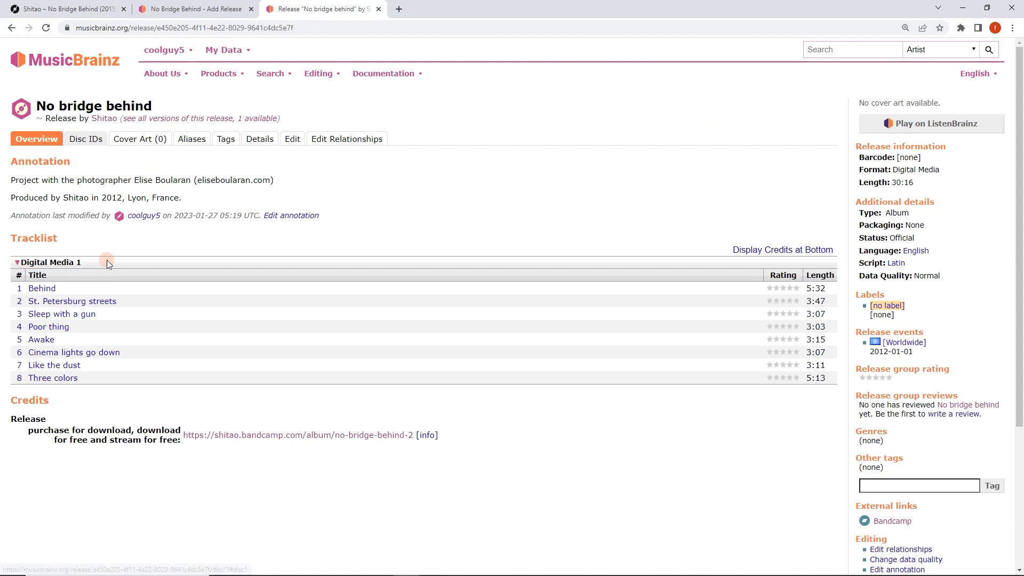
pyautogui.click(190, 8)
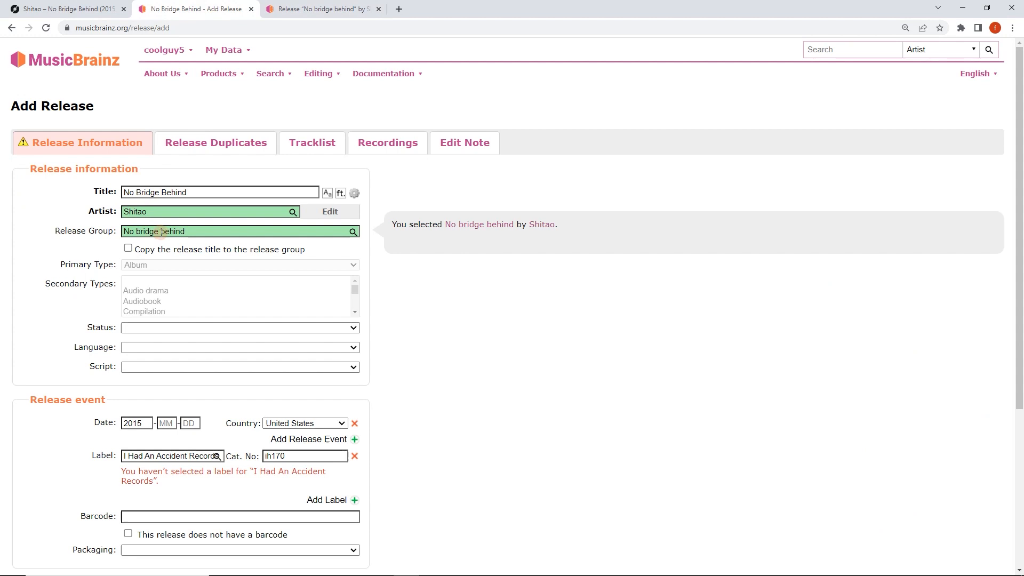
# Review the release status choices and check the release and label details on Discogs
pyautogui.click(219, 192)
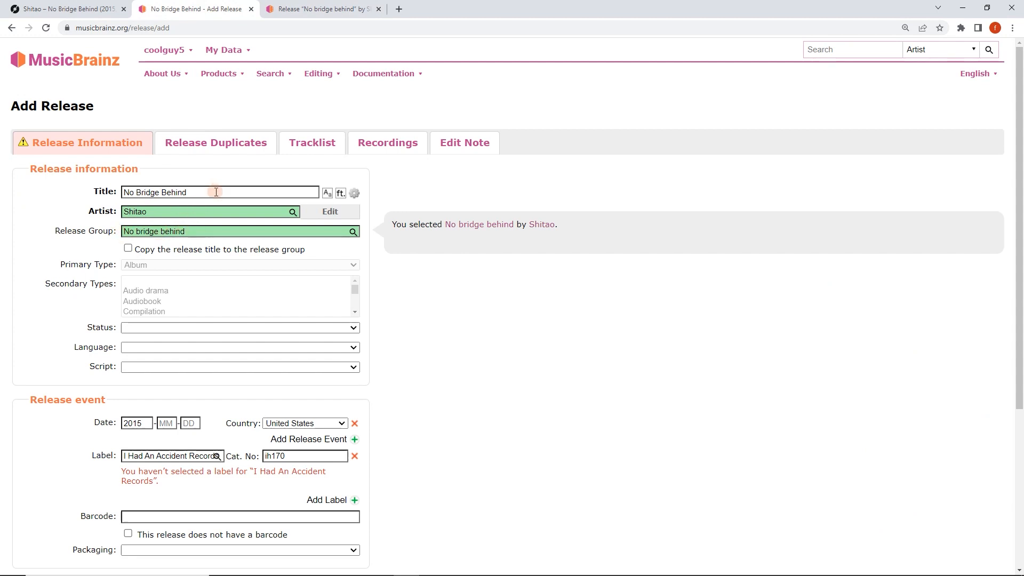
pyautogui.moveTo(390, 255)
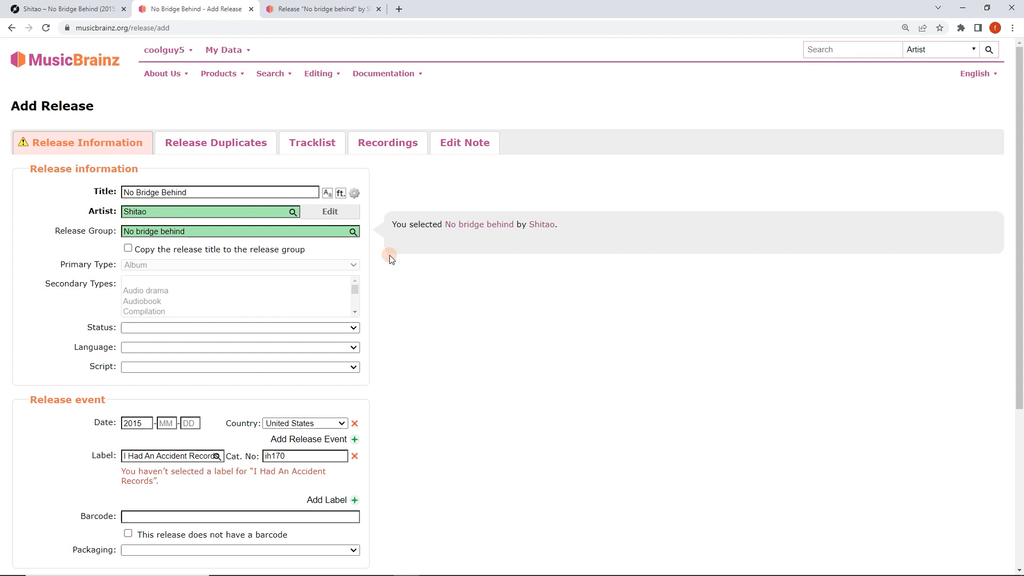
pyautogui.scroll(-3)
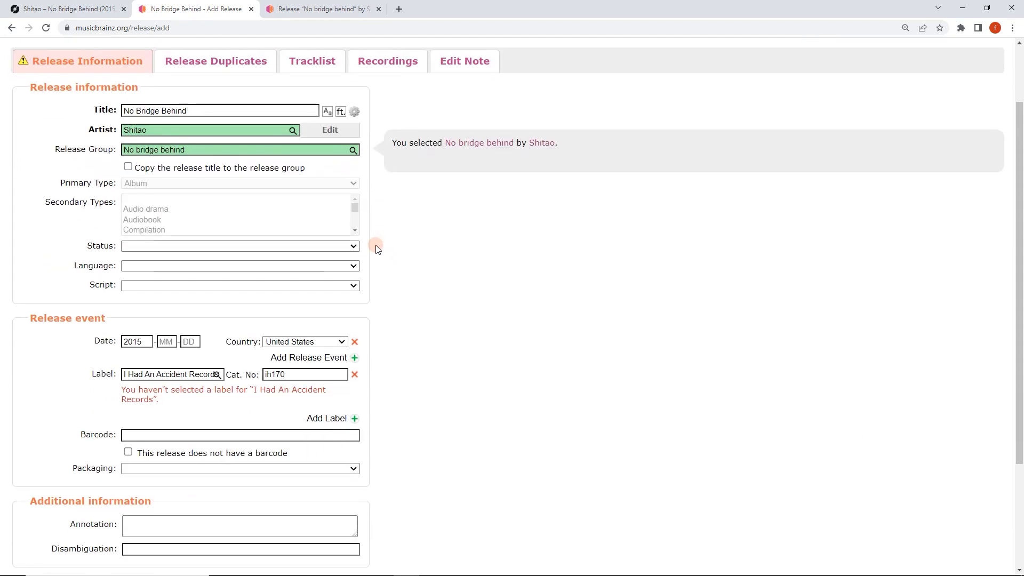
pyautogui.scroll(-3)
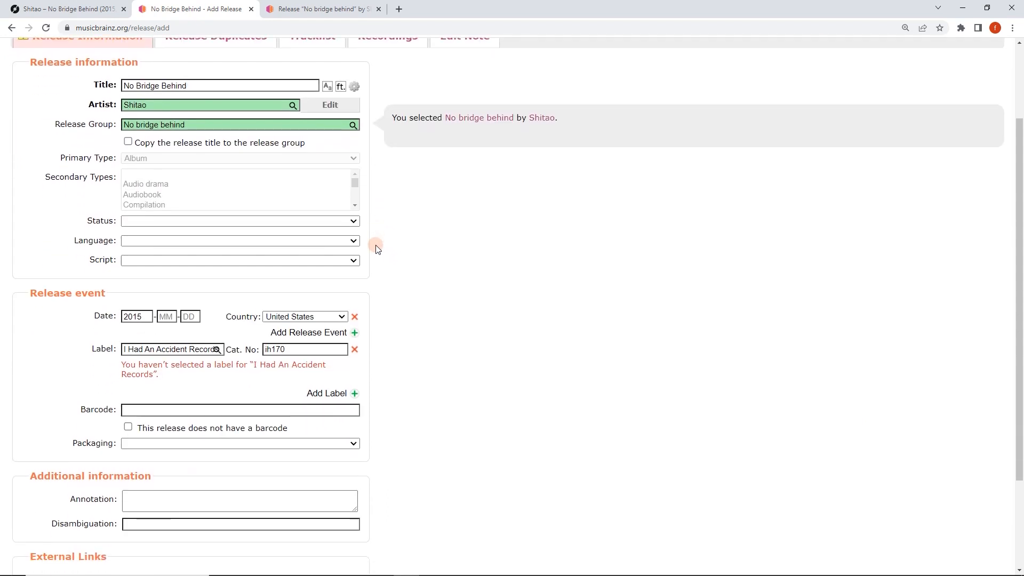
pyautogui.click(239, 220)
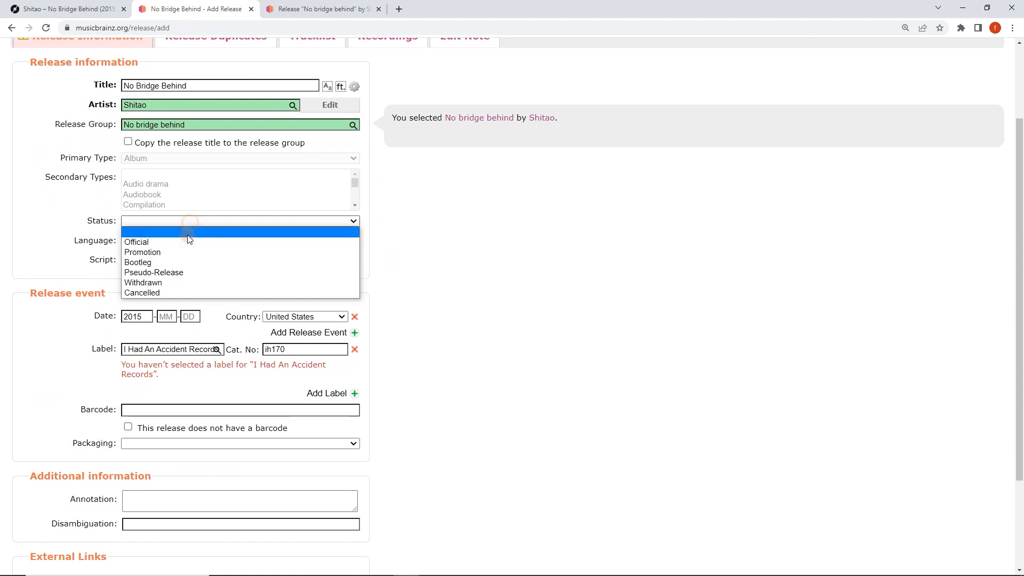
pyautogui.click(65, 9)
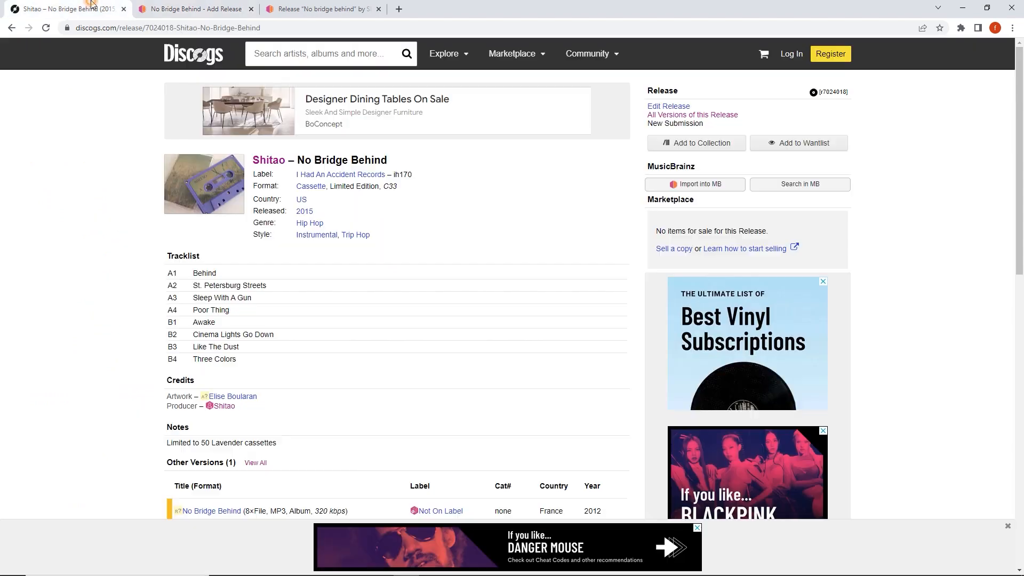
pyautogui.moveTo(339, 174)
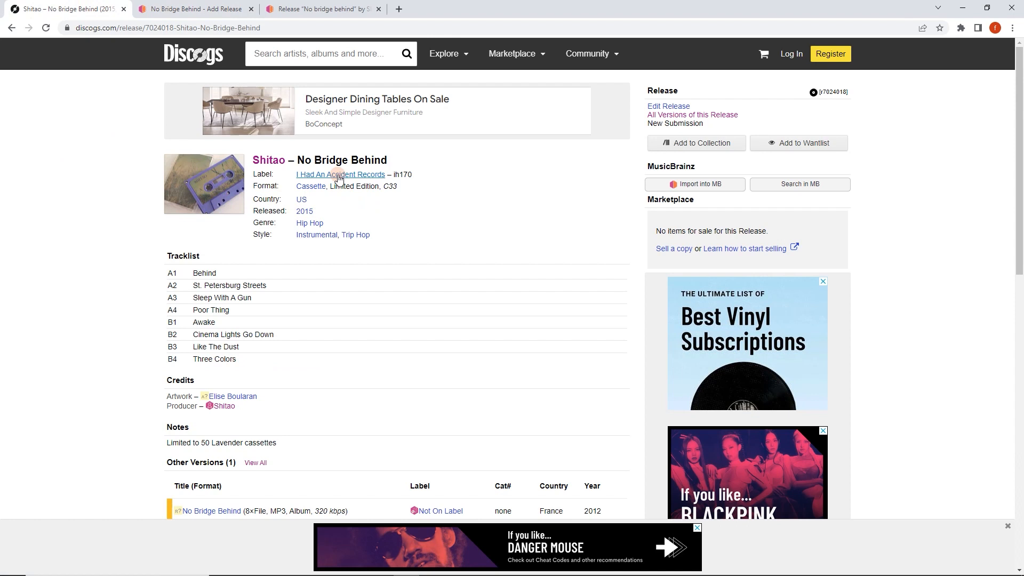
pyautogui.click(340, 174)
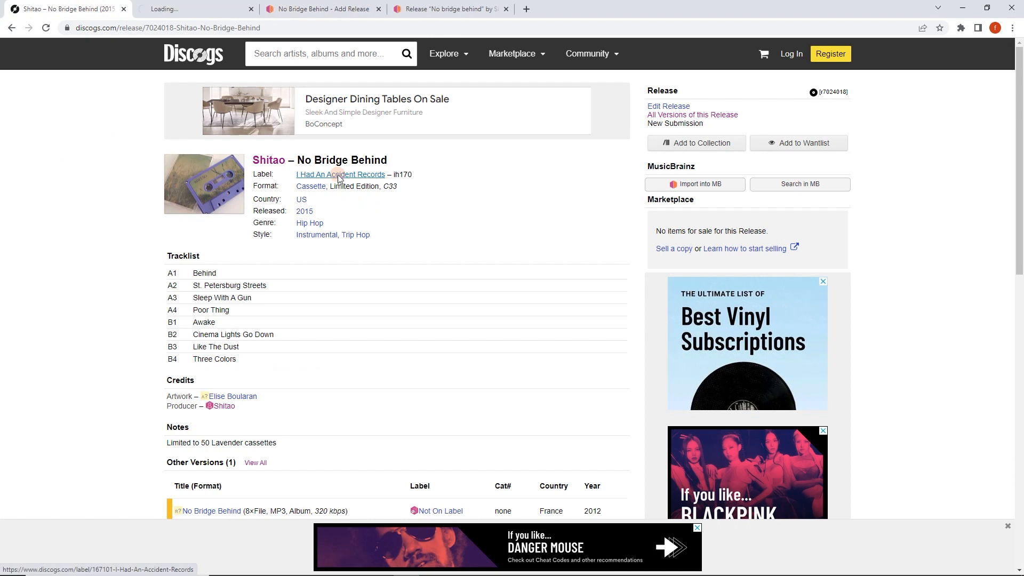
pyautogui.click(339, 174)
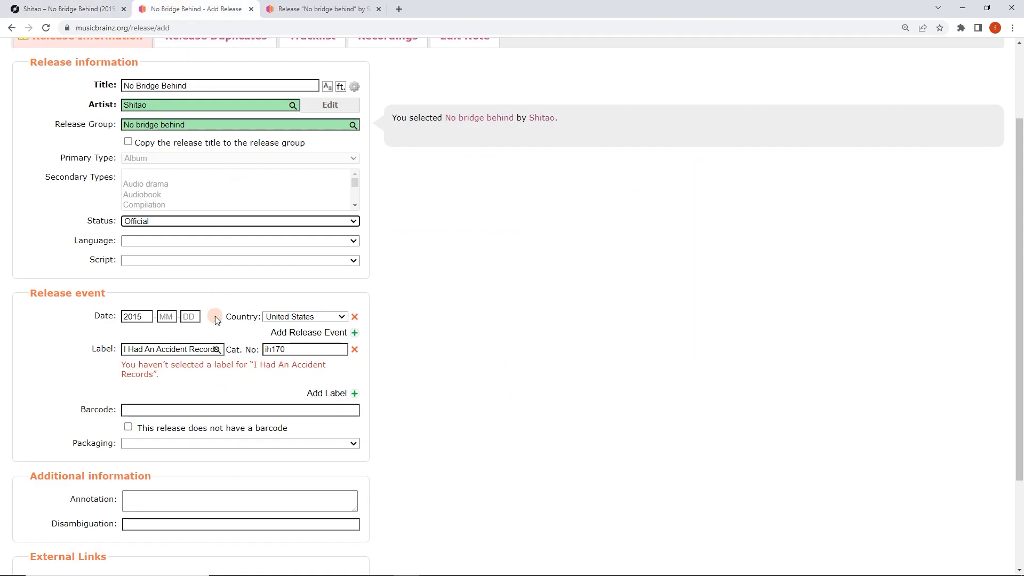
pyautogui.moveTo(172, 226)
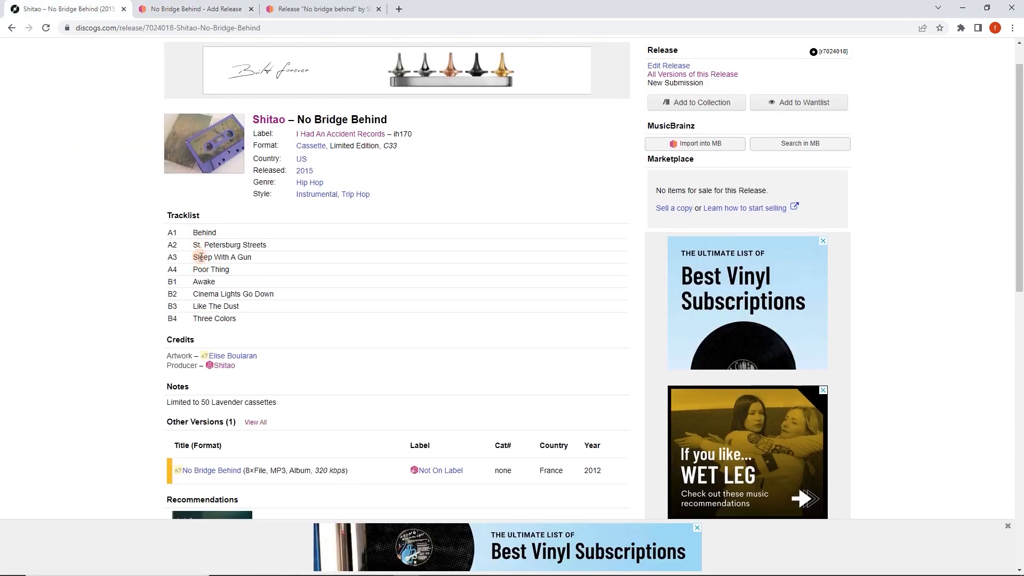
pyautogui.moveTo(218, 280)
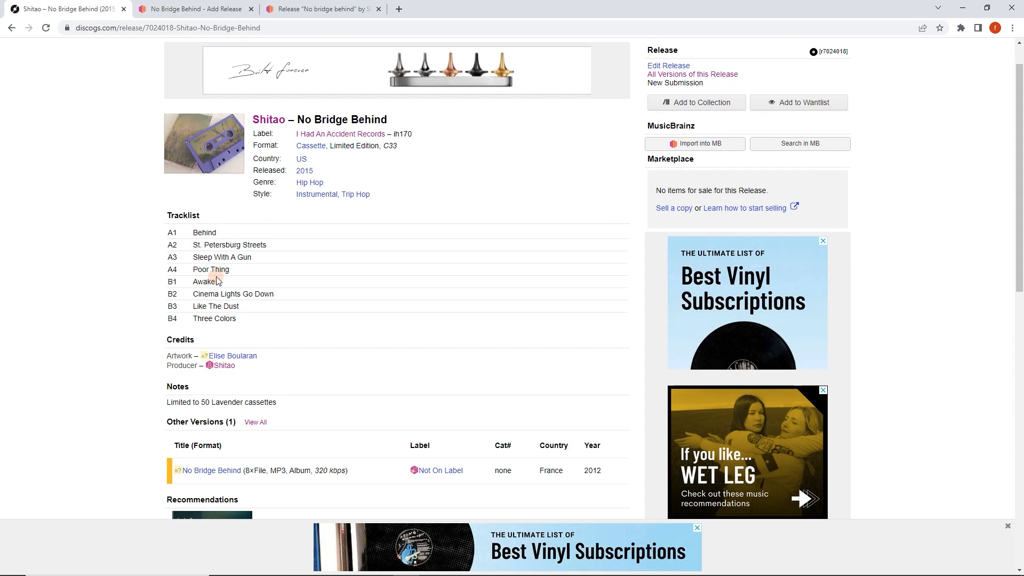
pyautogui.moveTo(206, 251)
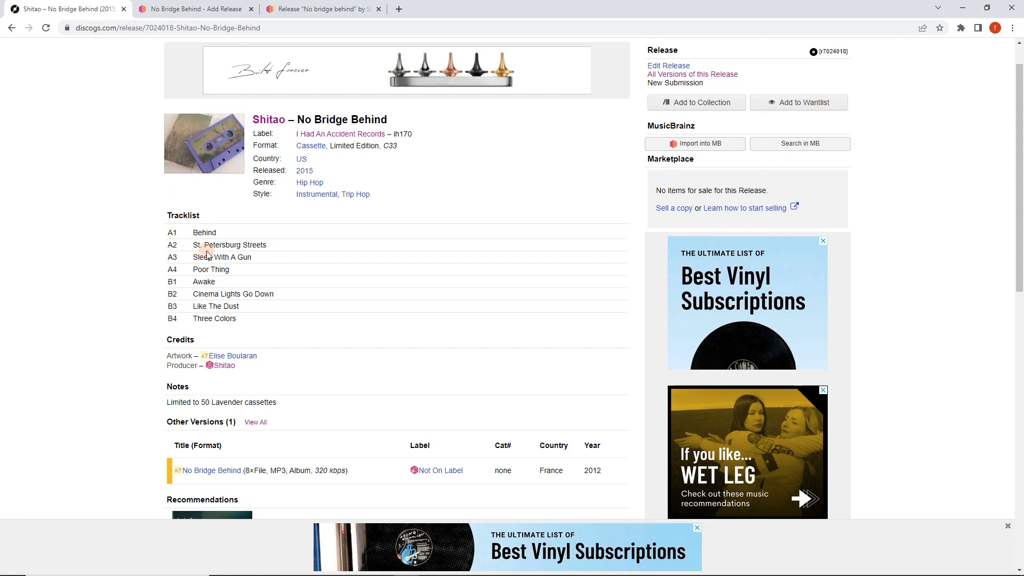
pyautogui.moveTo(206, 268)
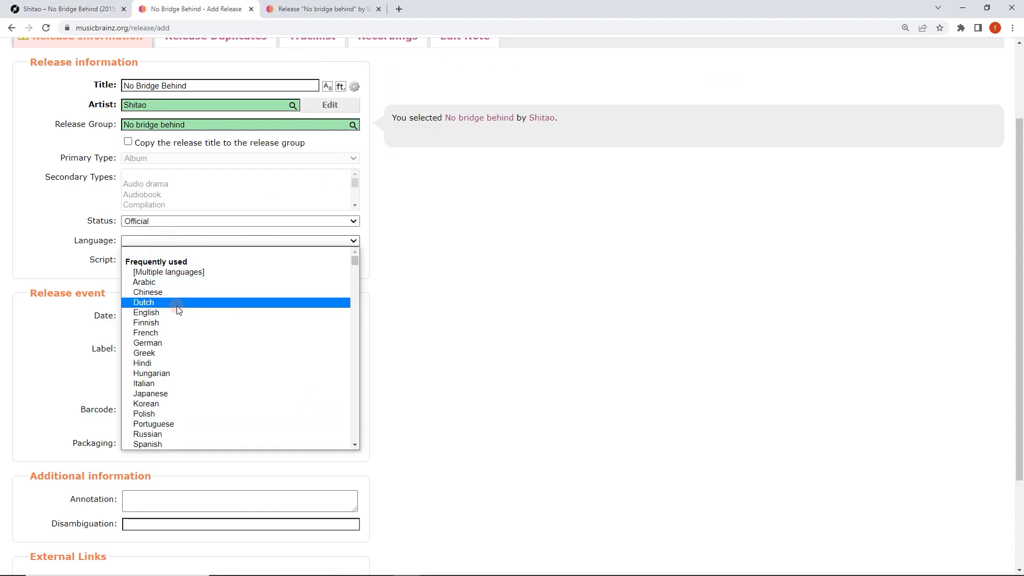
# Set the release language to English and the script to Latin
pyautogui.click(146, 313)
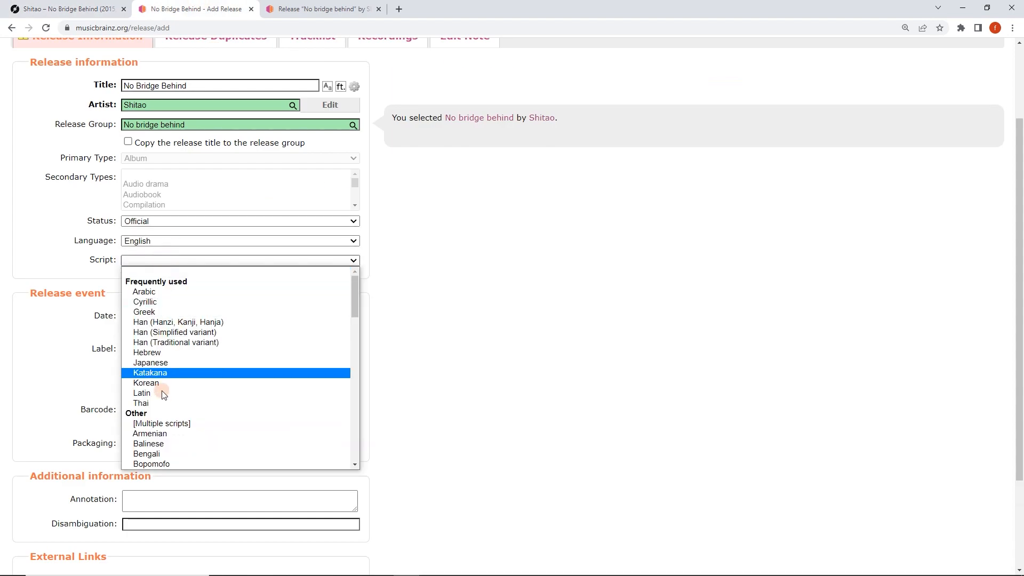
pyautogui.click(142, 392)
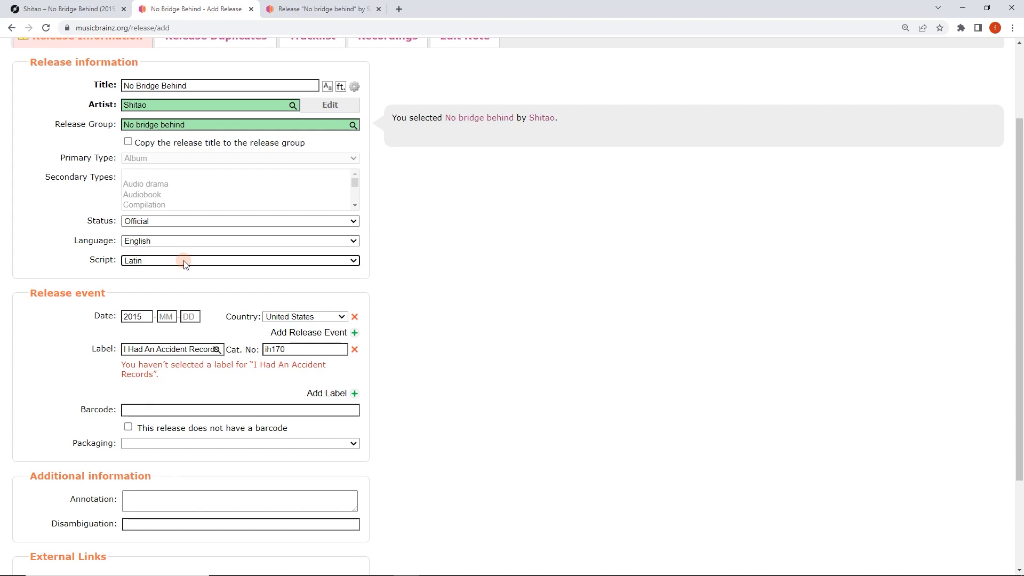
pyautogui.moveTo(385, 249)
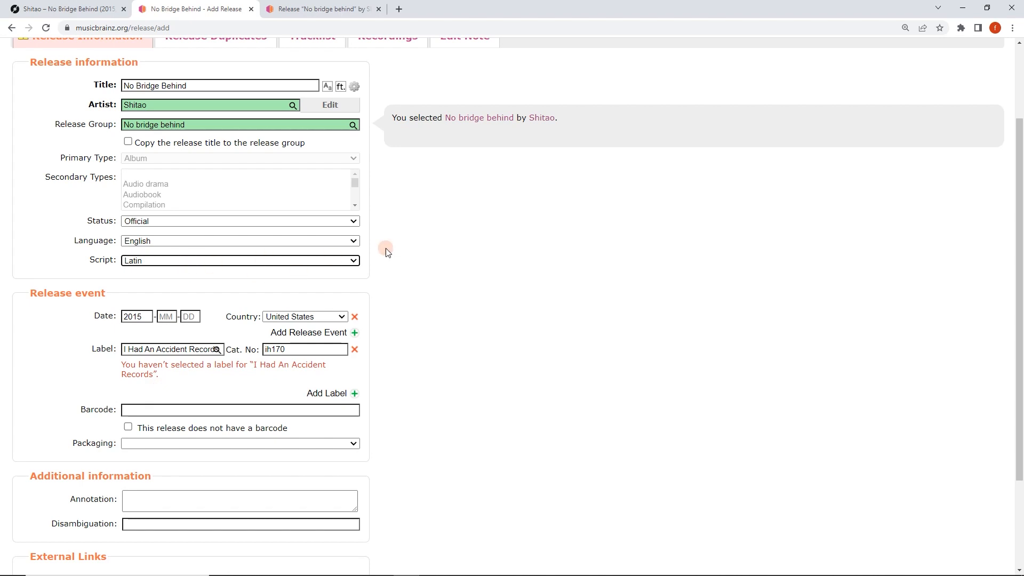
pyautogui.moveTo(368, 245)
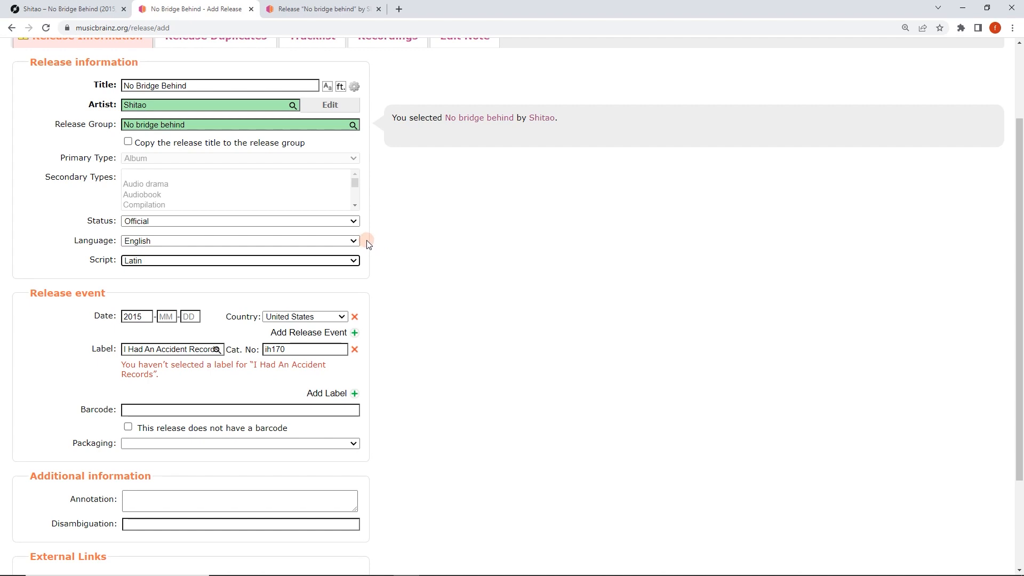
pyautogui.moveTo(237, 269)
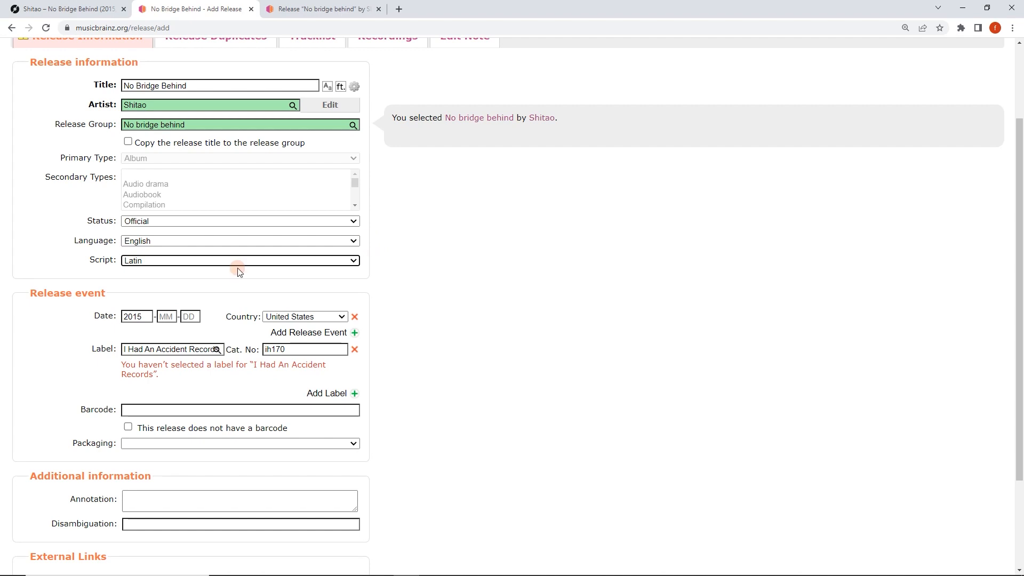
pyautogui.moveTo(135, 280)
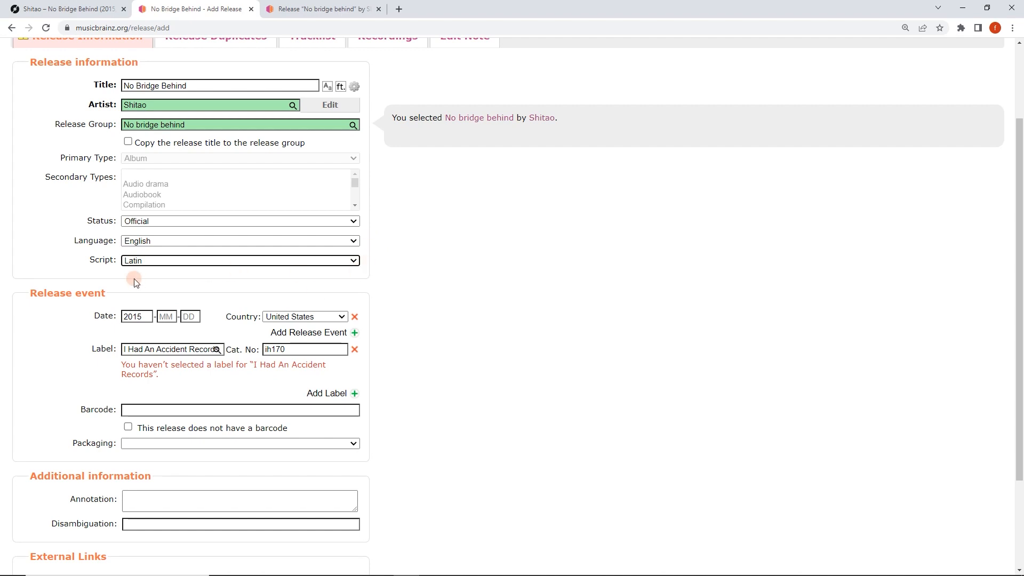
pyautogui.scroll(-3)
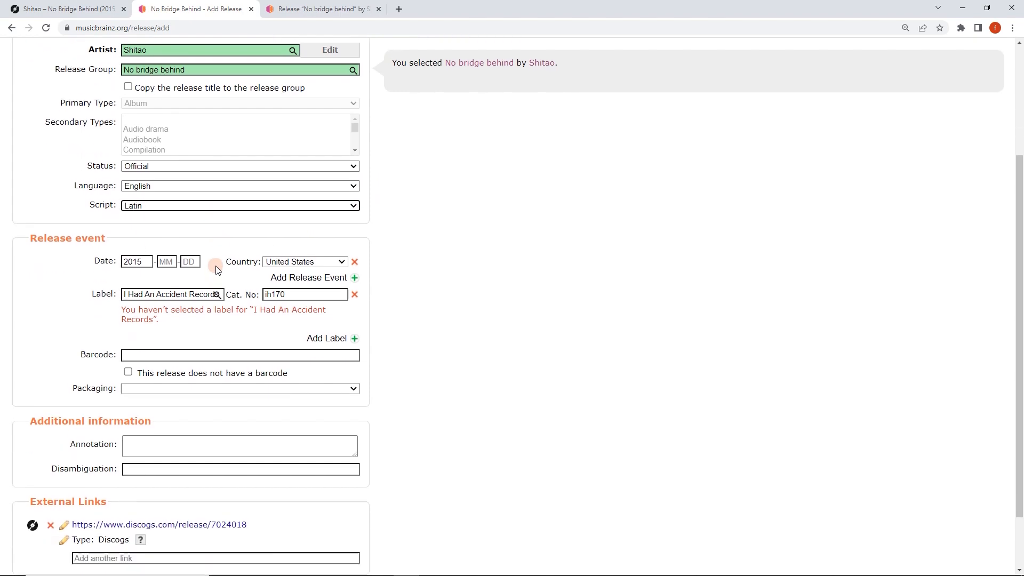
pyautogui.scroll(-3)
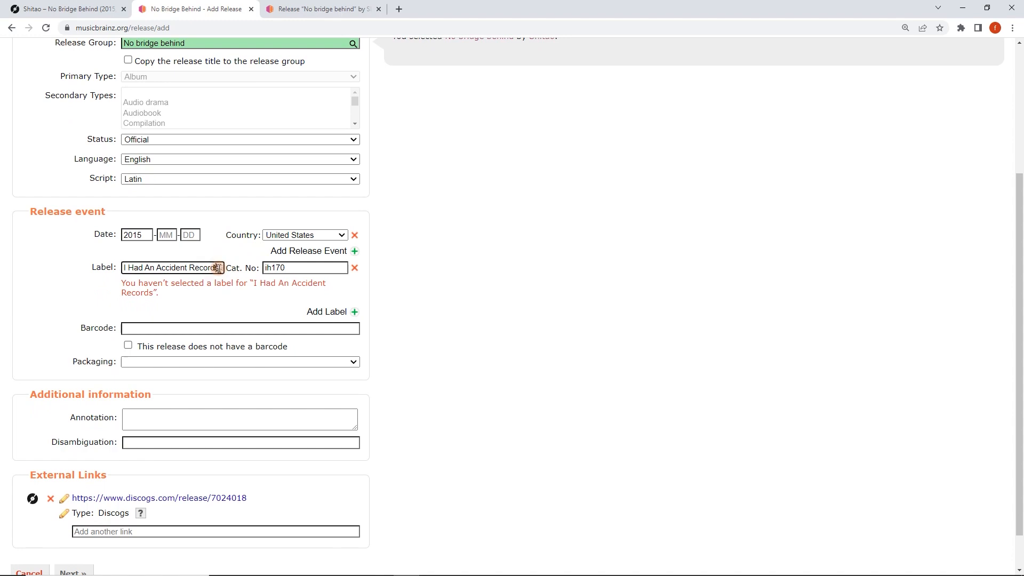
# Match the label to the existing I Had An Accident Records entity after verifying its label page
pyautogui.click(172, 268)
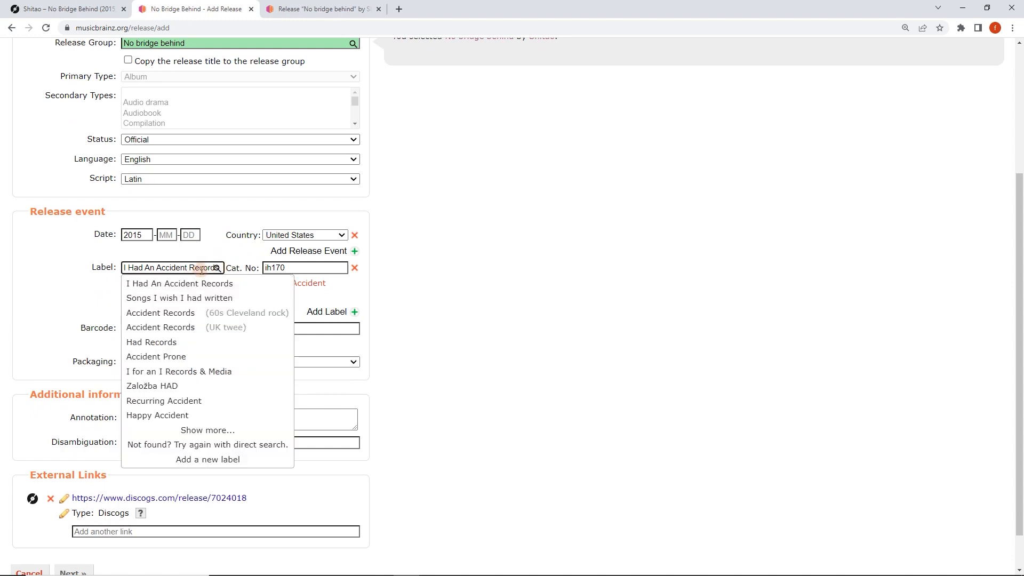
pyautogui.moveTo(179, 282)
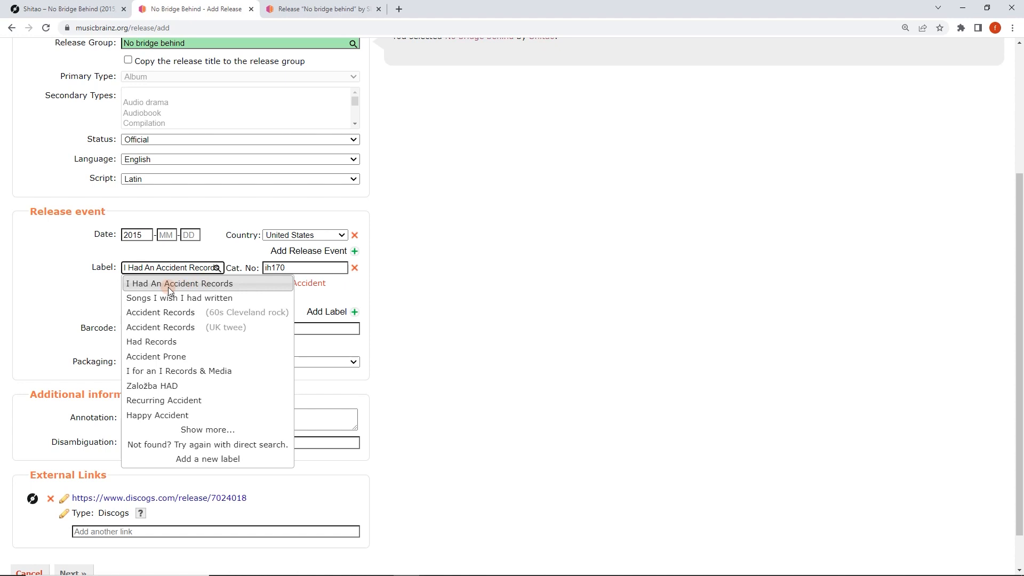
pyautogui.click(180, 283)
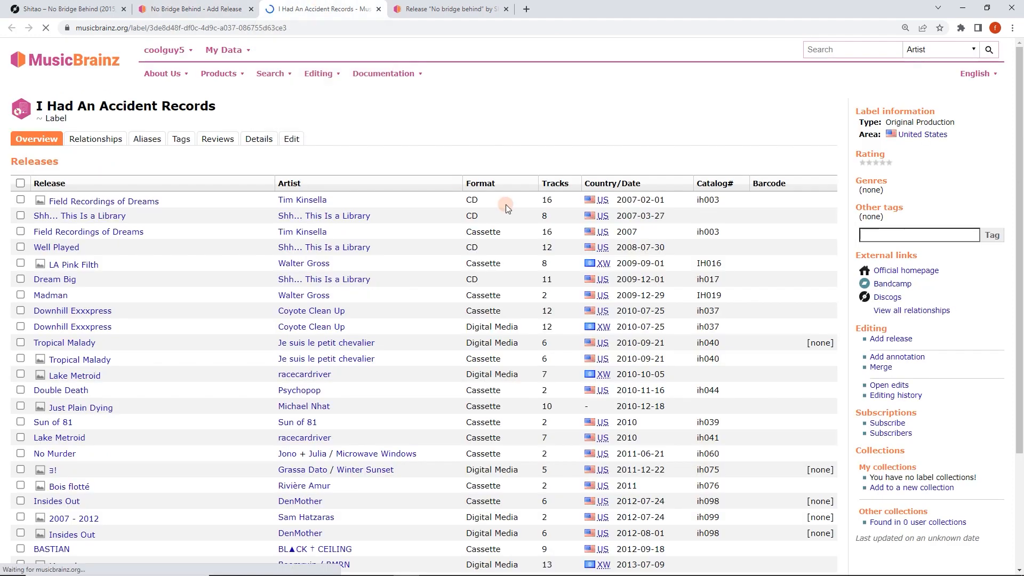
pyautogui.scroll(-3)
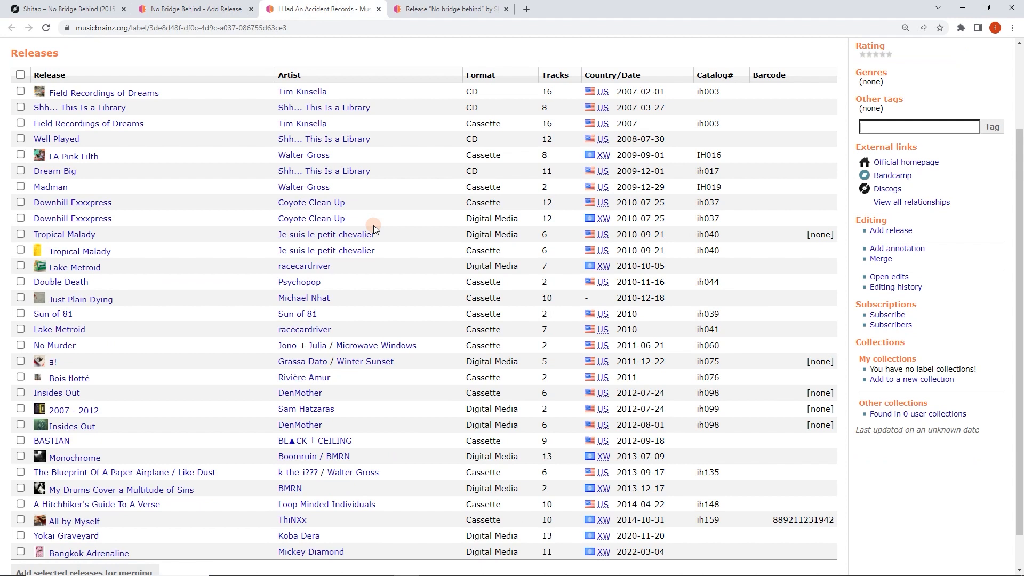
pyautogui.scroll(3)
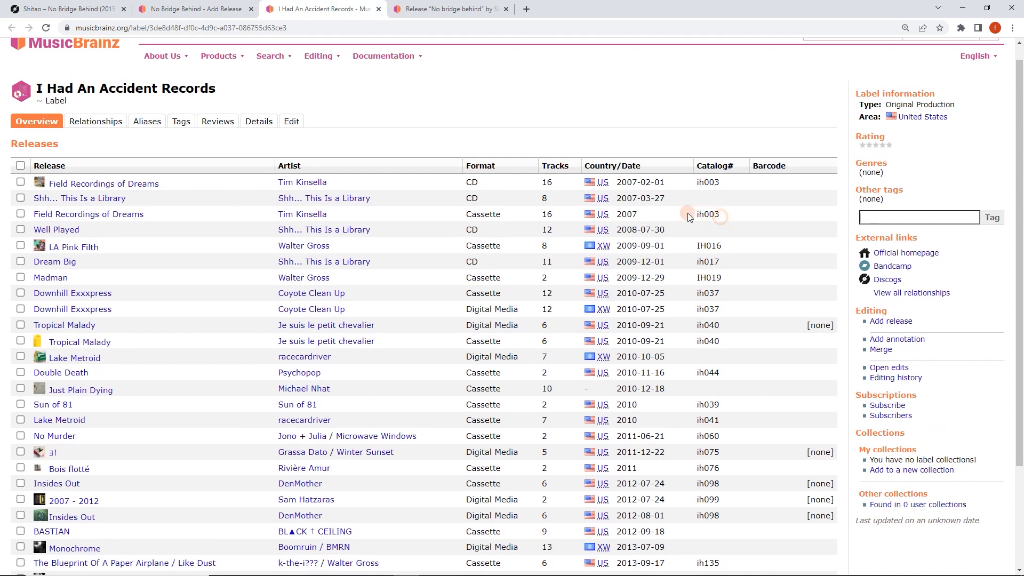
pyautogui.click(194, 8)
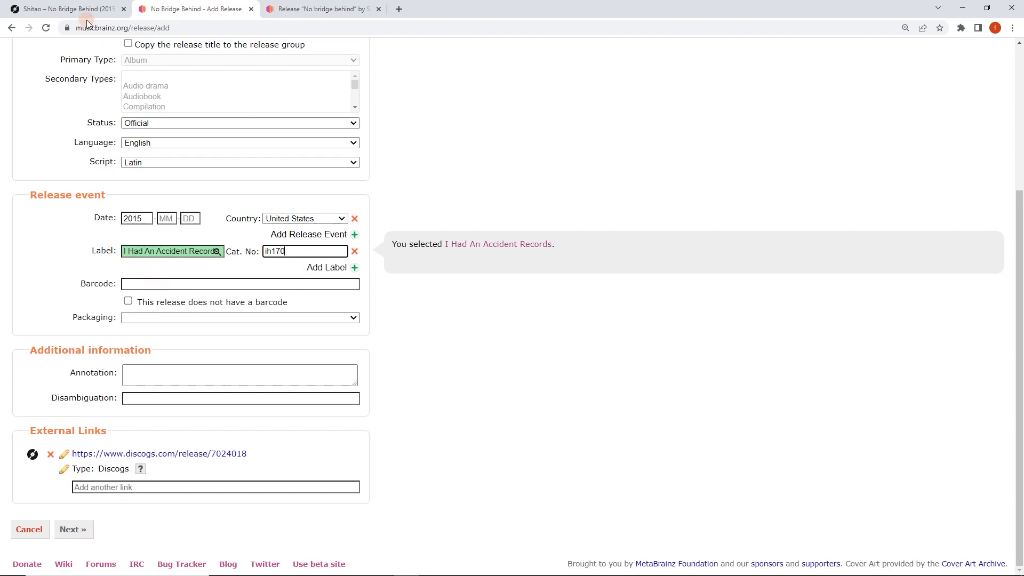
# Check the Discogs cassette photo and set the release packaging to Cassette Case
pyautogui.click(157, 453)
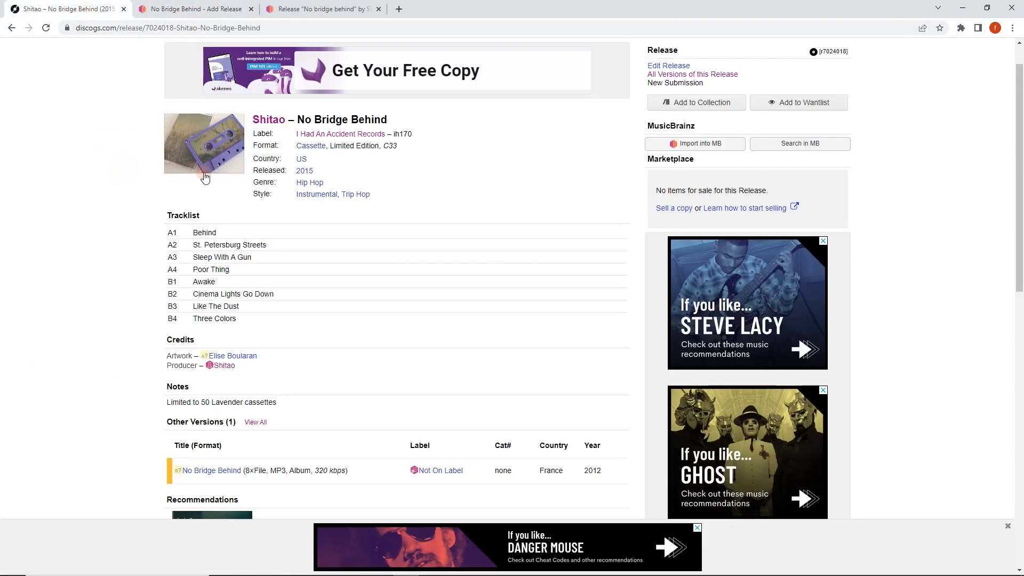
pyautogui.click(204, 143)
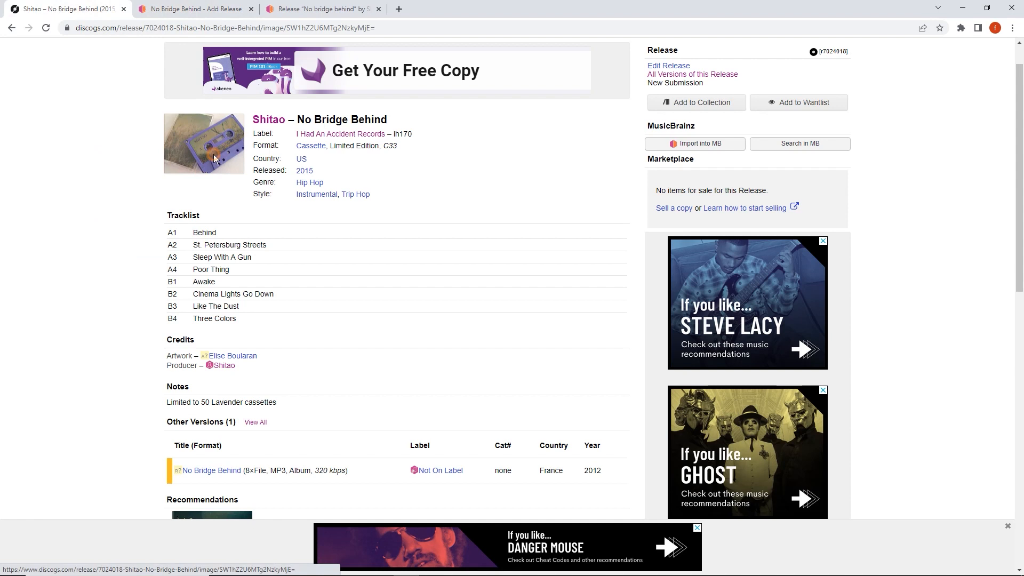
pyautogui.click(204, 143)
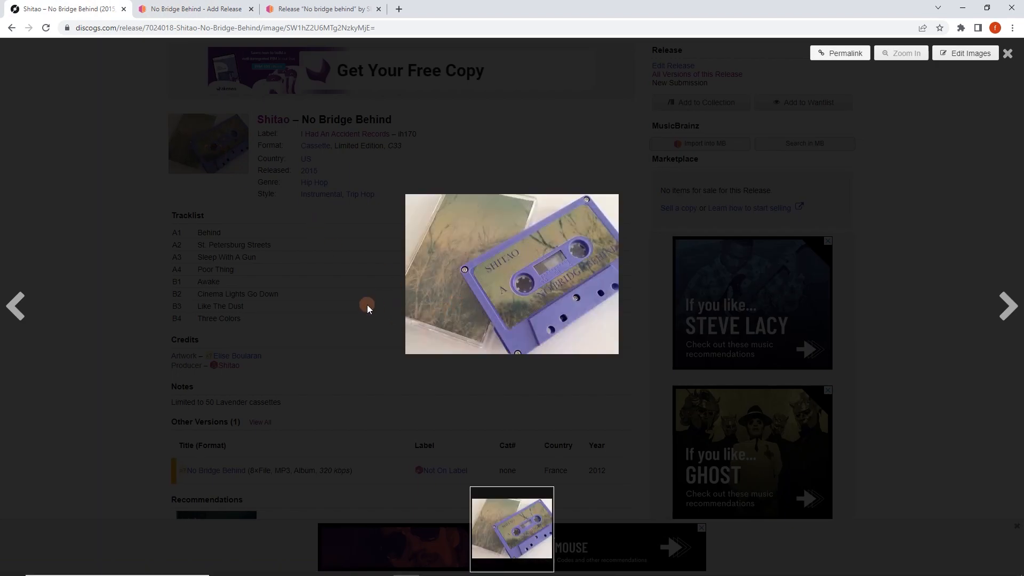
pyautogui.moveTo(346, 307)
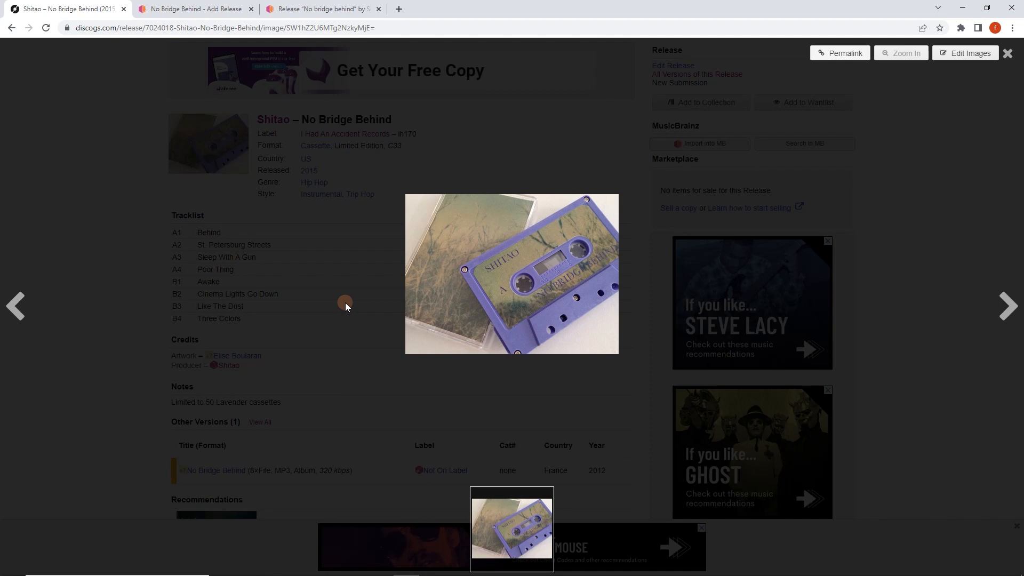
pyautogui.moveTo(448, 287)
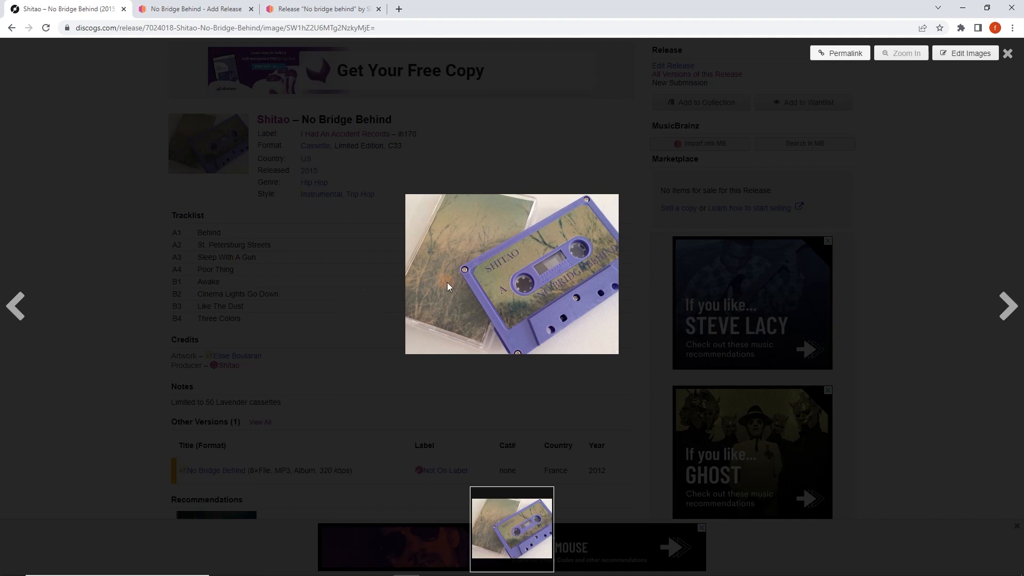
pyautogui.moveTo(457, 241)
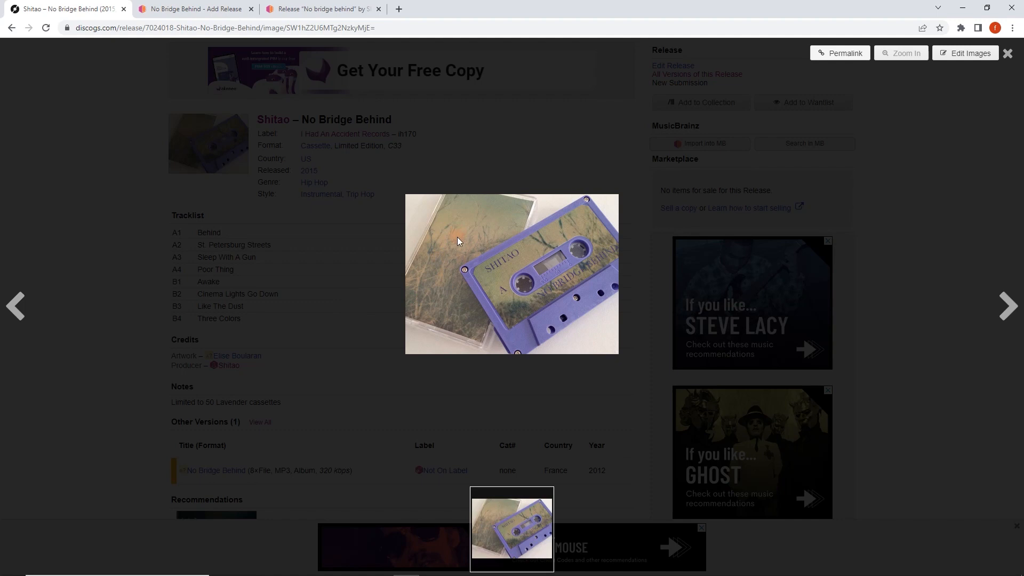
pyautogui.moveTo(365, 256)
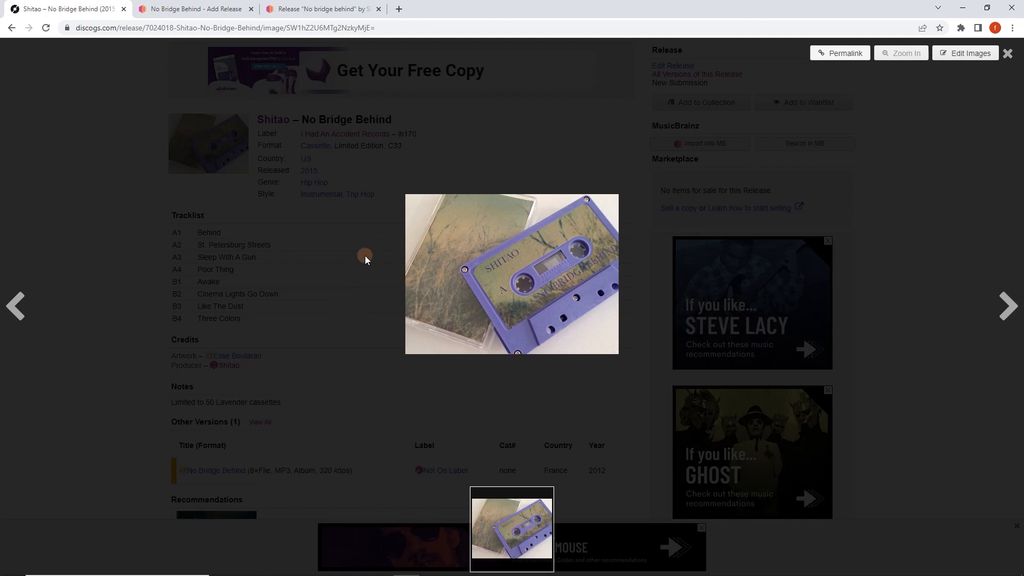
pyautogui.moveTo(507, 211)
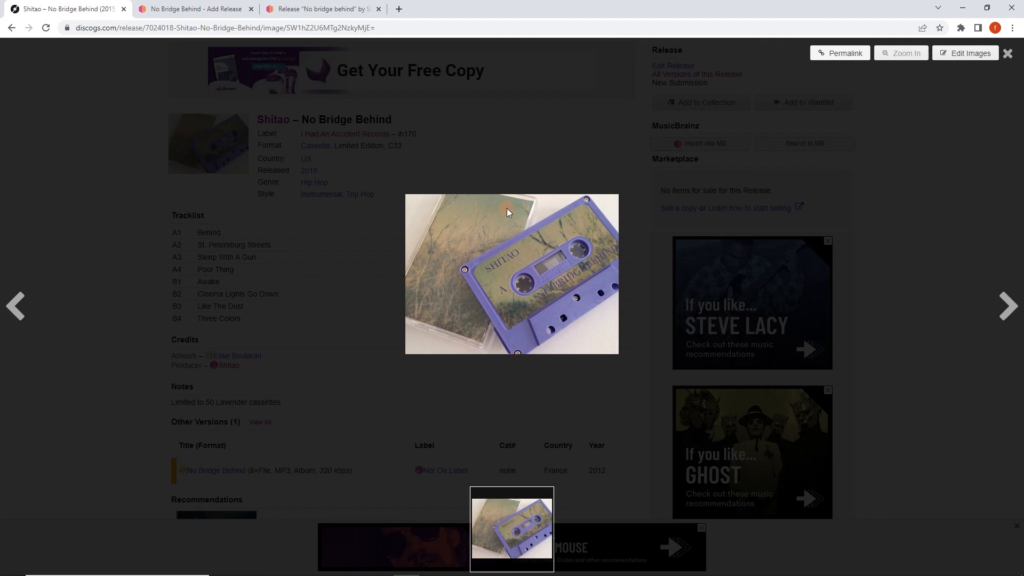
pyautogui.click(1008, 54)
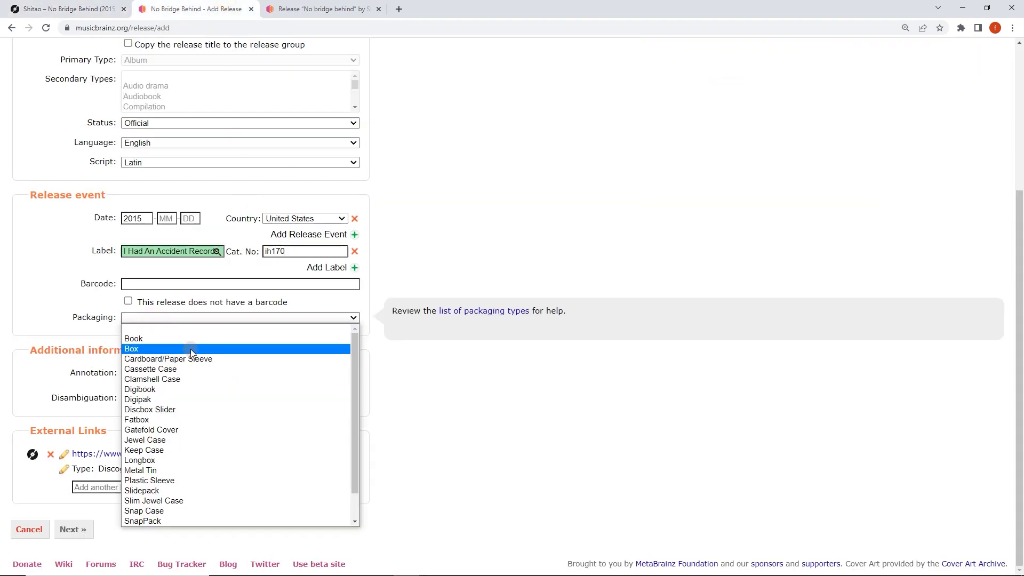
pyautogui.click(151, 369)
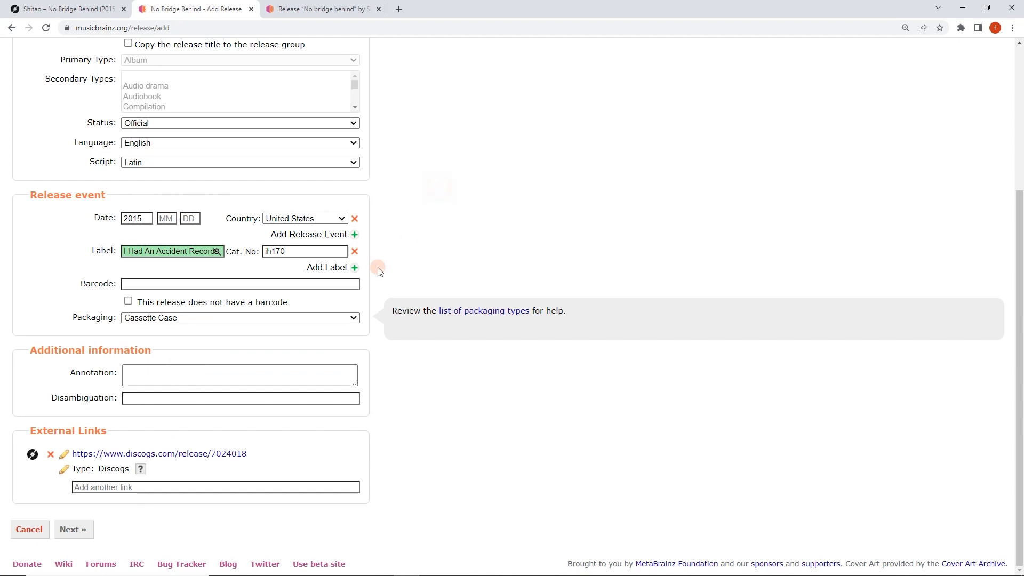
pyautogui.click(158, 453)
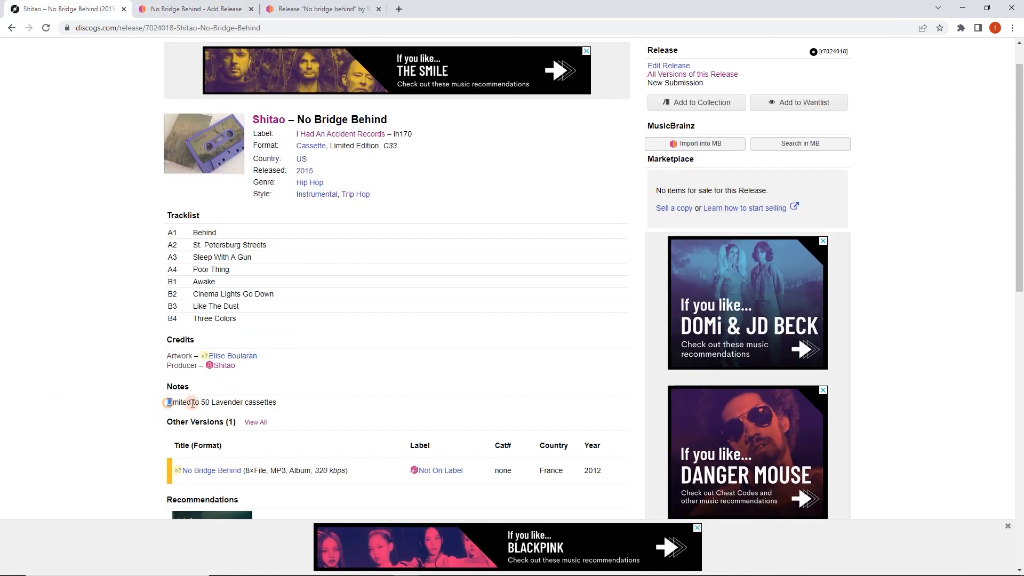
# Add 'Limited to 50 Lavender cassettes.' as the annotation and continue to Release Duplicates
pyautogui.tripleClick(221, 402)
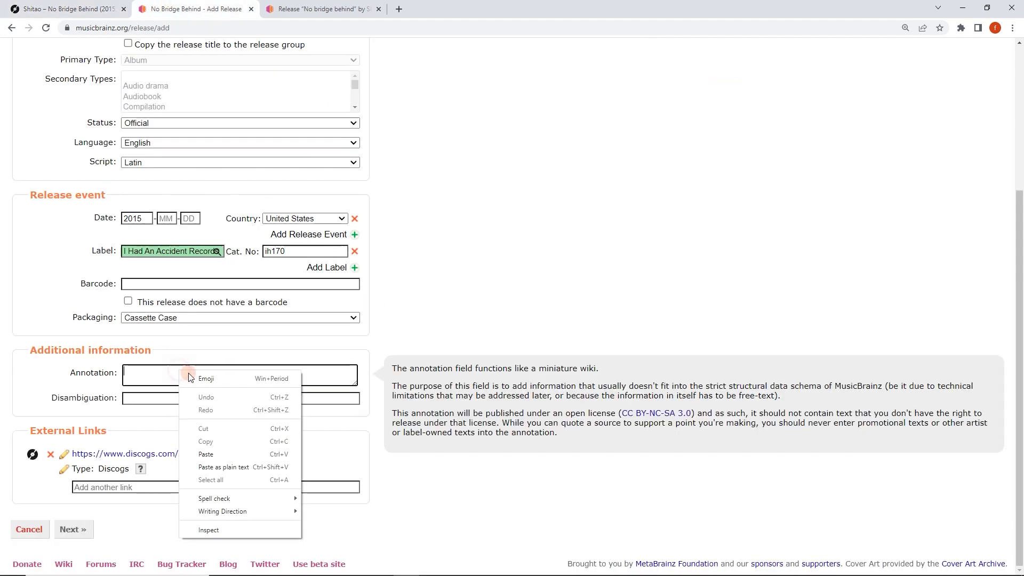
pyautogui.click(205, 454)
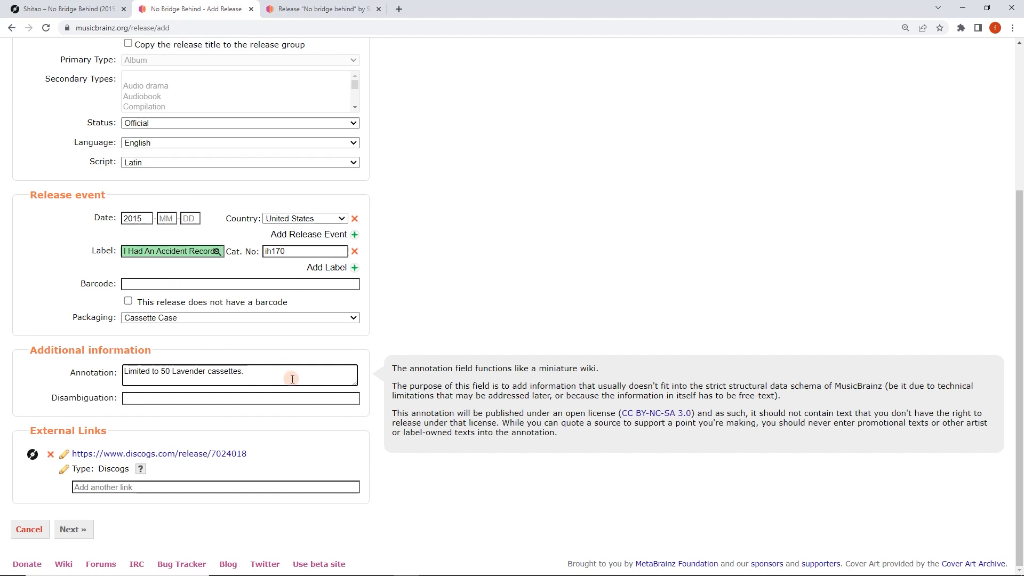
pyautogui.moveTo(206, 363)
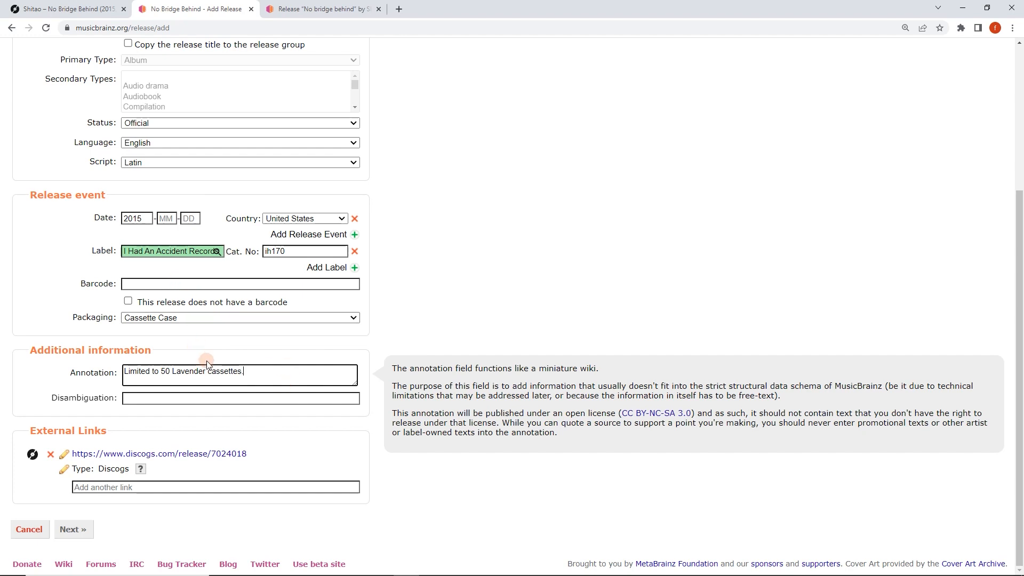
pyautogui.moveTo(82, 458)
pyautogui.write('.')
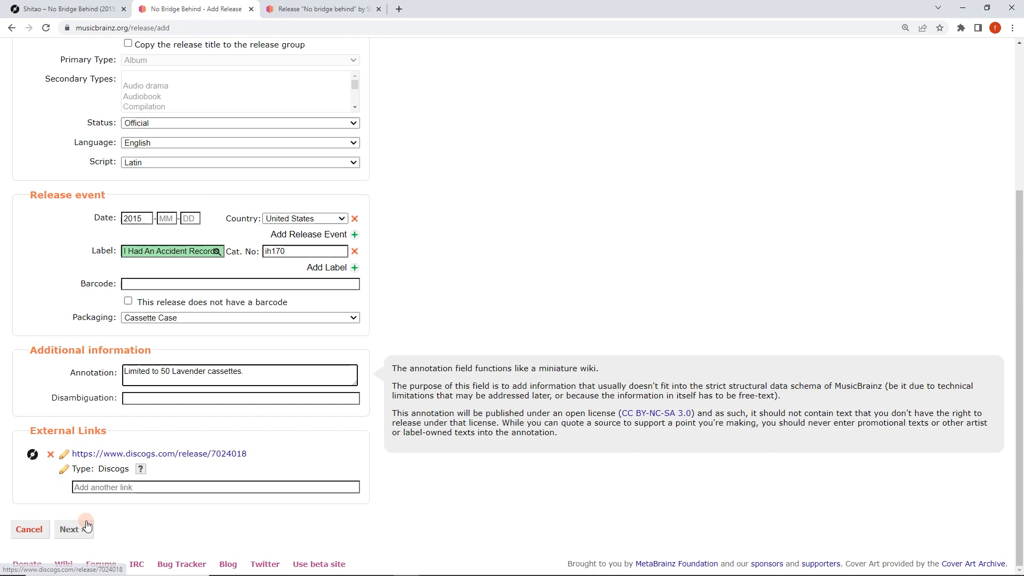
pyautogui.click(74, 529)
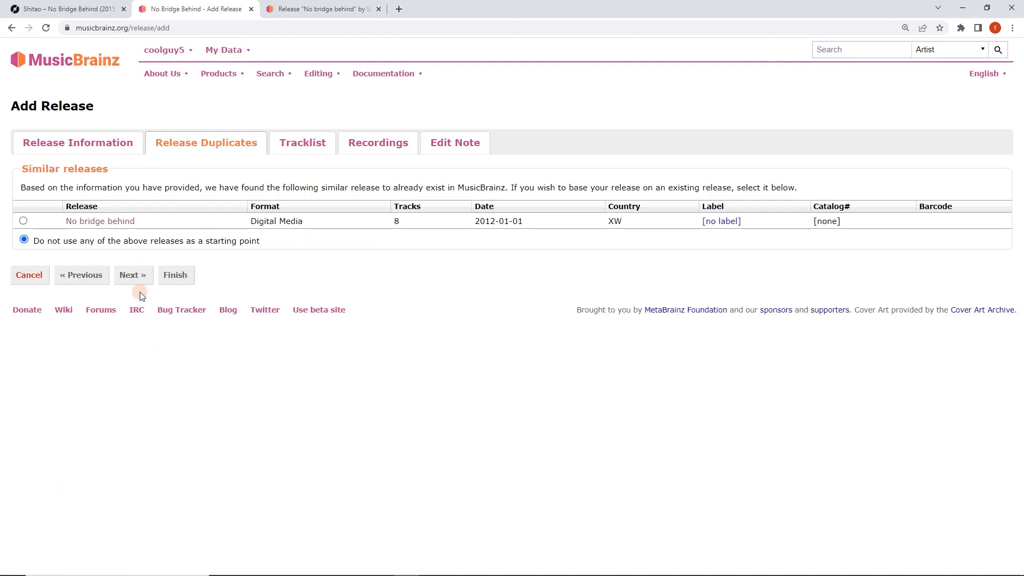
pyautogui.moveTo(118, 210)
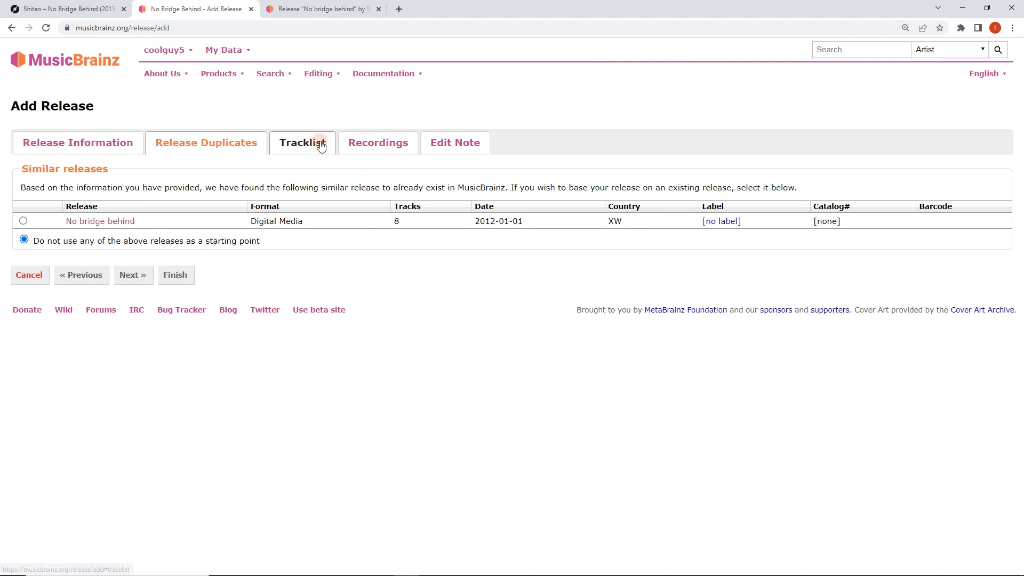
# Guess-case the eight track titles (e.g. 'Sleep With a Gun', 'Like the Dust') and continue to Recordings
pyautogui.click(302, 142)
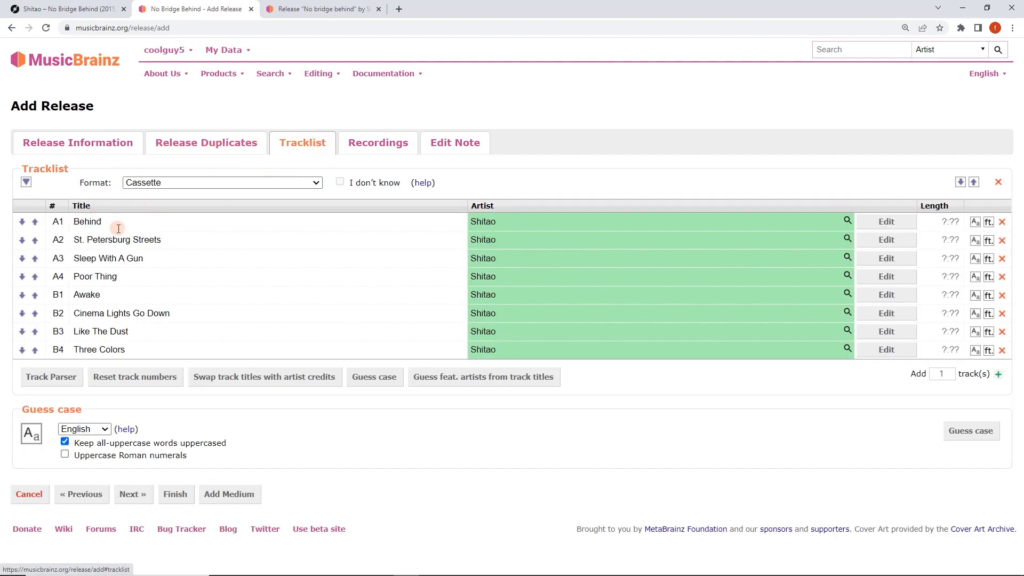
pyautogui.moveTo(127, 283)
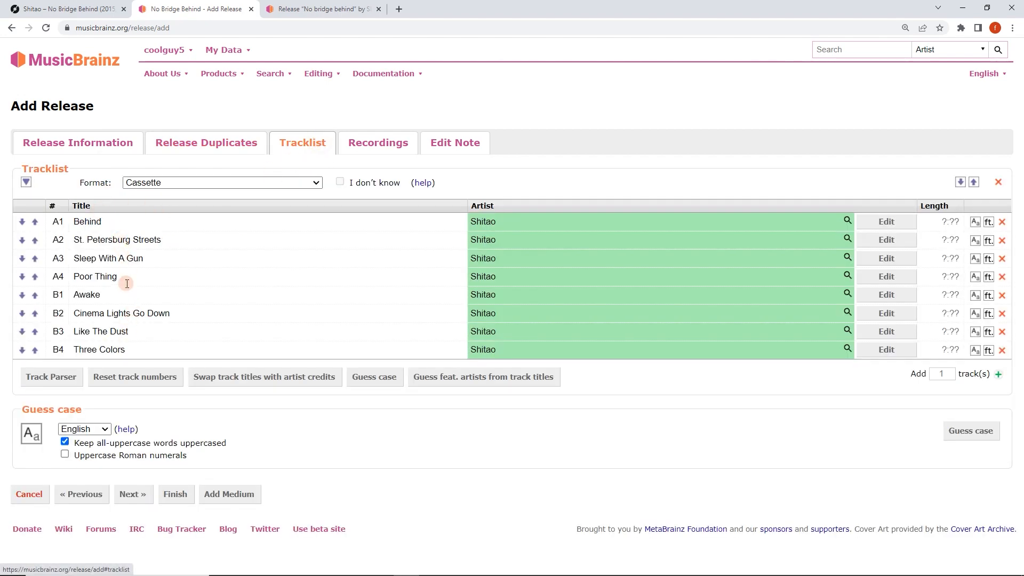
pyautogui.moveTo(165, 237)
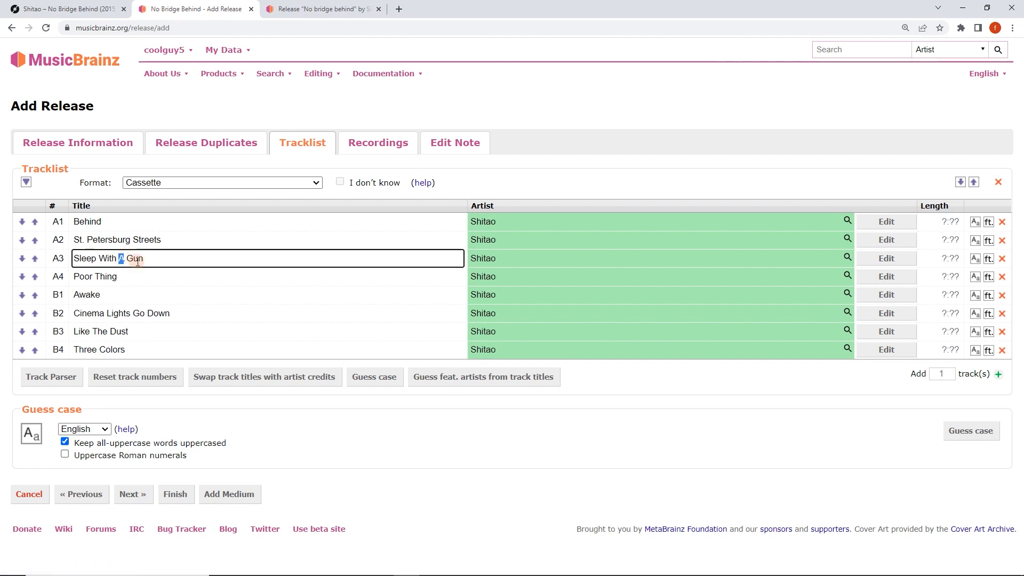
pyautogui.click(130, 331)
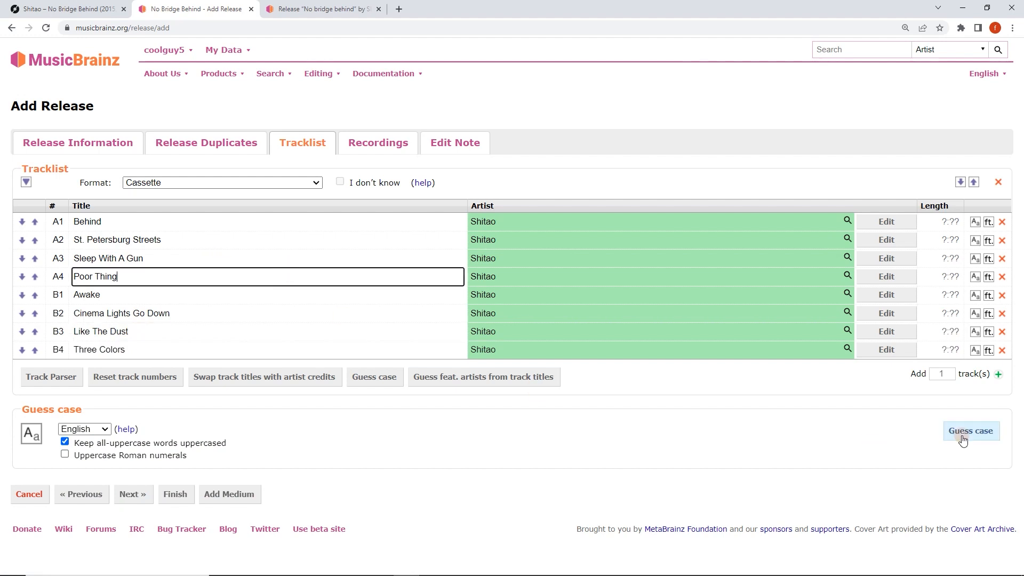
pyautogui.click(970, 431)
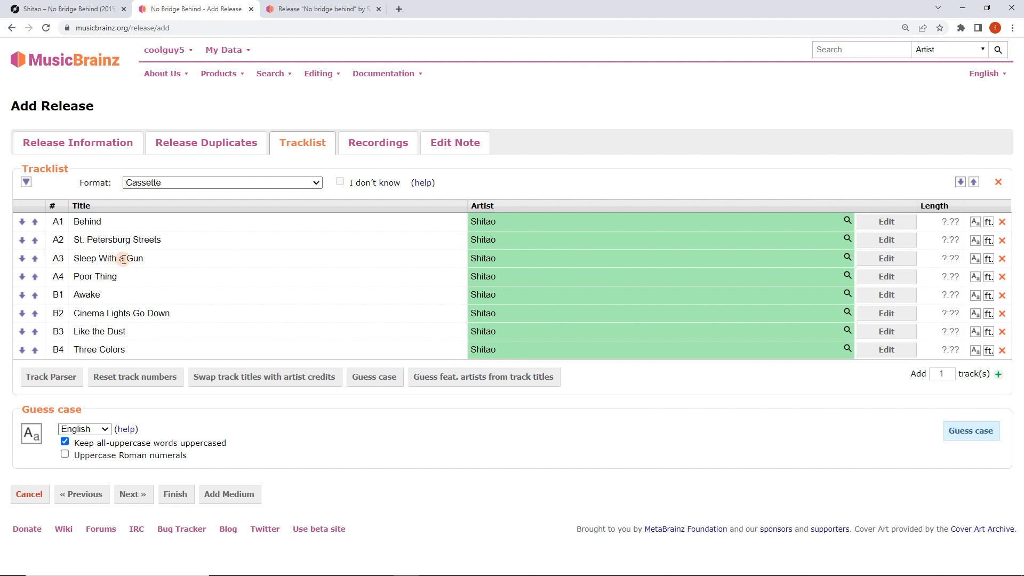
pyautogui.doubleClick(97, 330)
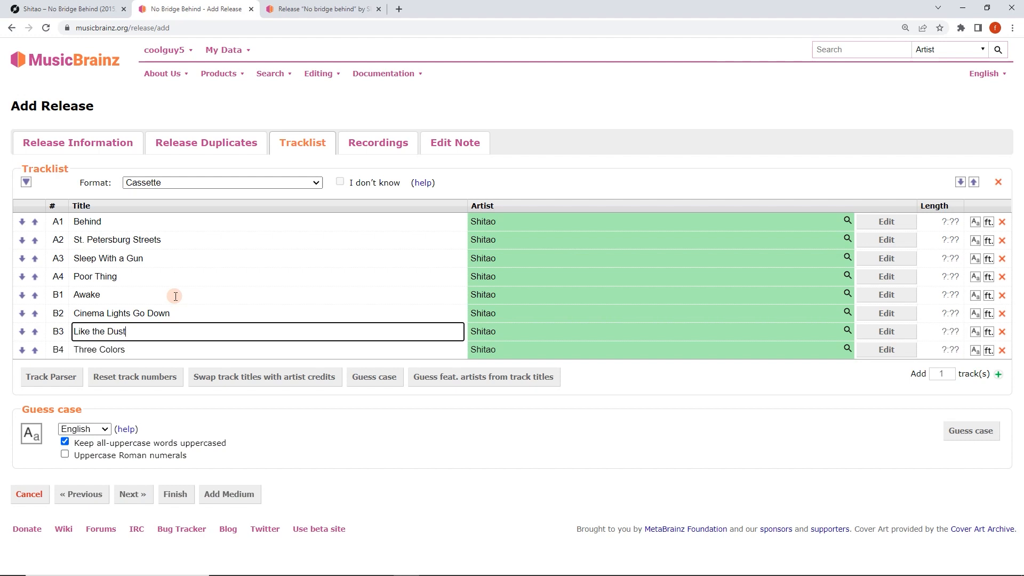
pyautogui.moveTo(293, 171)
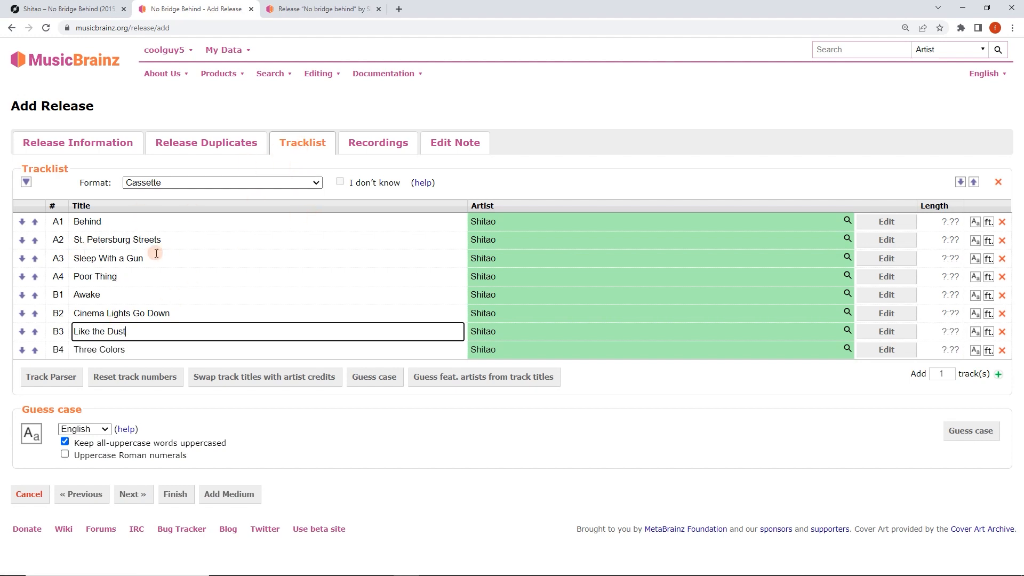
pyautogui.click(377, 142)
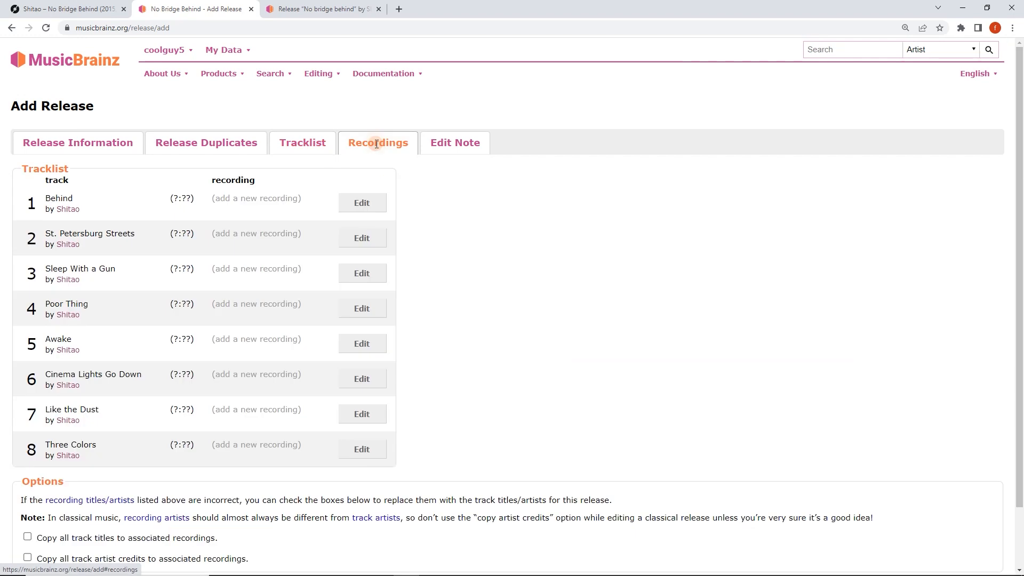
pyautogui.moveTo(309, 215)
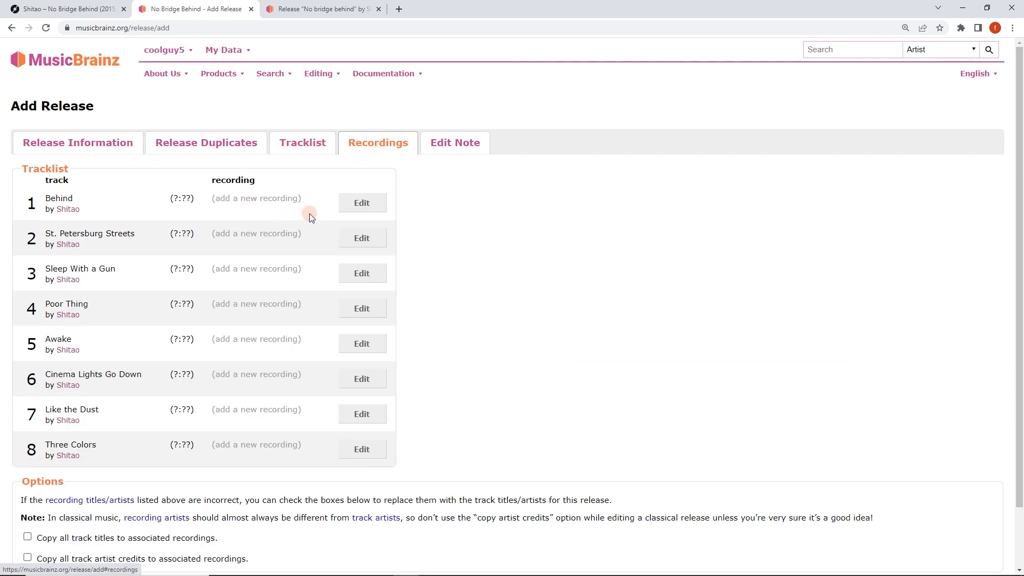
pyautogui.moveTo(314, 208)
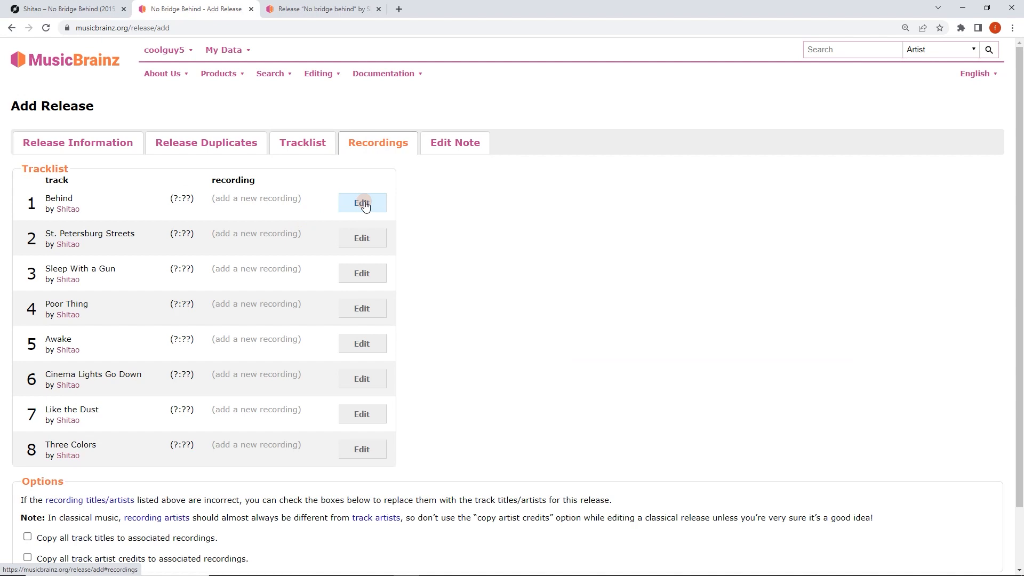
# Link track Behind to its existing Shitao recording and check recordings for St. Petersburg Streets
pyautogui.click(362, 203)
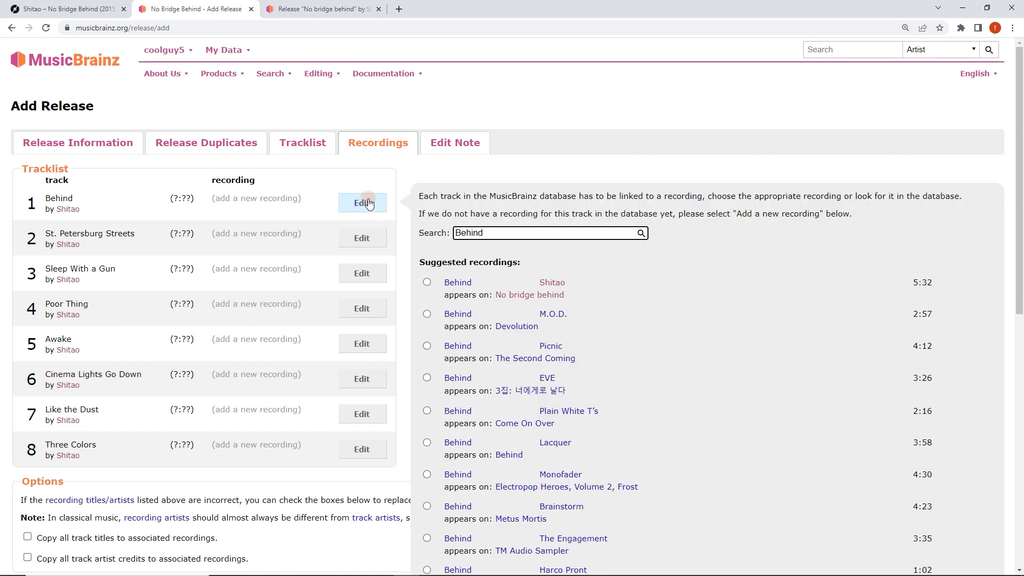
pyautogui.click(427, 282)
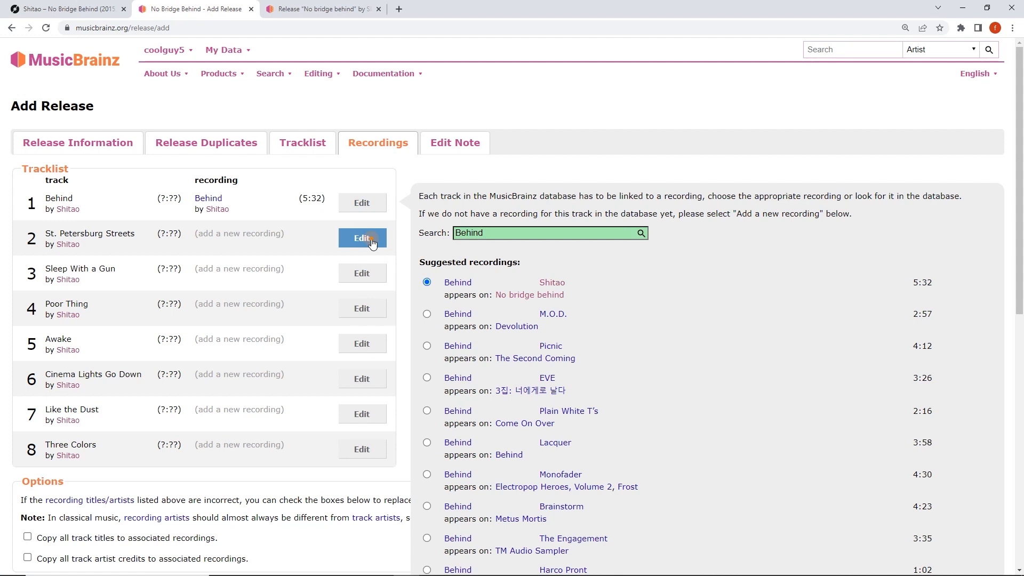
pyautogui.click(362, 238)
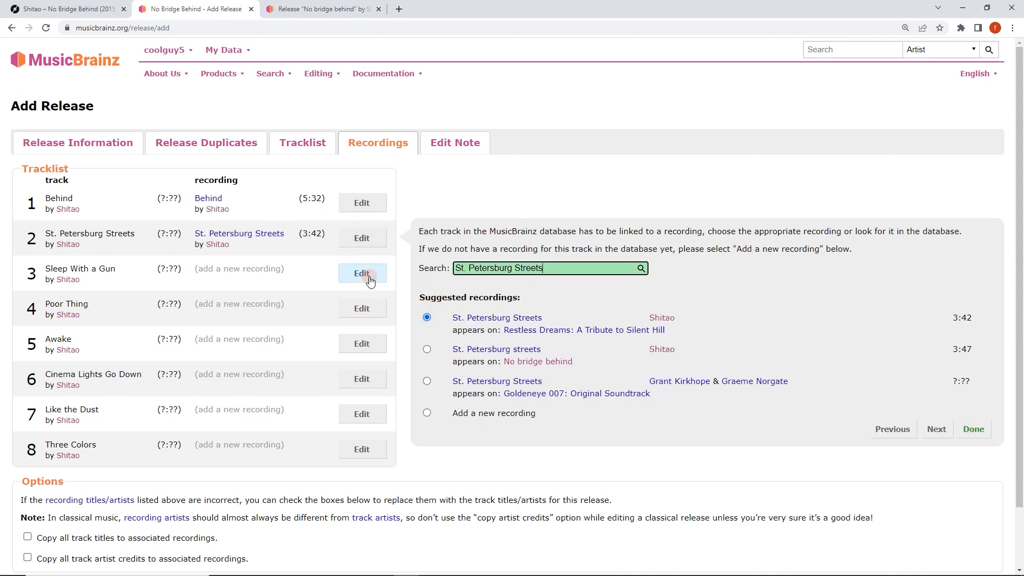
# Link track 3 Sleep With a Gun to the existing Shitao 'Sleep with a gun' recording
pyautogui.click(361, 273)
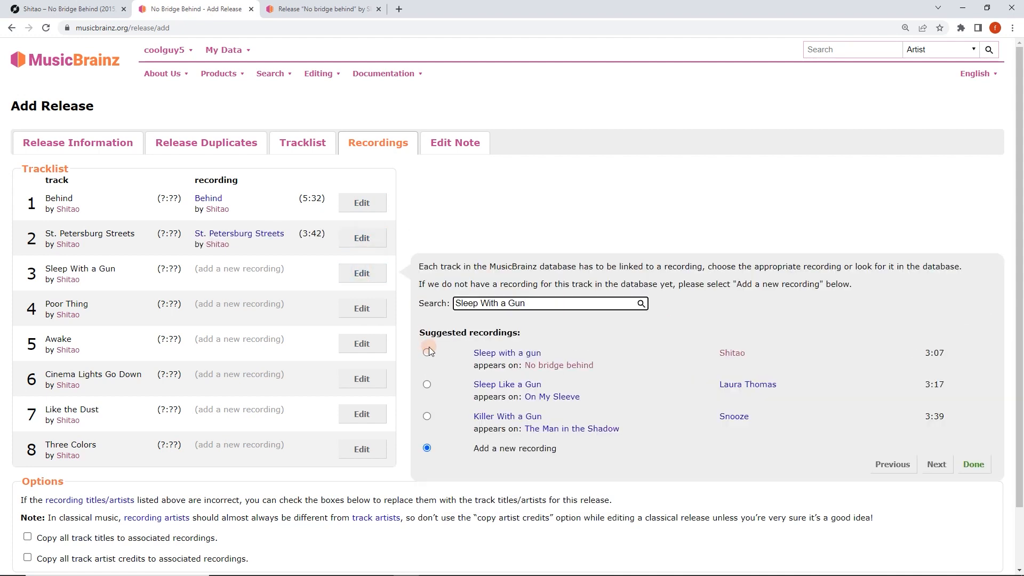
pyautogui.click(427, 353)
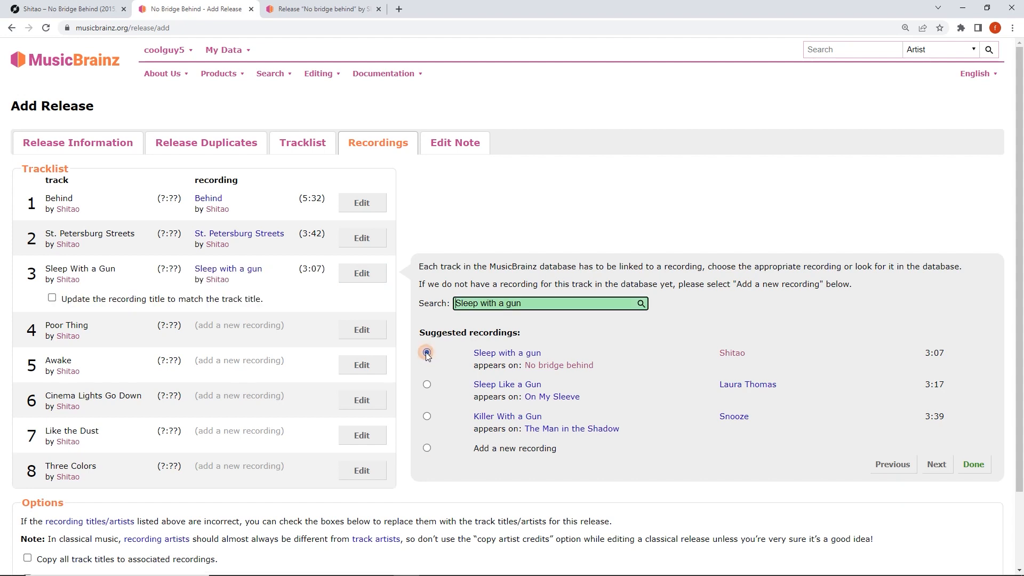
pyautogui.click(427, 353)
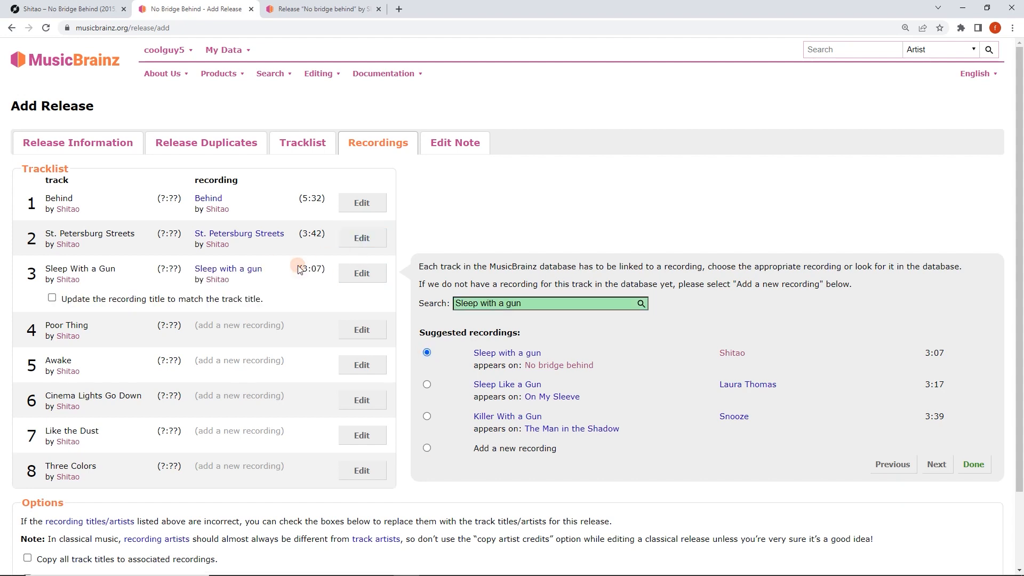
pyautogui.moveTo(206, 142)
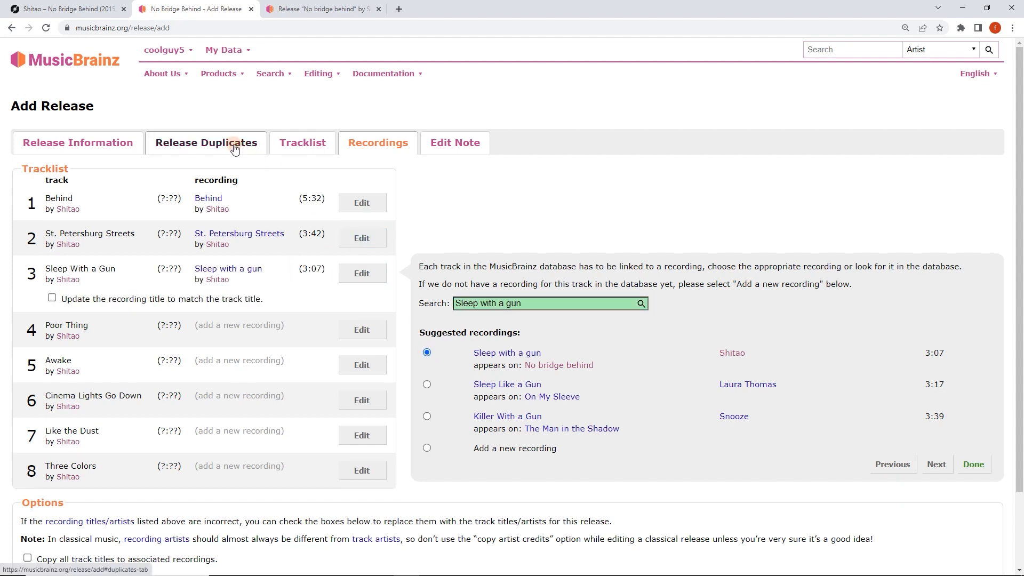
pyautogui.click(206, 142)
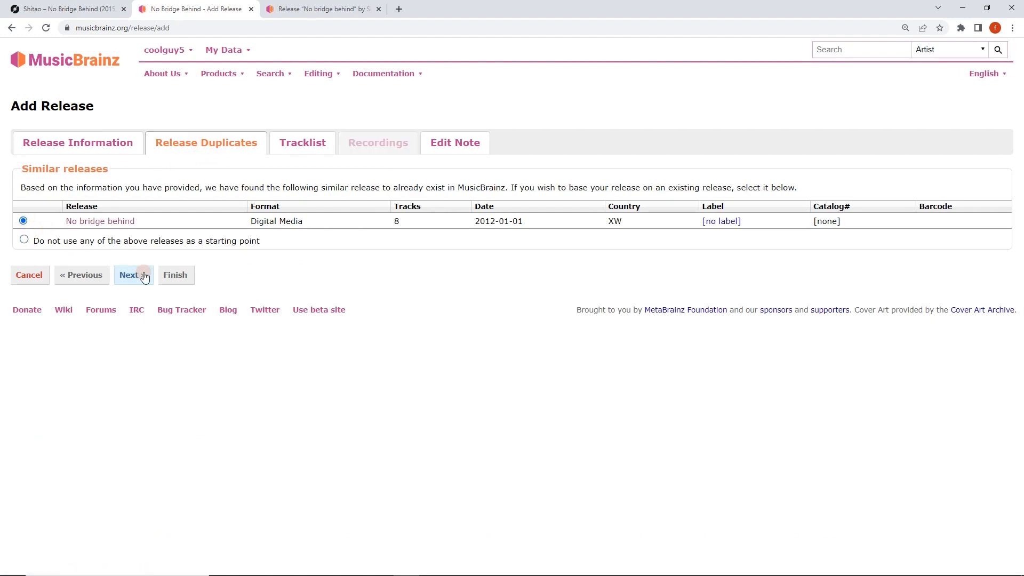
# Use the digital No bridge behind release as the starting point so all tracks get recordings
pyautogui.click(132, 276)
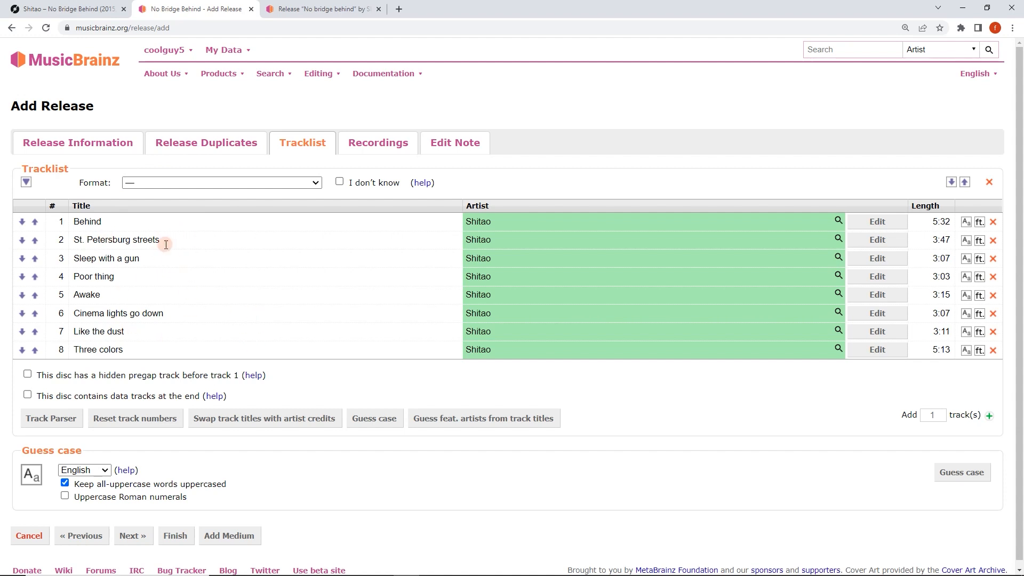
pyautogui.click(387, 141)
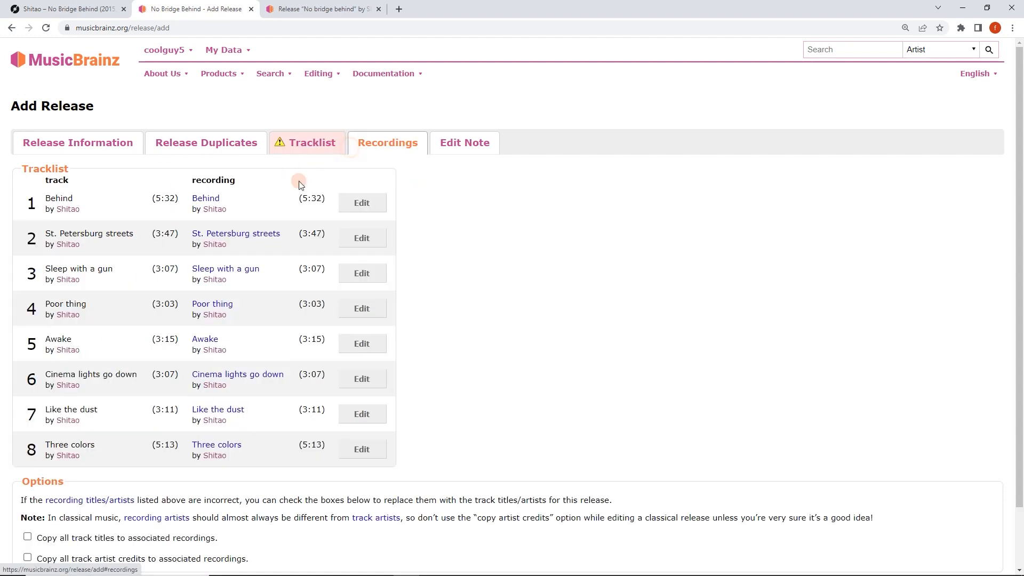
pyautogui.moveTo(217, 444)
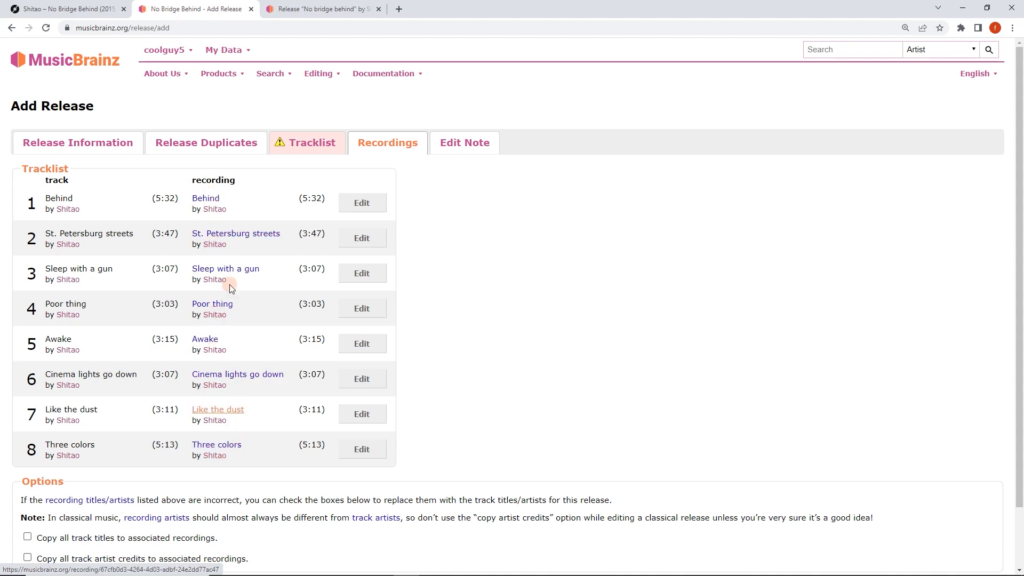
pyautogui.click(313, 142)
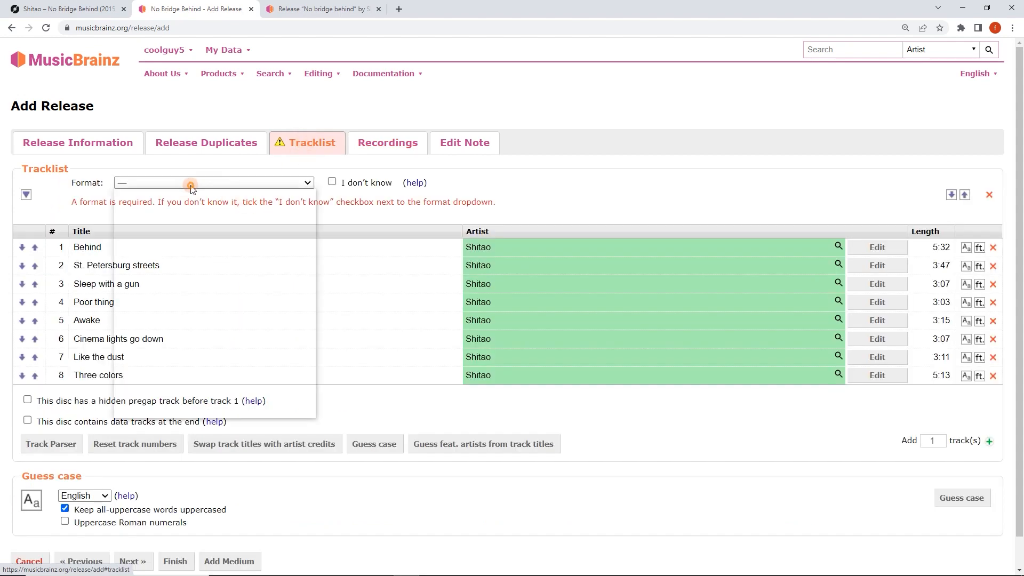
# Set the medium format to Cassette, giving the tracks A1–B4 numbering
pyautogui.click(212, 183)
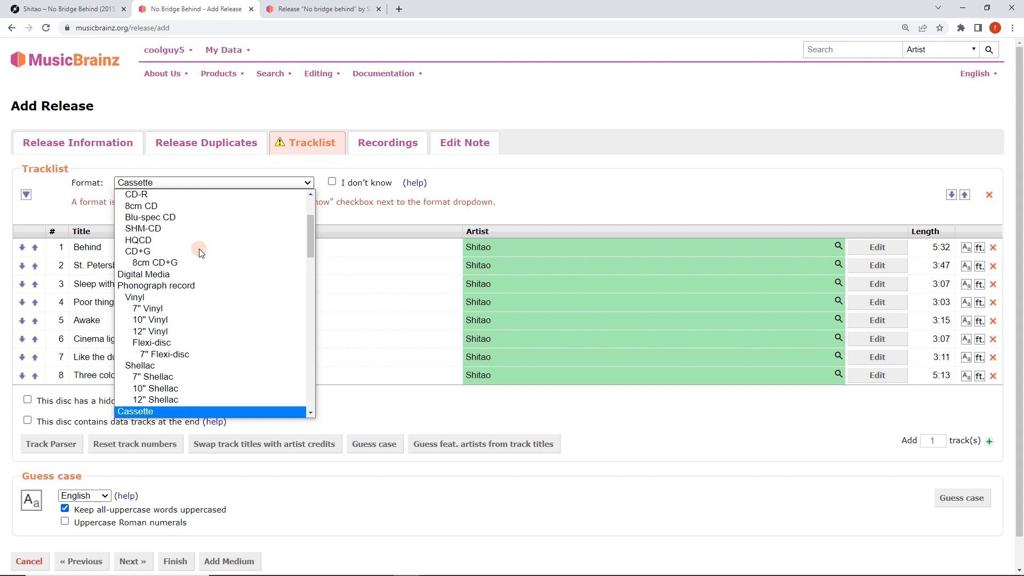
pyautogui.scroll(-3)
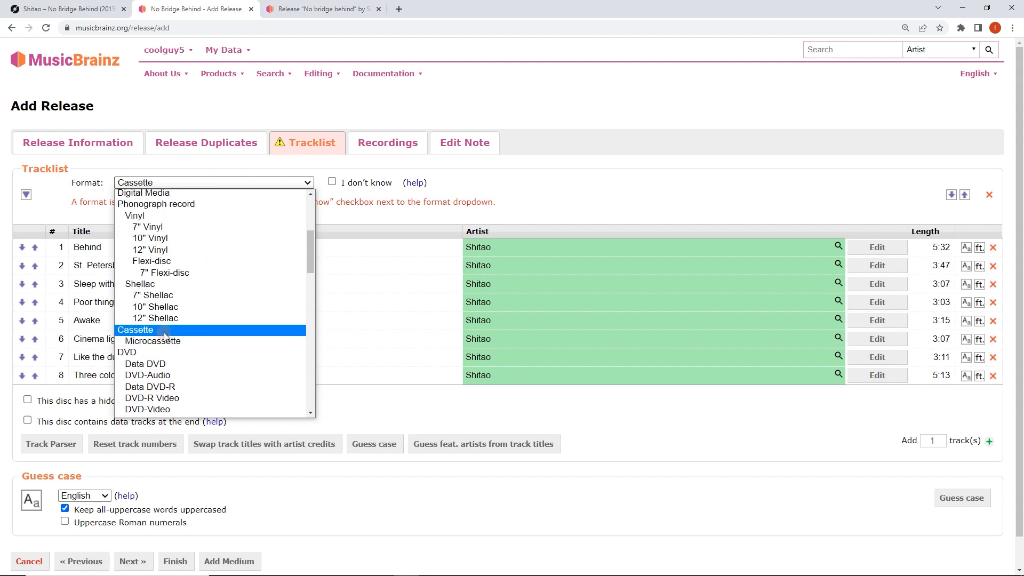
pyautogui.click(135, 330)
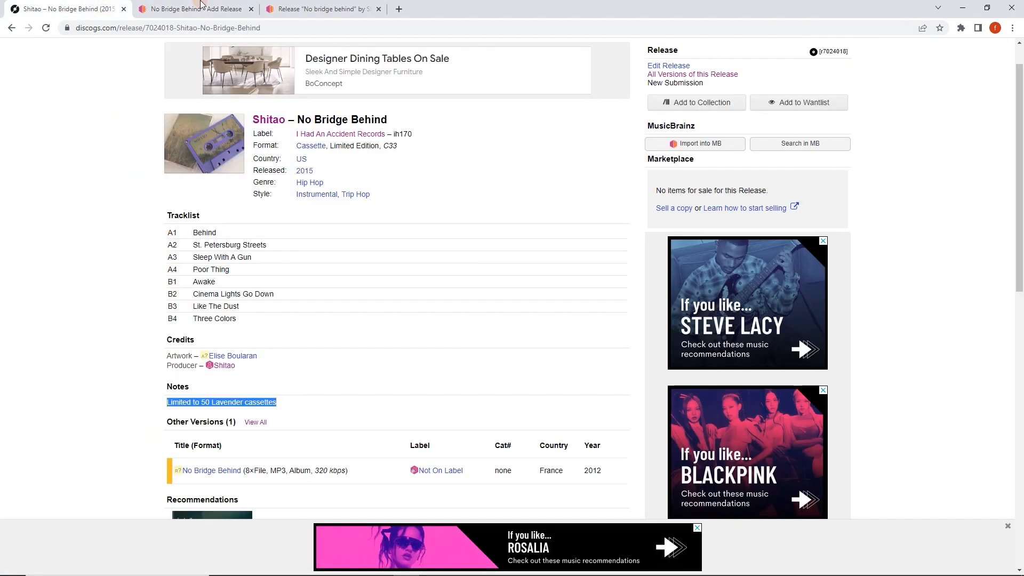
pyautogui.click(193, 8)
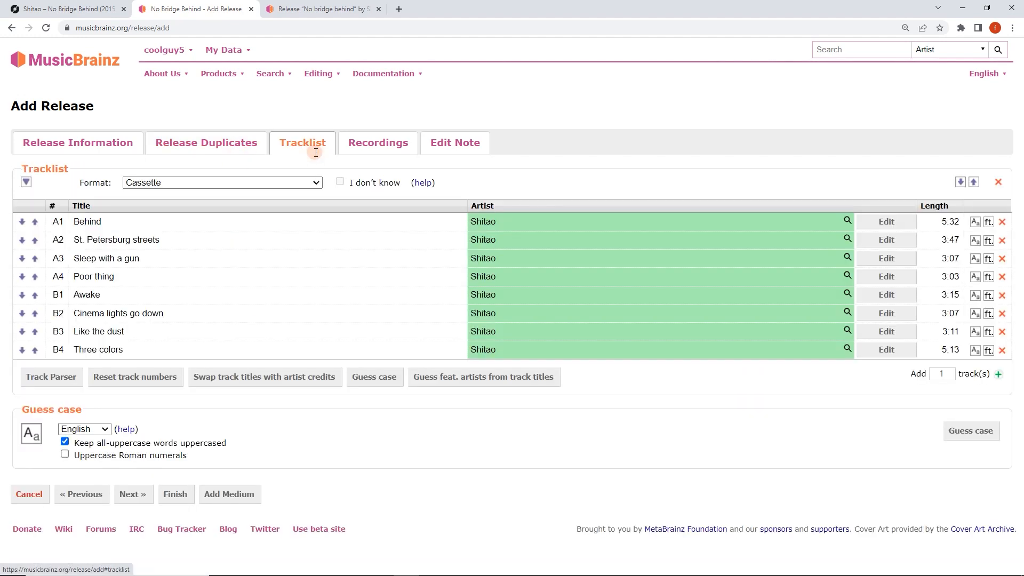
pyautogui.click(378, 141)
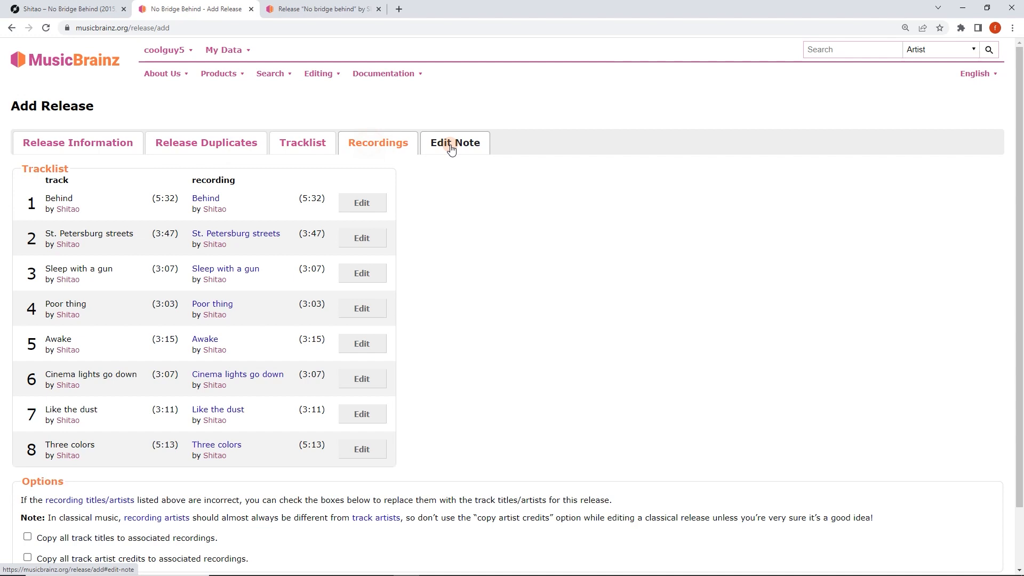
# Review the release summary with its Discogs import edit note and enter the edit
pyautogui.click(455, 141)
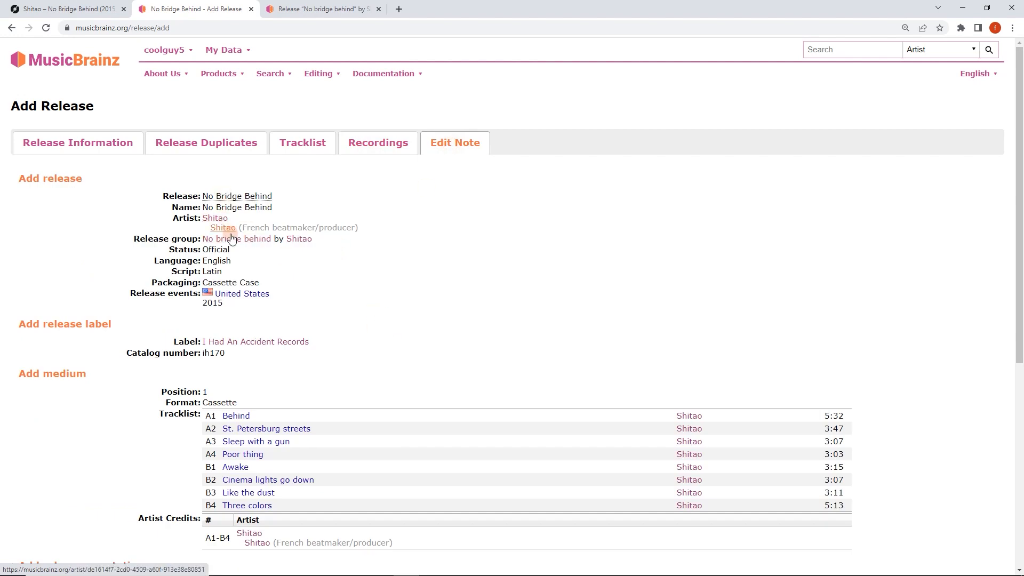
pyautogui.scroll(-3)
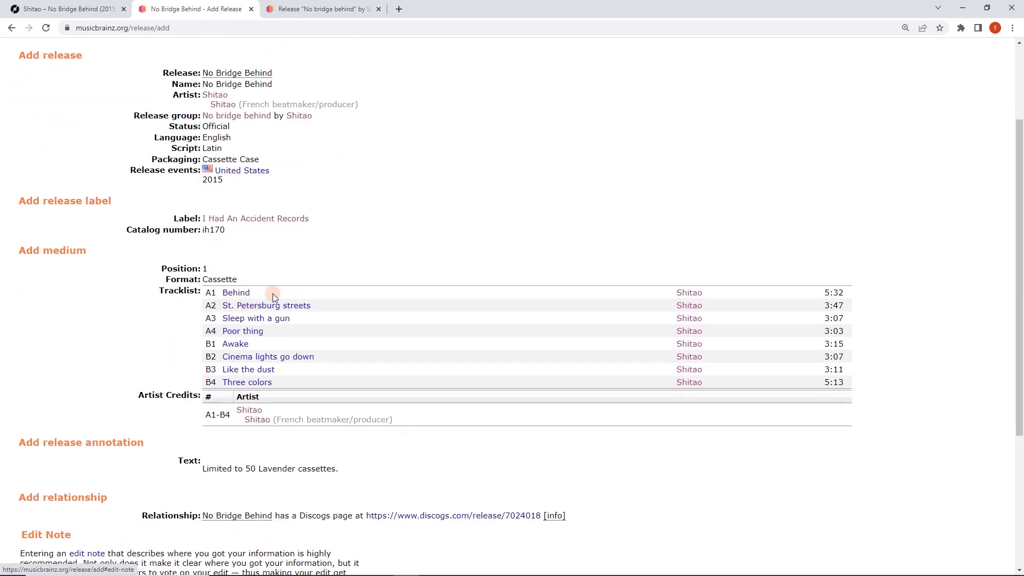
pyautogui.scroll(-3)
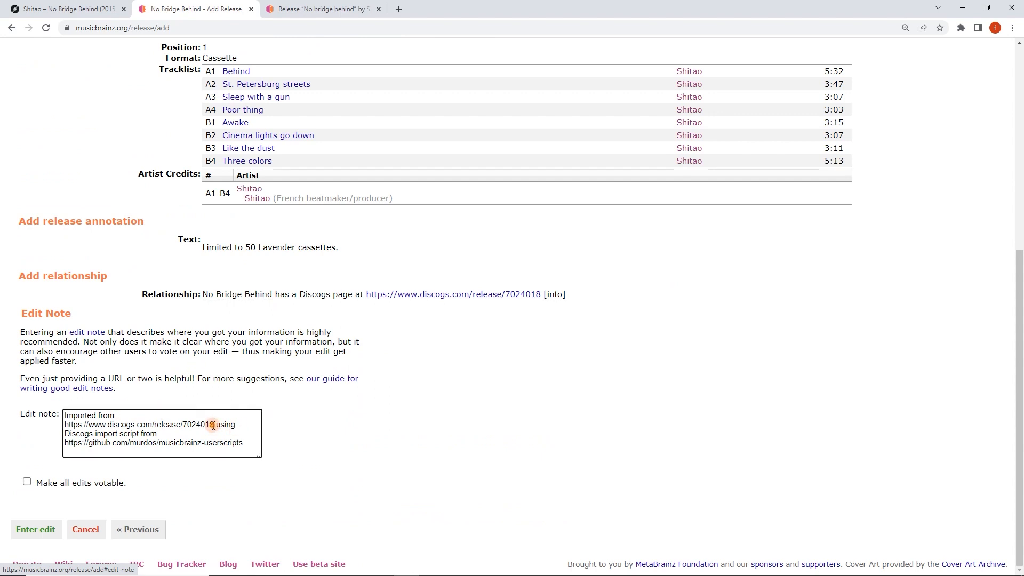
pyautogui.doubleClick(138, 425)
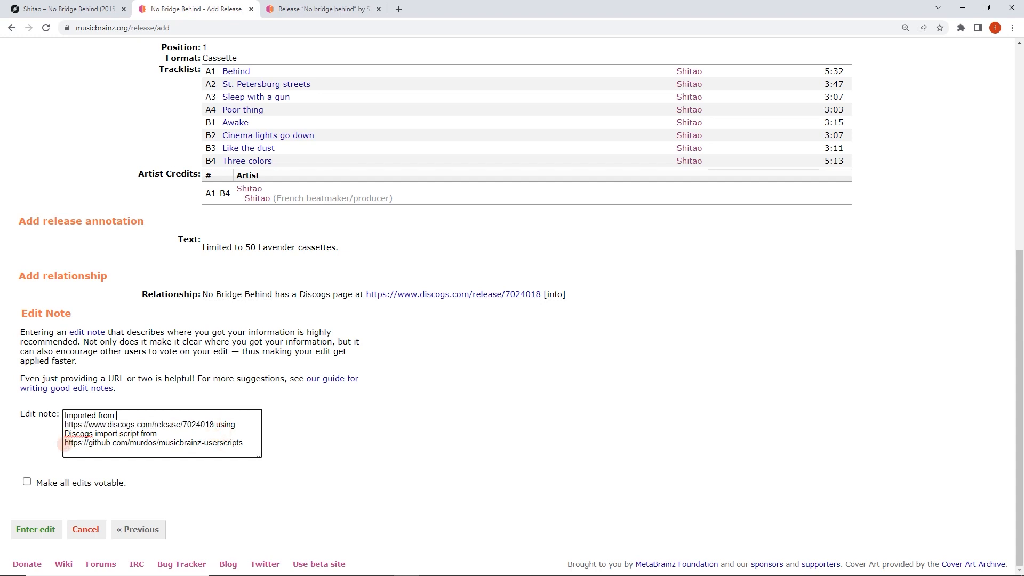
pyautogui.moveTo(243, 446)
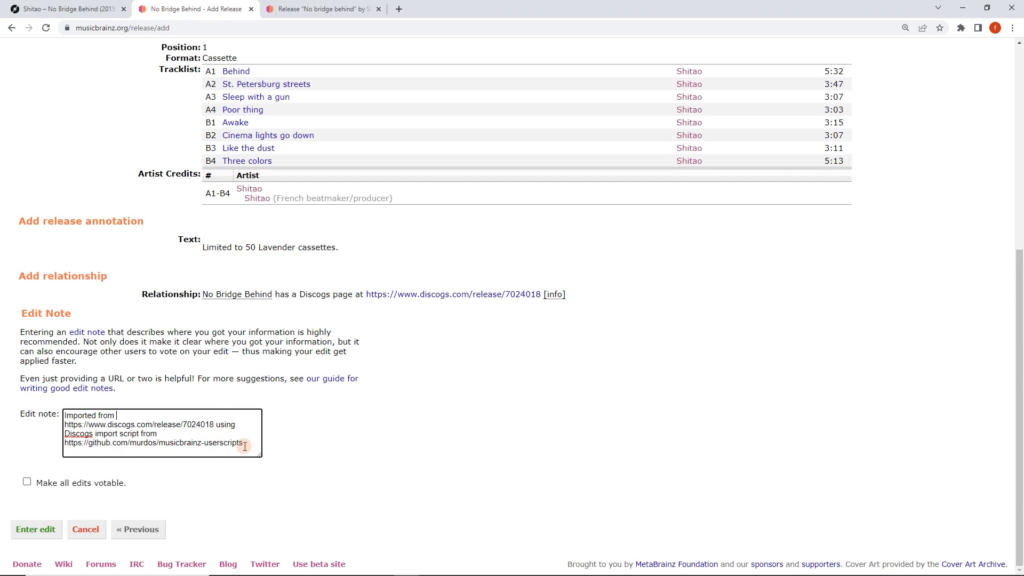
pyautogui.moveTo(151, 427)
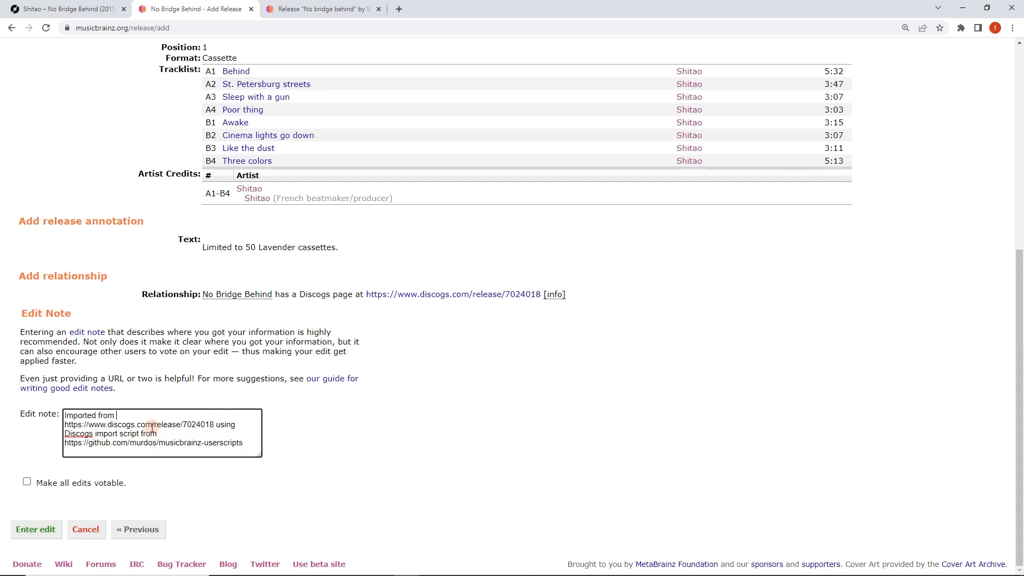
pyautogui.click(35, 529)
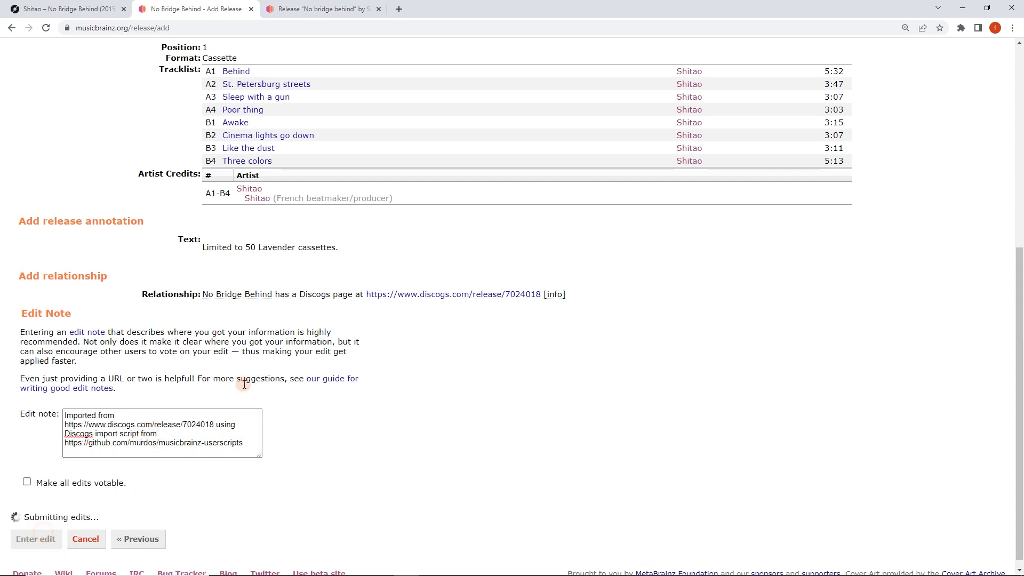
pyautogui.moveTo(595, 337)
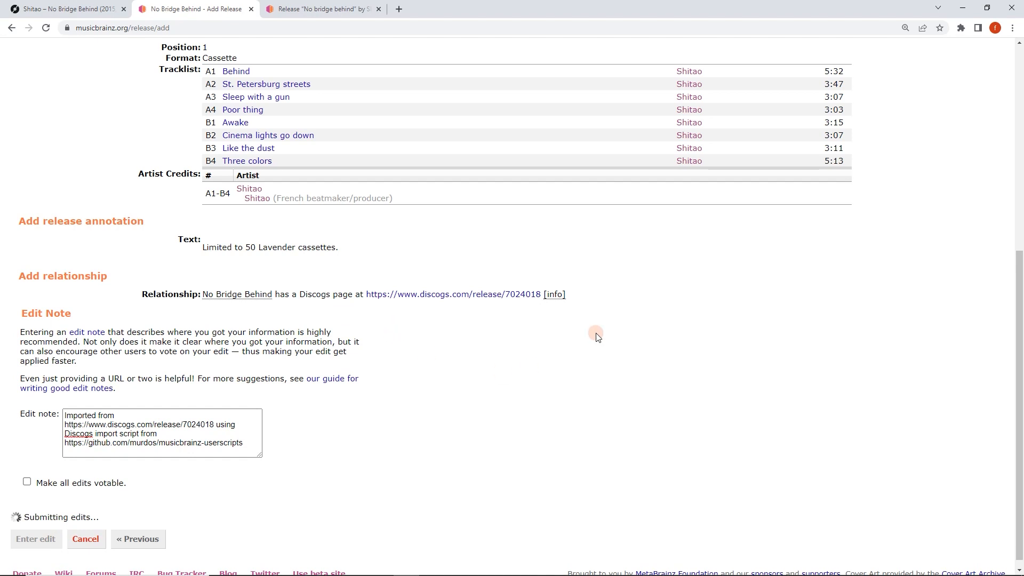
# Scroll up on the new cassette release page to reach the No bridge behind release group link
pyautogui.scroll(3)
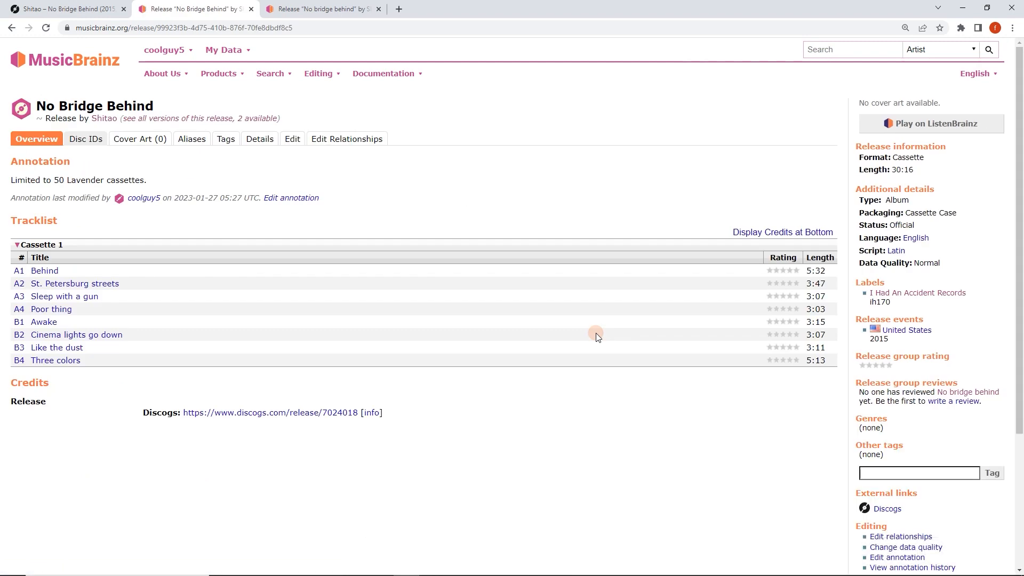
pyautogui.moveTo(200, 412)
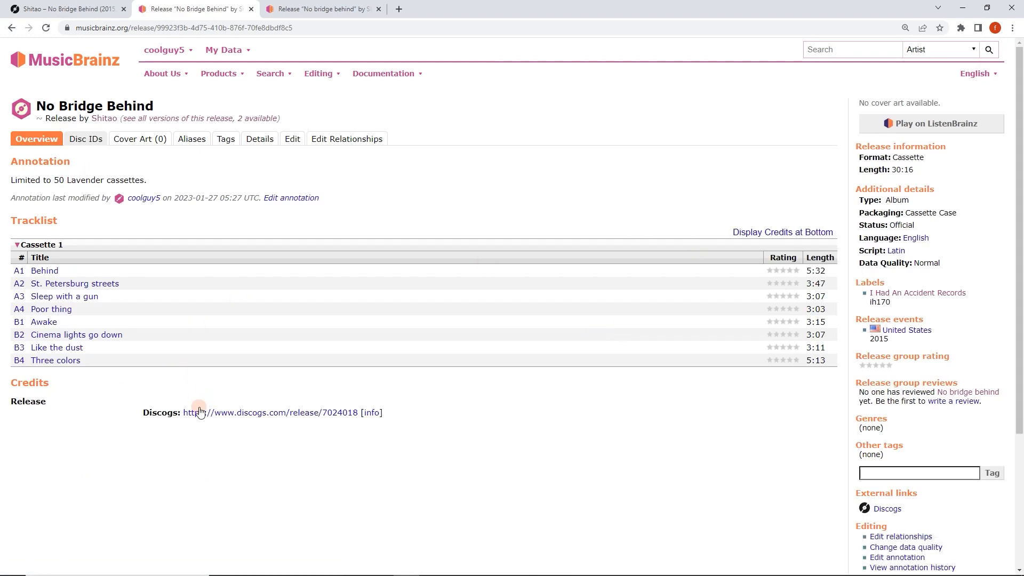
pyautogui.moveTo(157, 182)
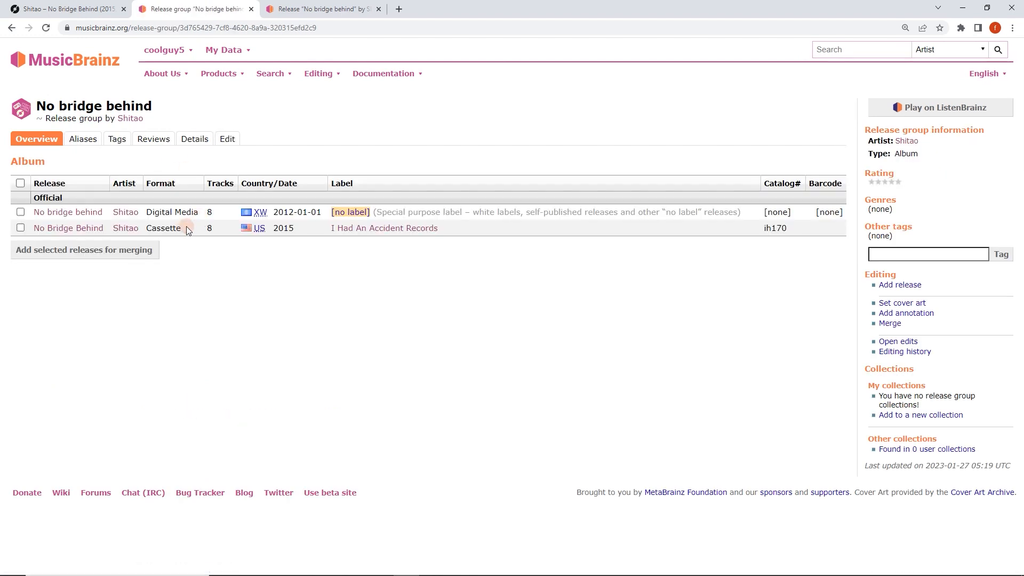
pyautogui.moveTo(176, 218)
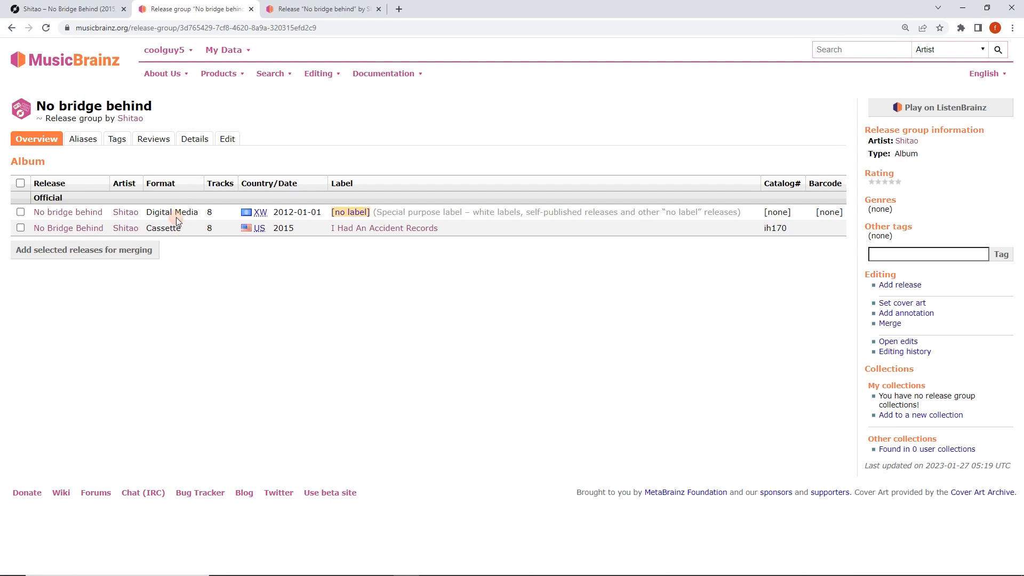
pyautogui.moveTo(301, 211)
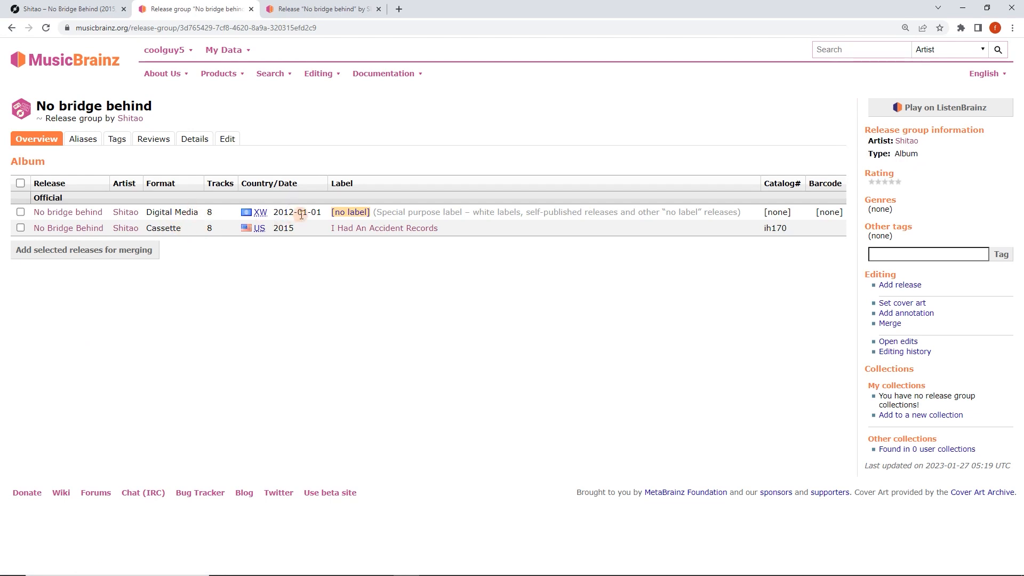